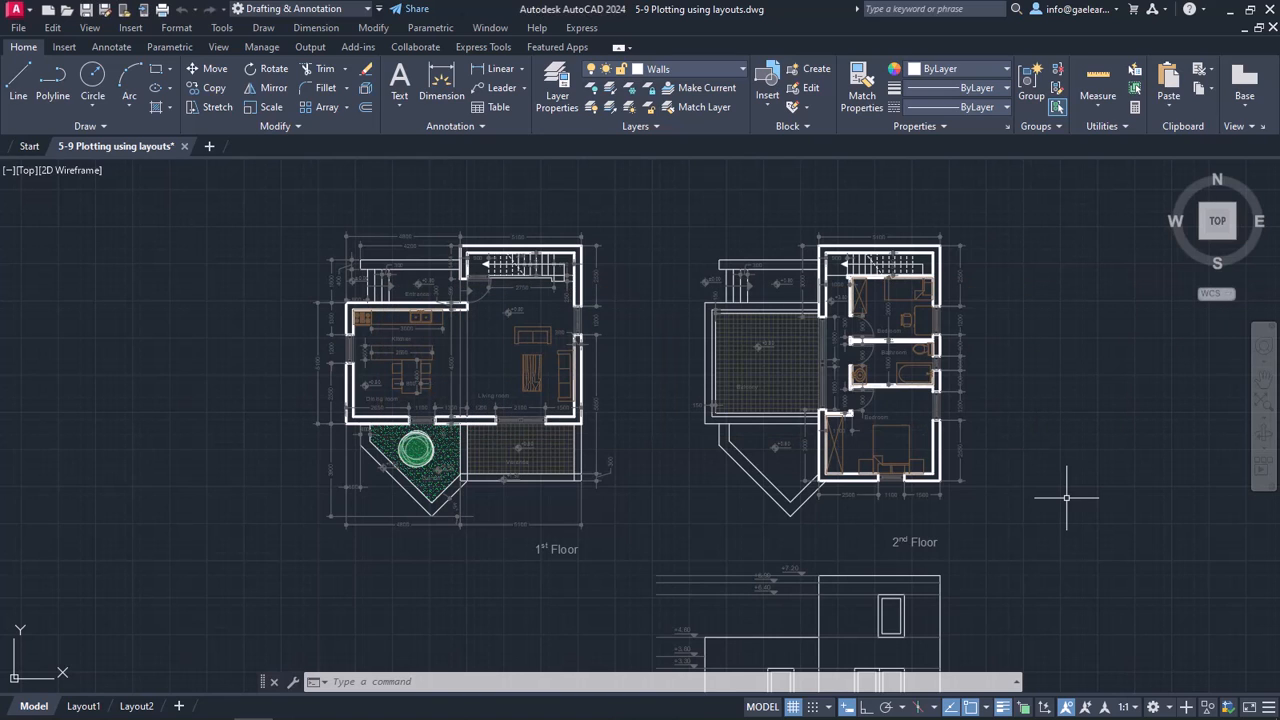
mouse_move(1024, 508)
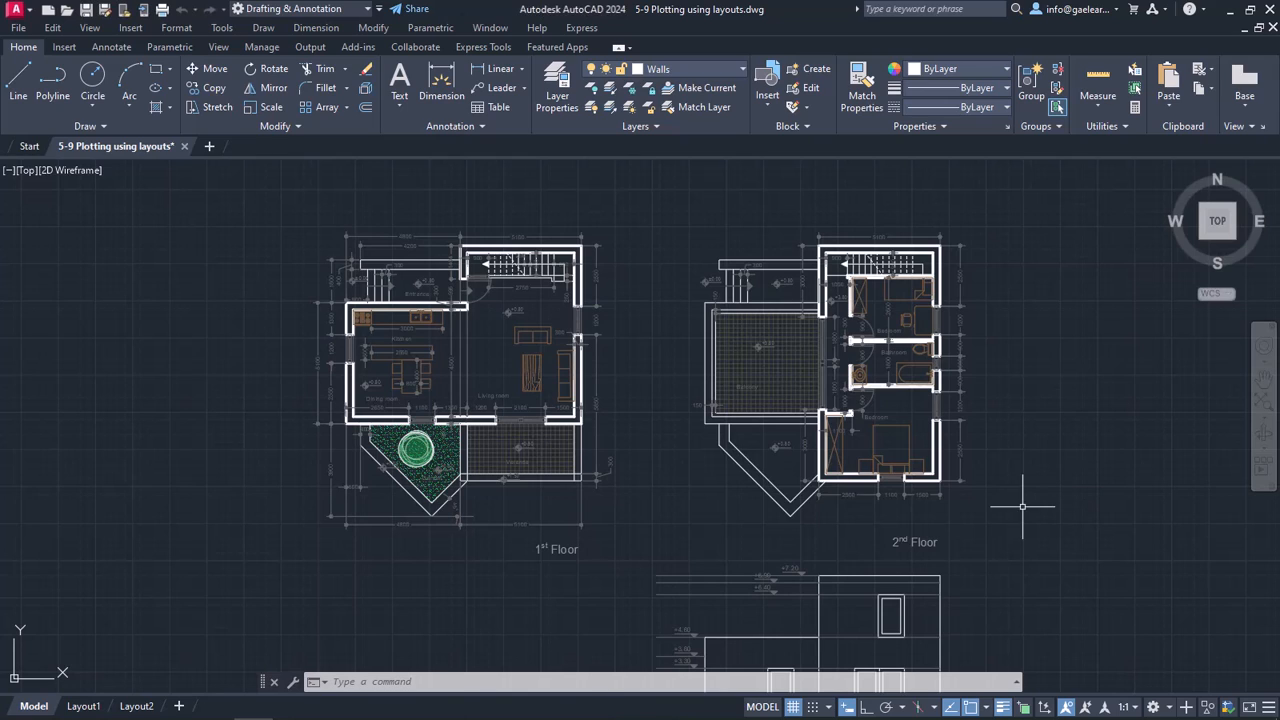
mouse_move(380, 592)
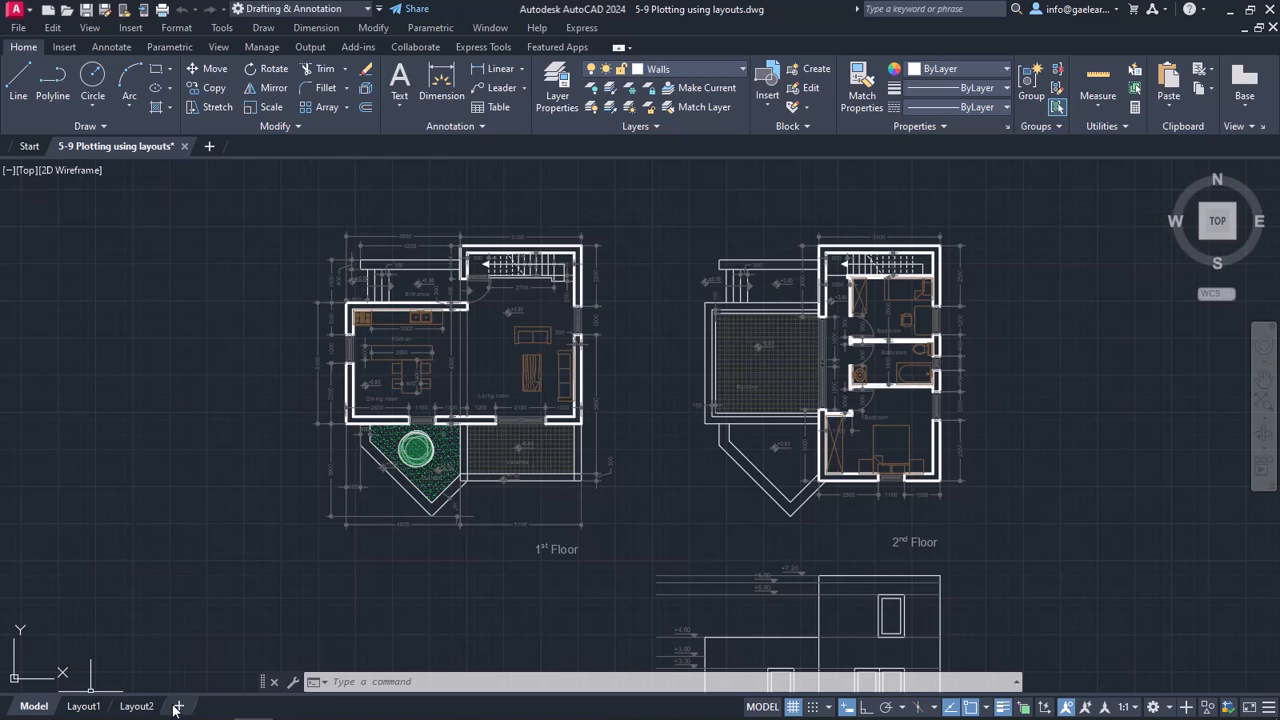
Add a new Layout3 and bring up the rename options for Layout1.
left_click(178, 706)
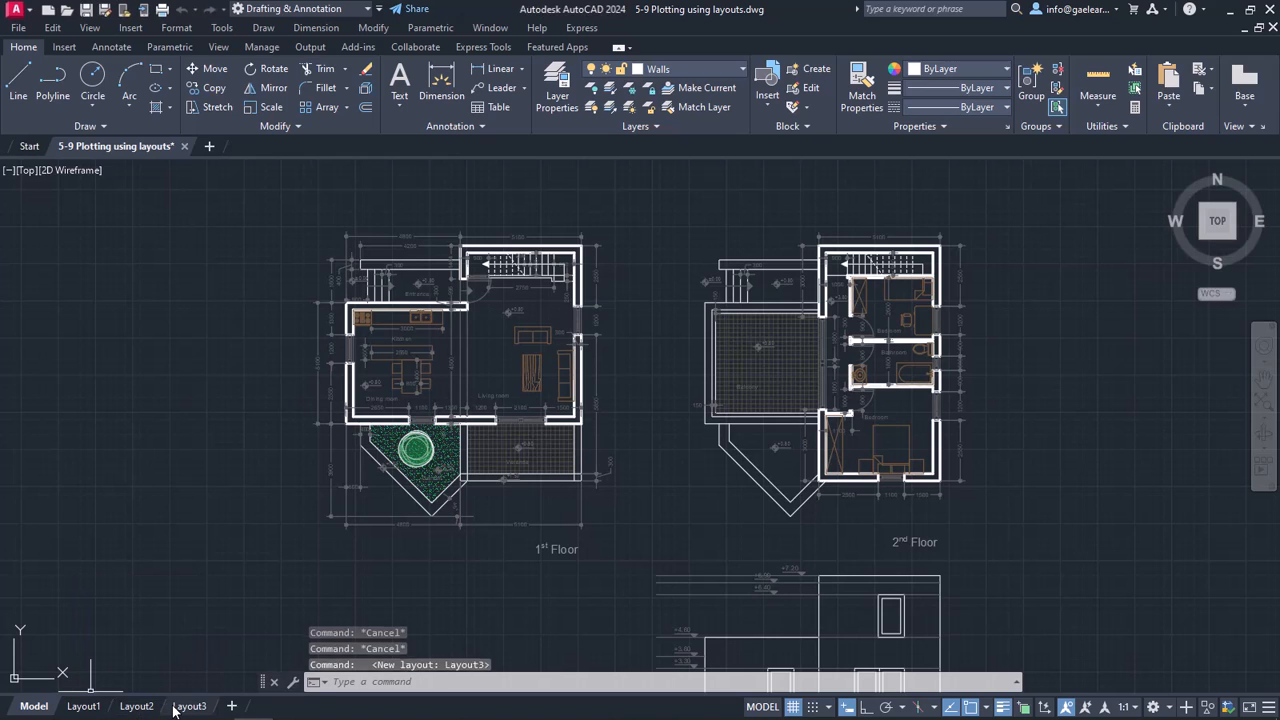
mouse_move(136, 706)
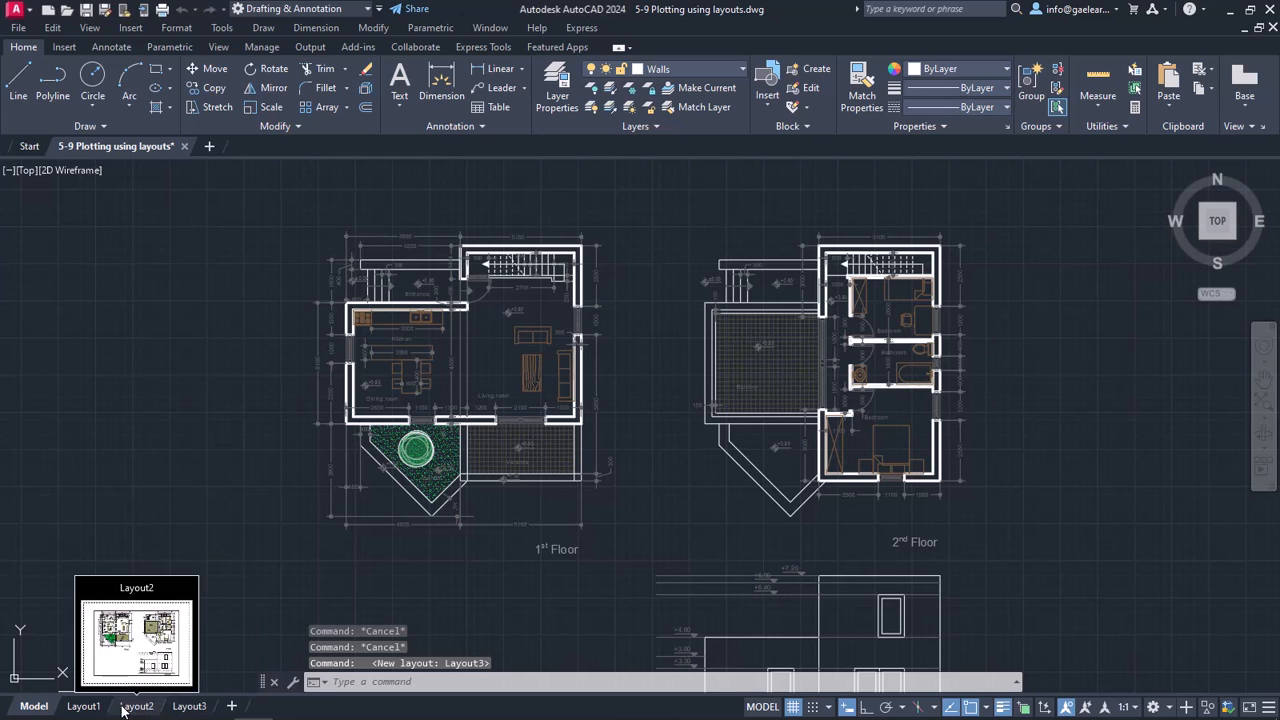
right_click(84, 706)
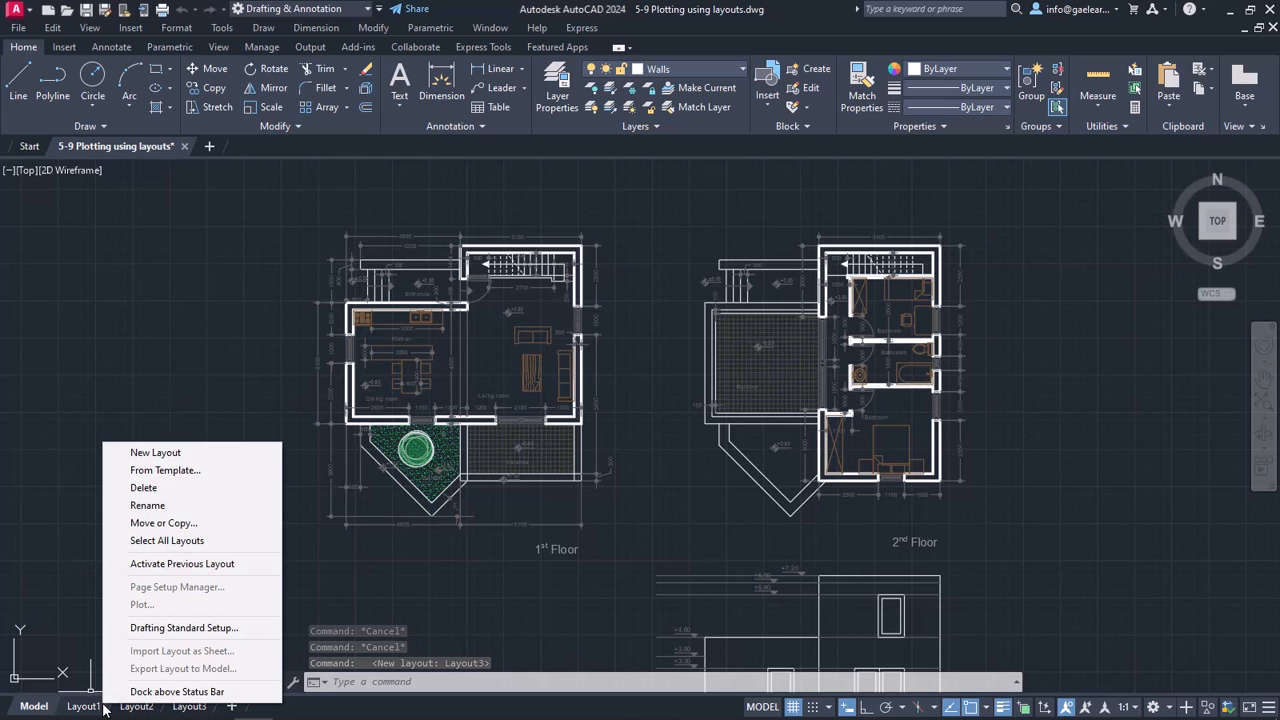
mouse_move(148, 504)
type("A4 size")
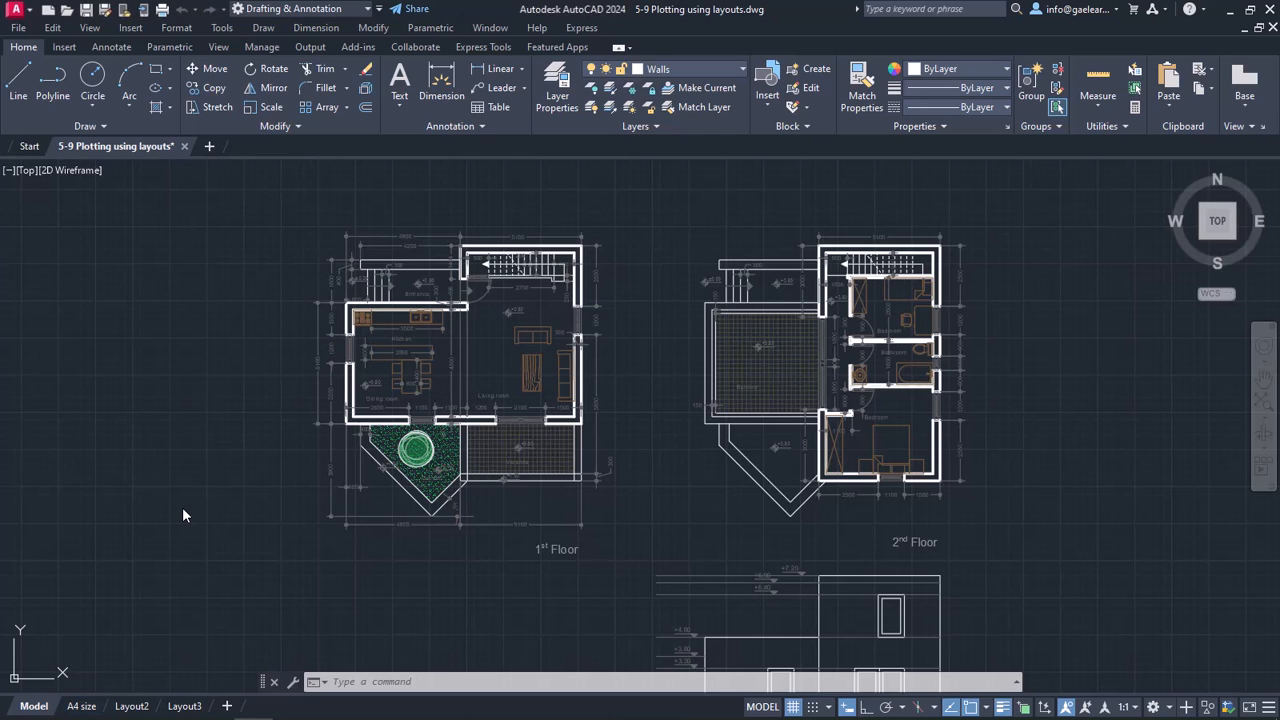
mouse_move(136, 604)
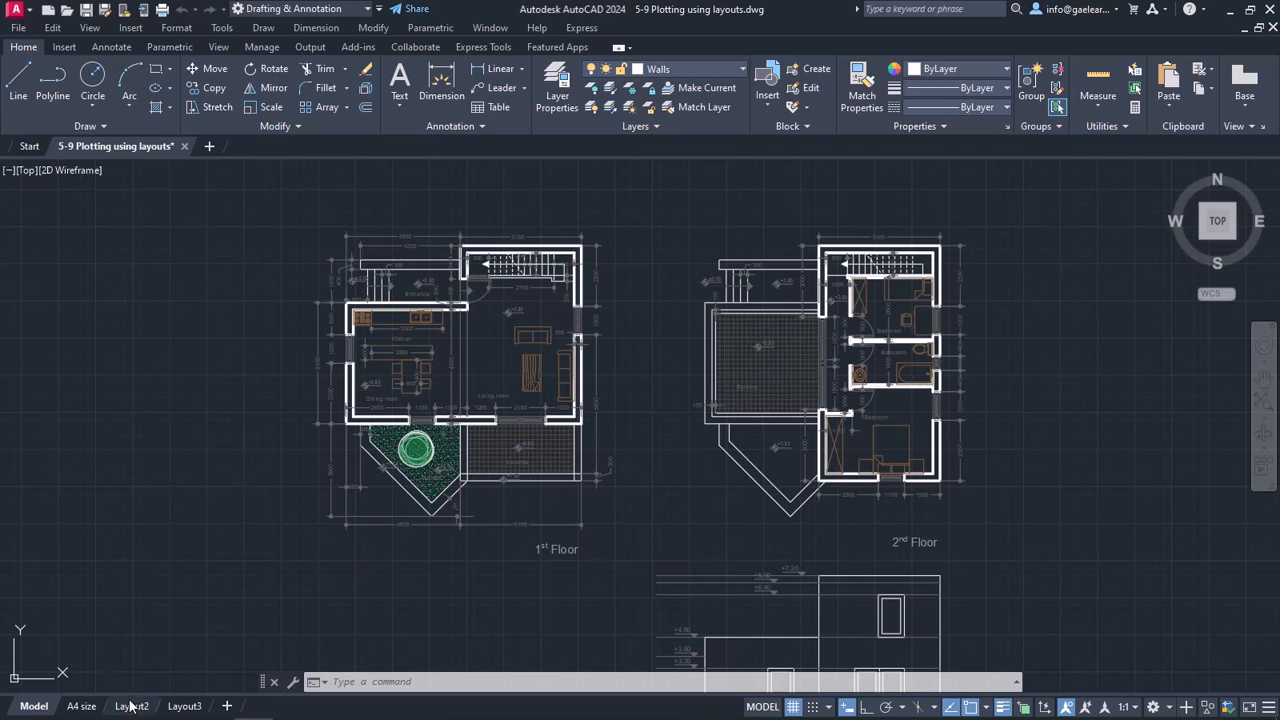
mouse_move(184, 704)
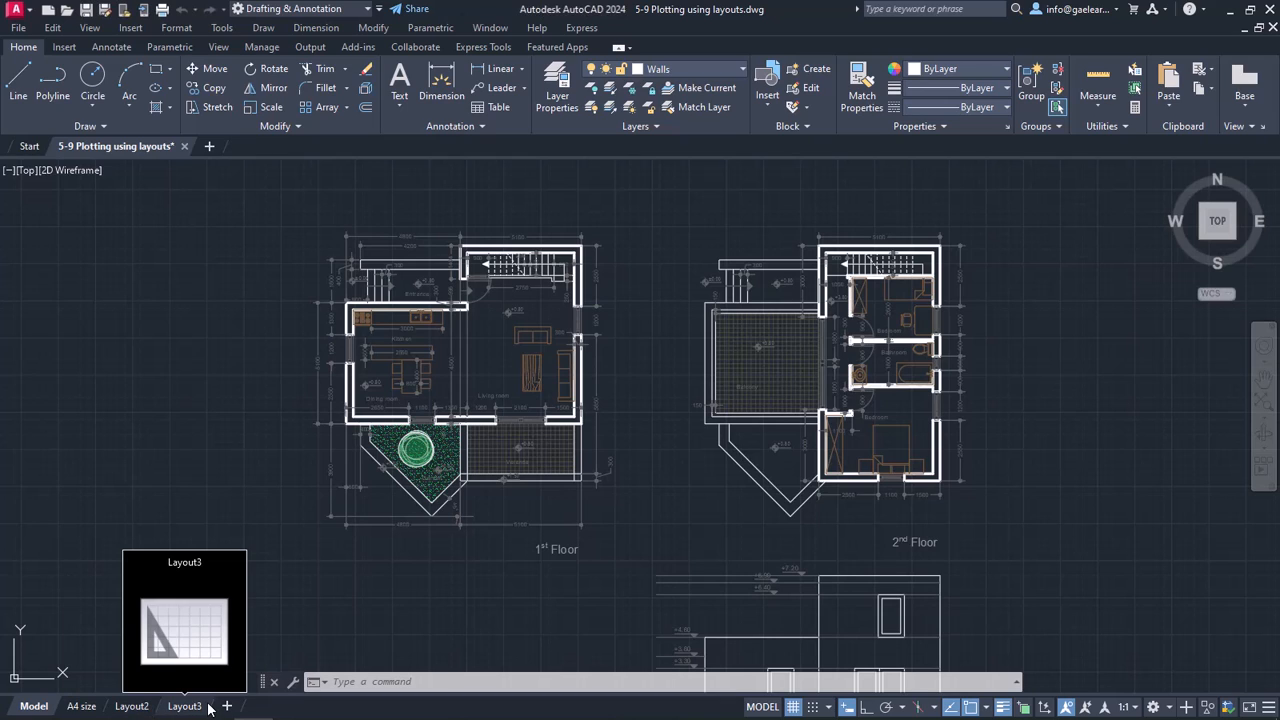
Delete Layout3, confirming the warning, leaving only A4 size and Layout2.
right_click(184, 706)
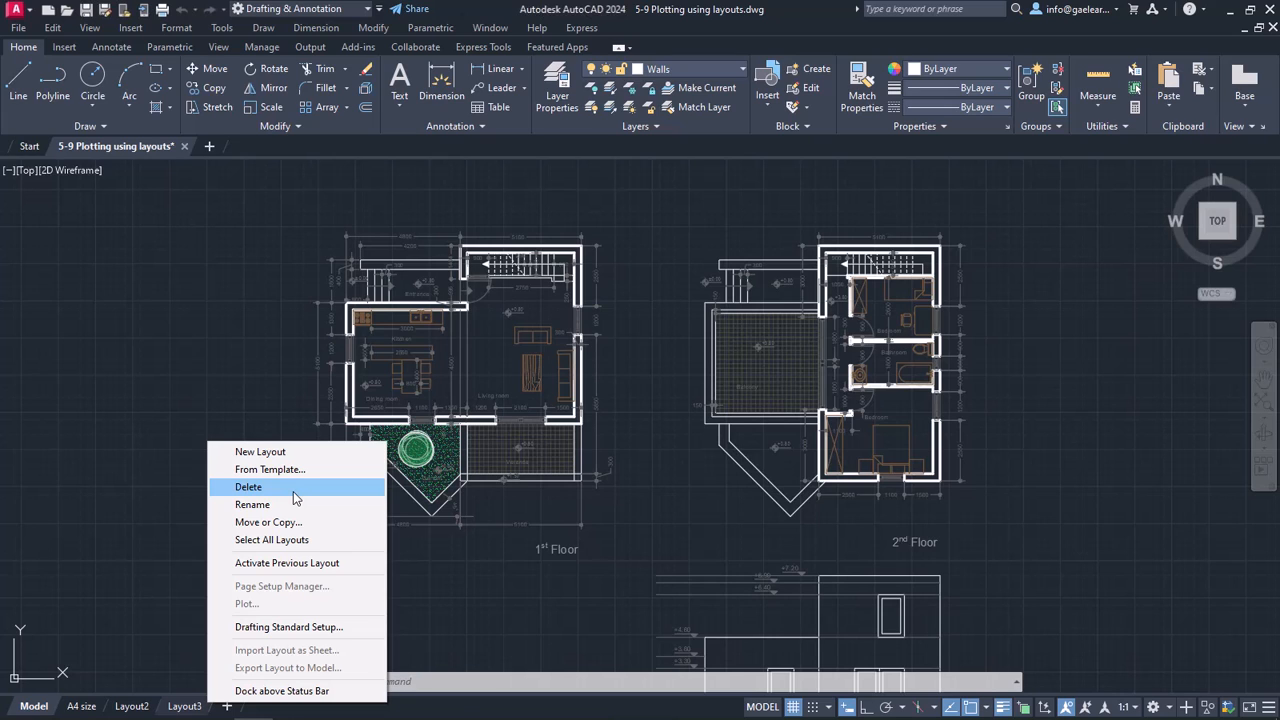
left_click(248, 488)
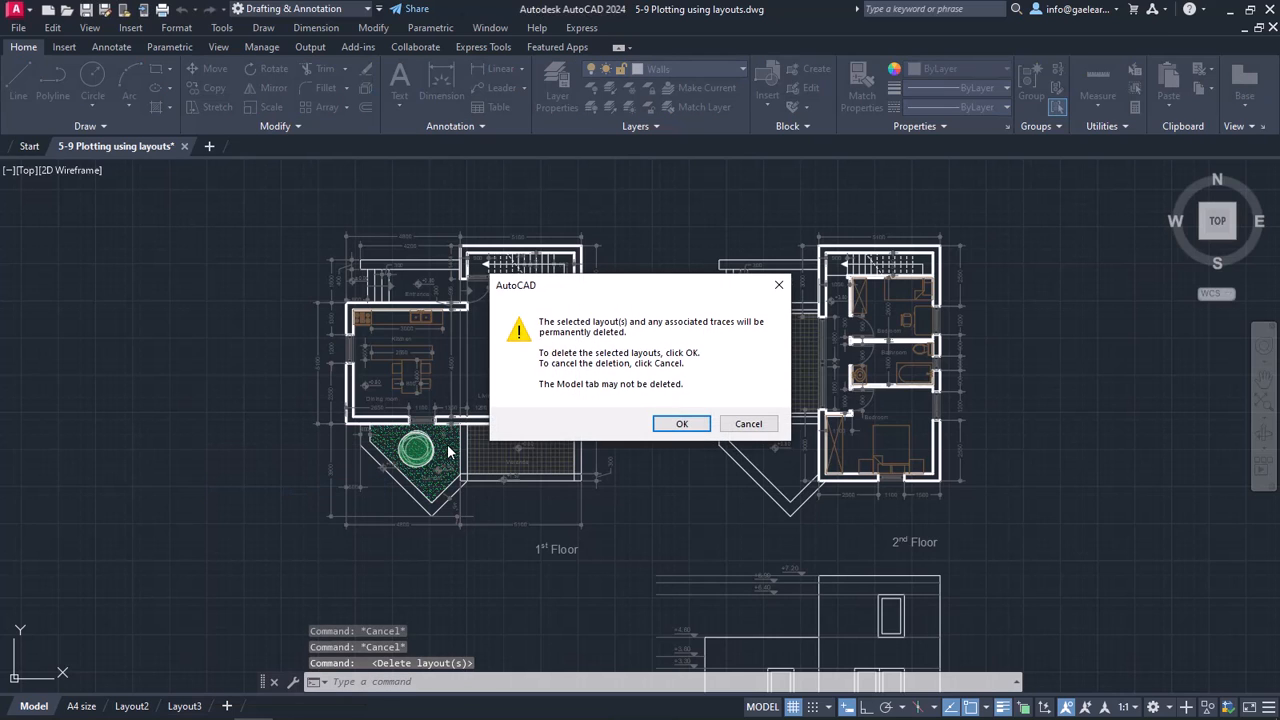
mouse_move(492, 496)
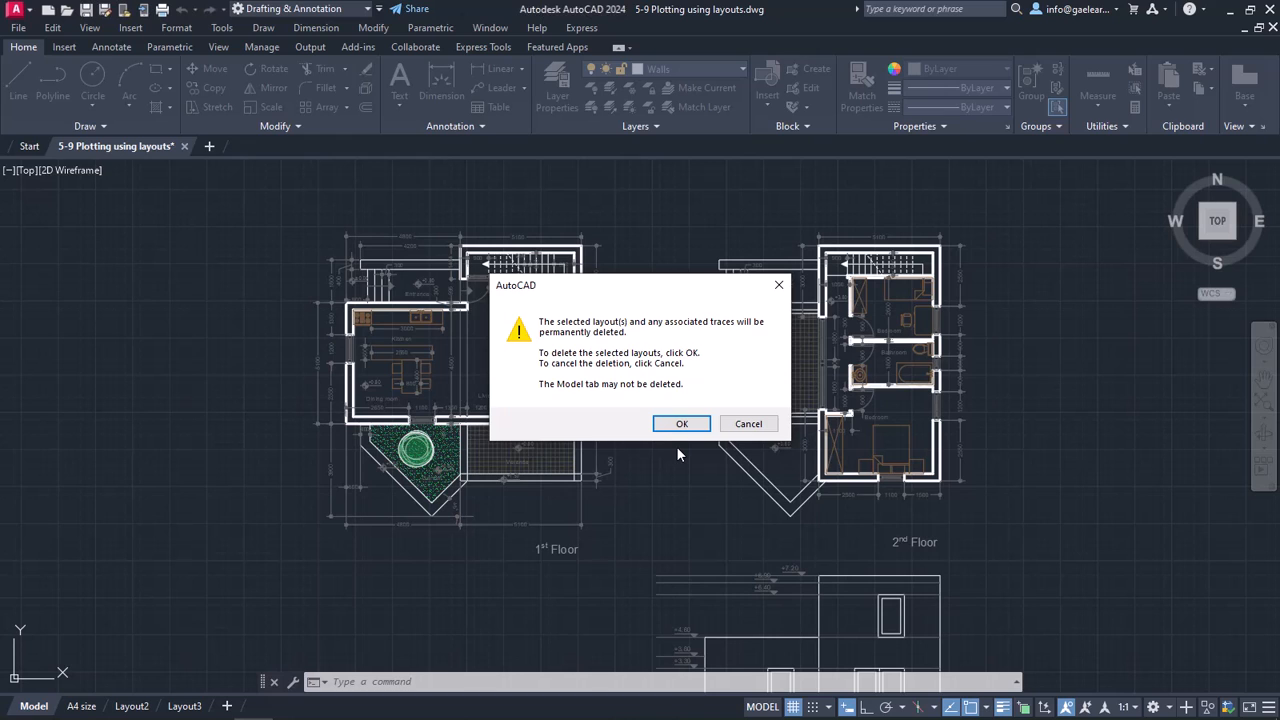
left_click(680, 424)
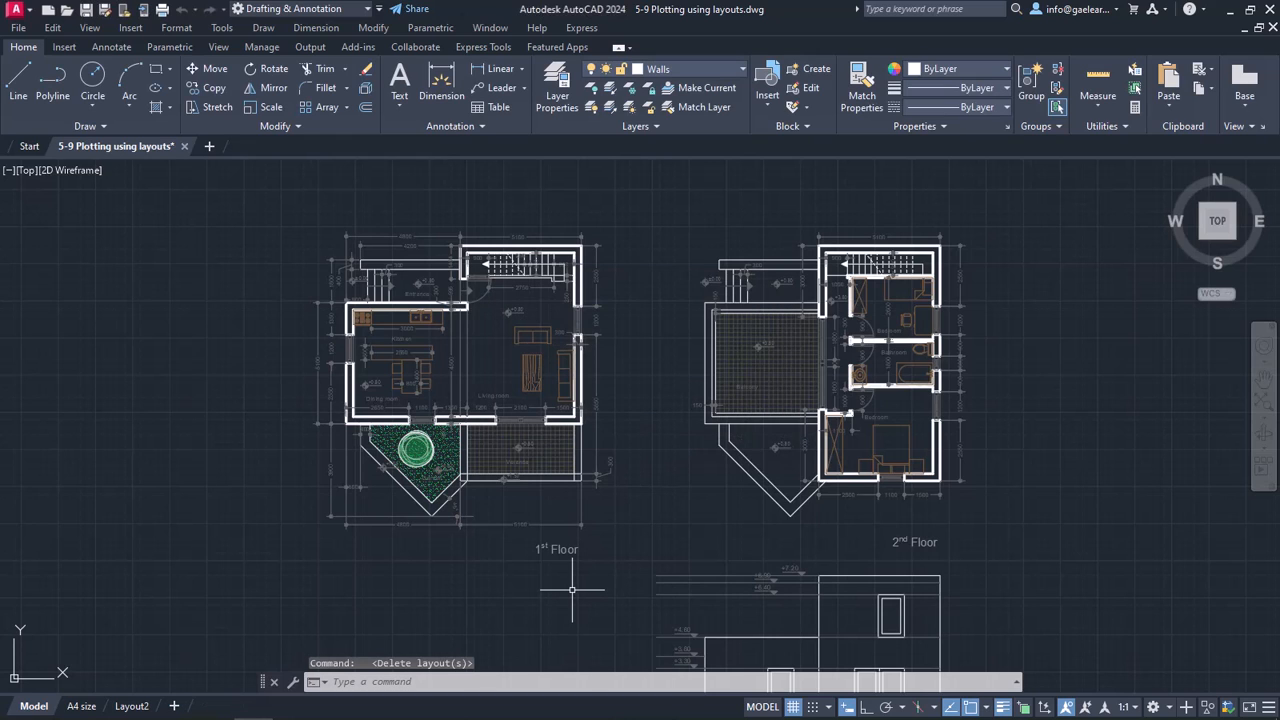
mouse_move(64, 670)
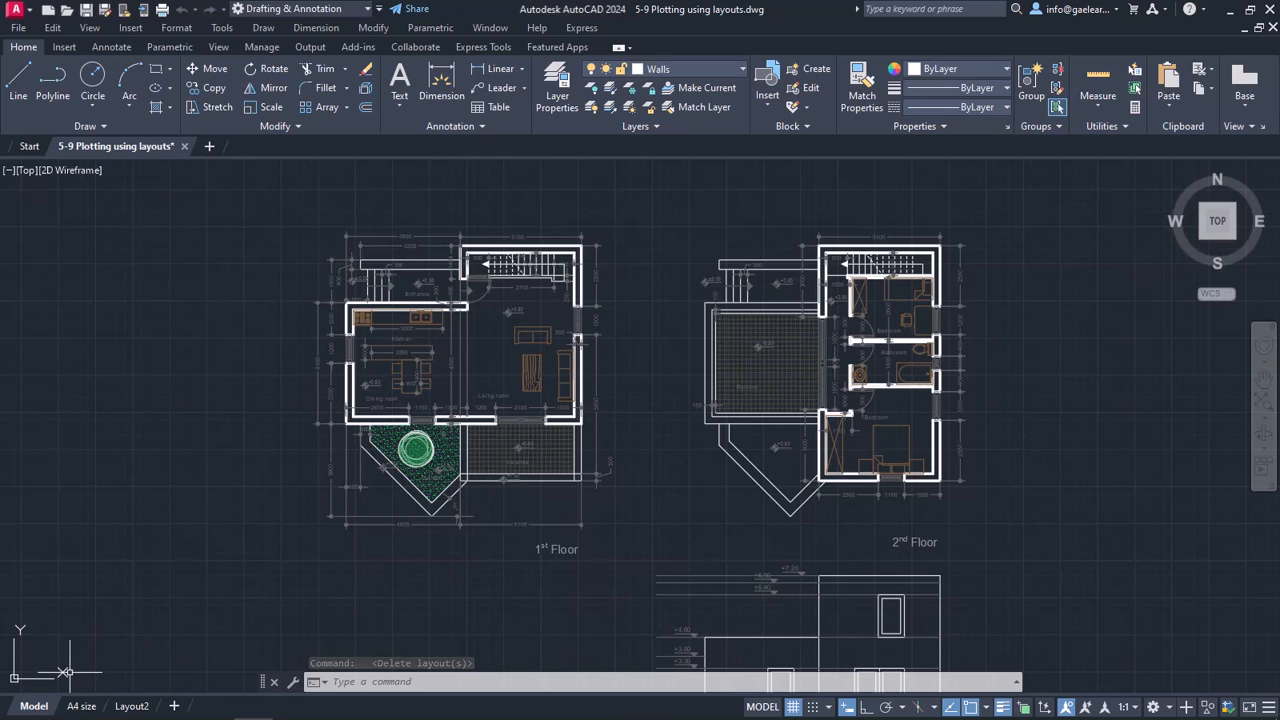
Switch to the A4 size layout showing the floor plans on the sheet.
left_click(80, 706)
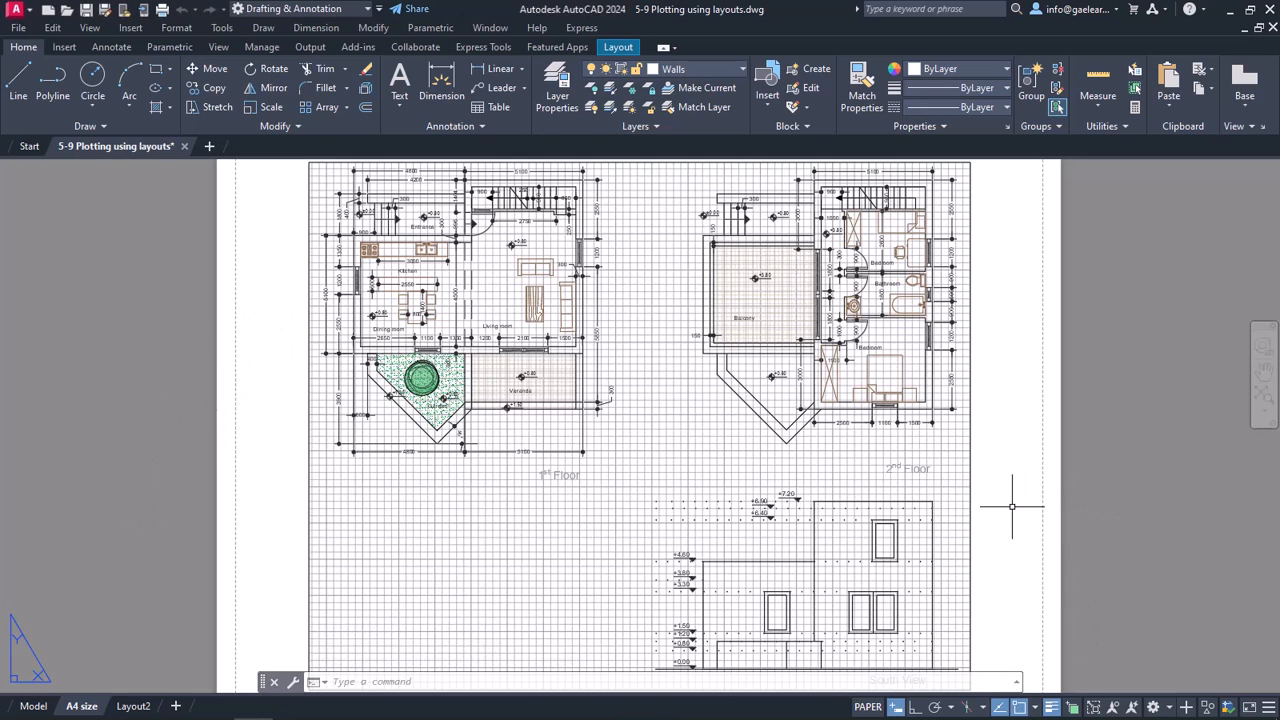
mouse_move(1010, 508)
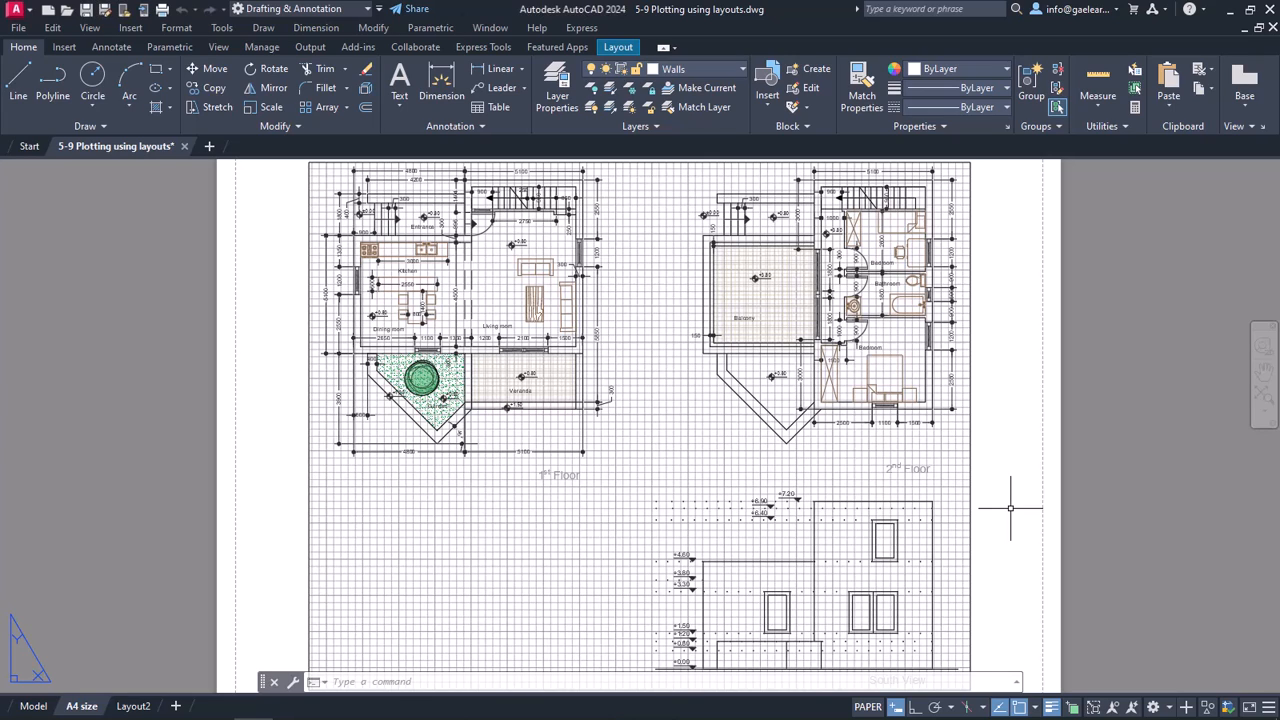
mouse_move(996, 508)
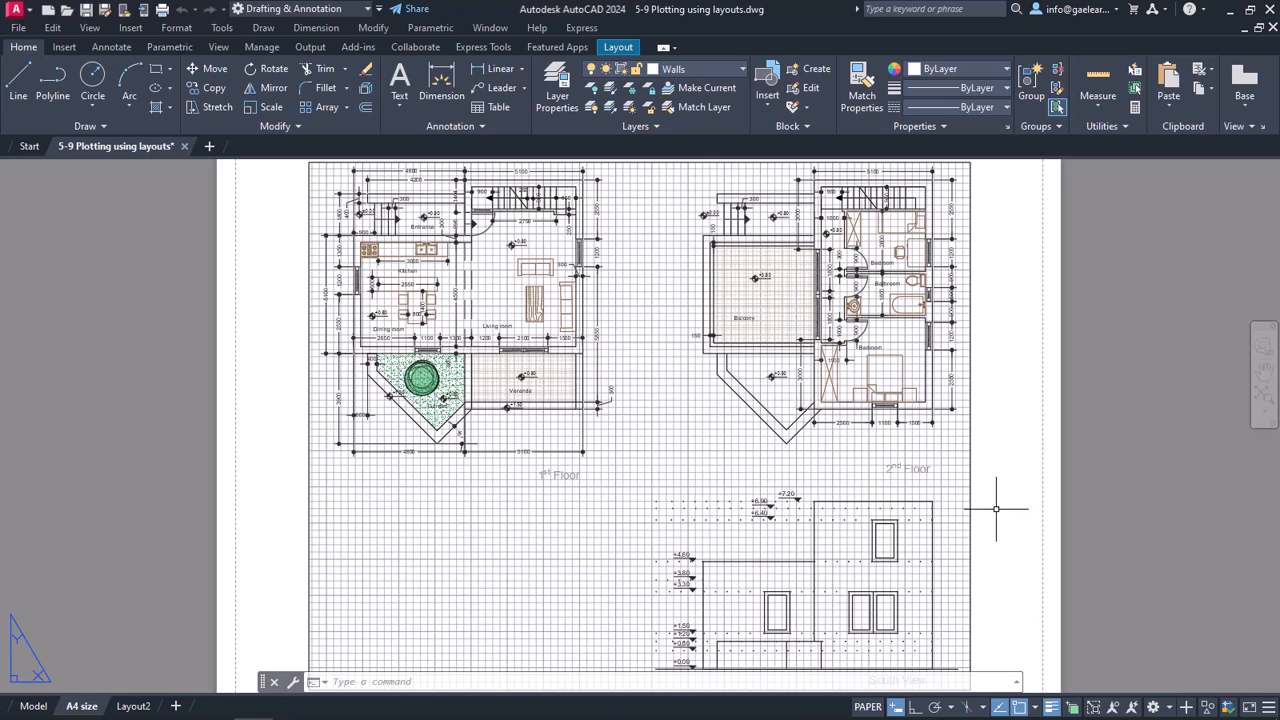
mouse_move(976, 508)
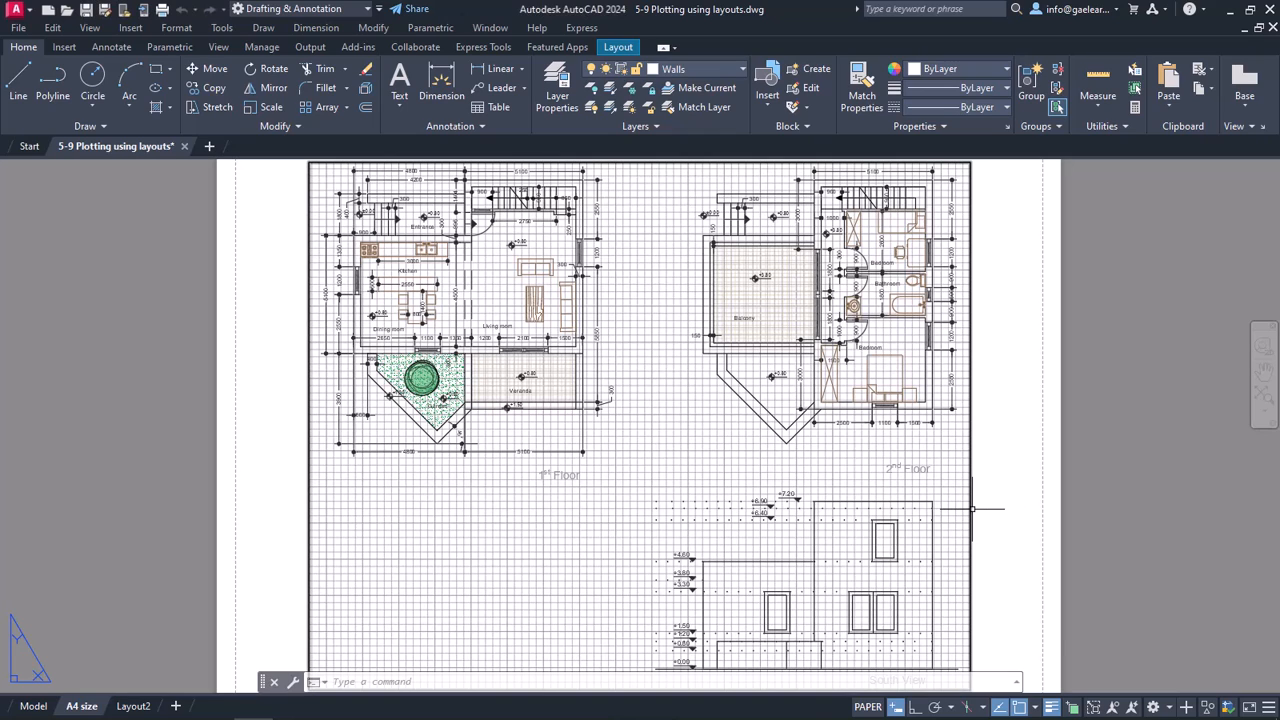
mouse_move(970, 510)
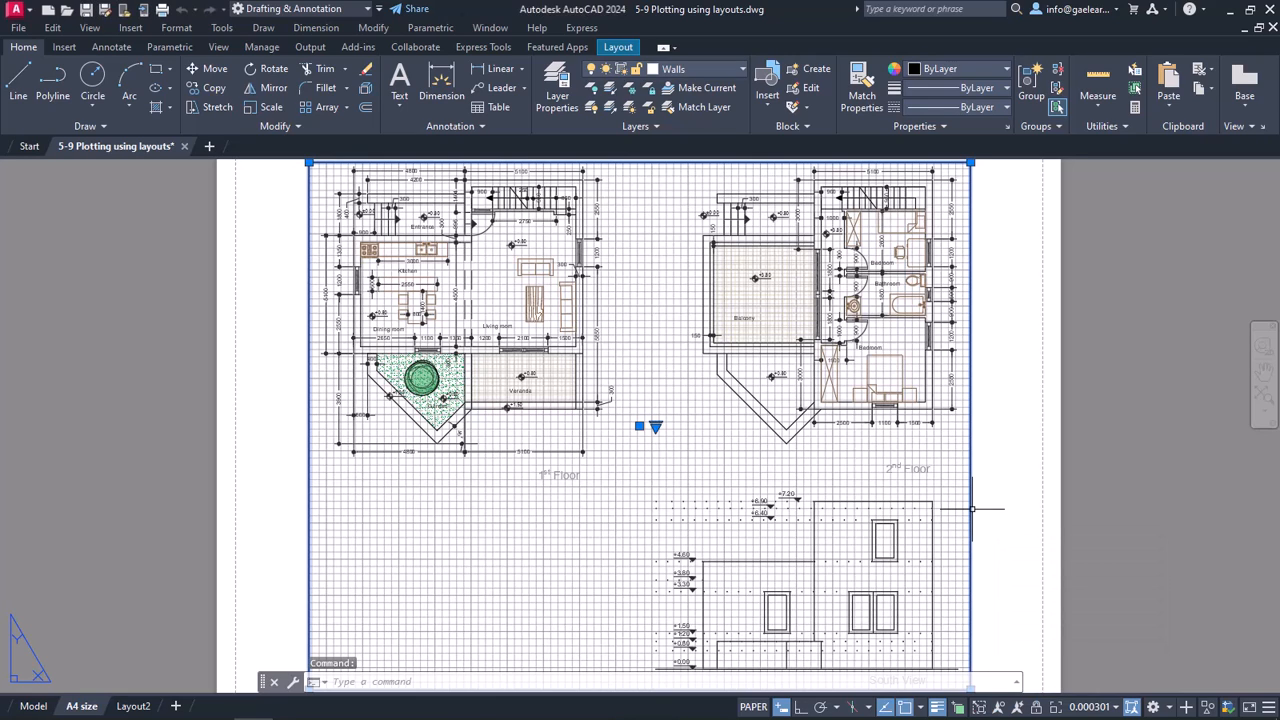
mouse_move(1004, 480)
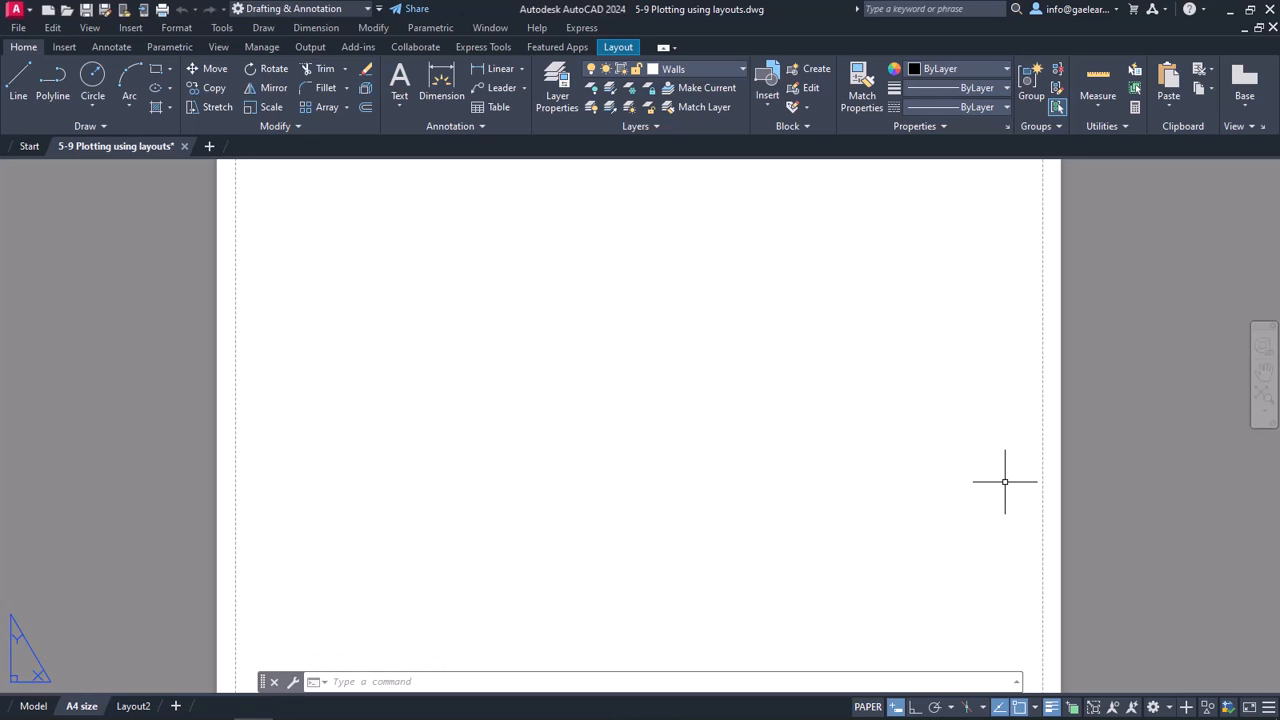
mouse_move(216, 616)
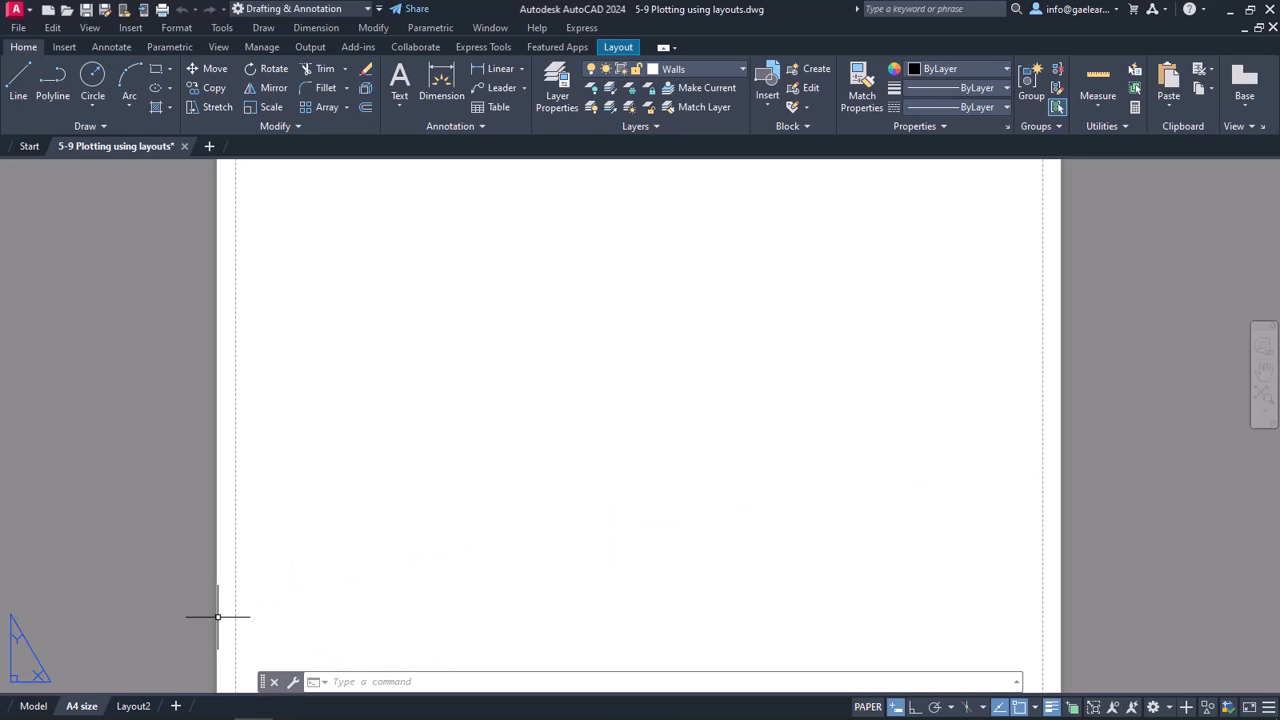
Bring up the Page Setup Manager from the A4 size layout tab.
right_click(80, 706)
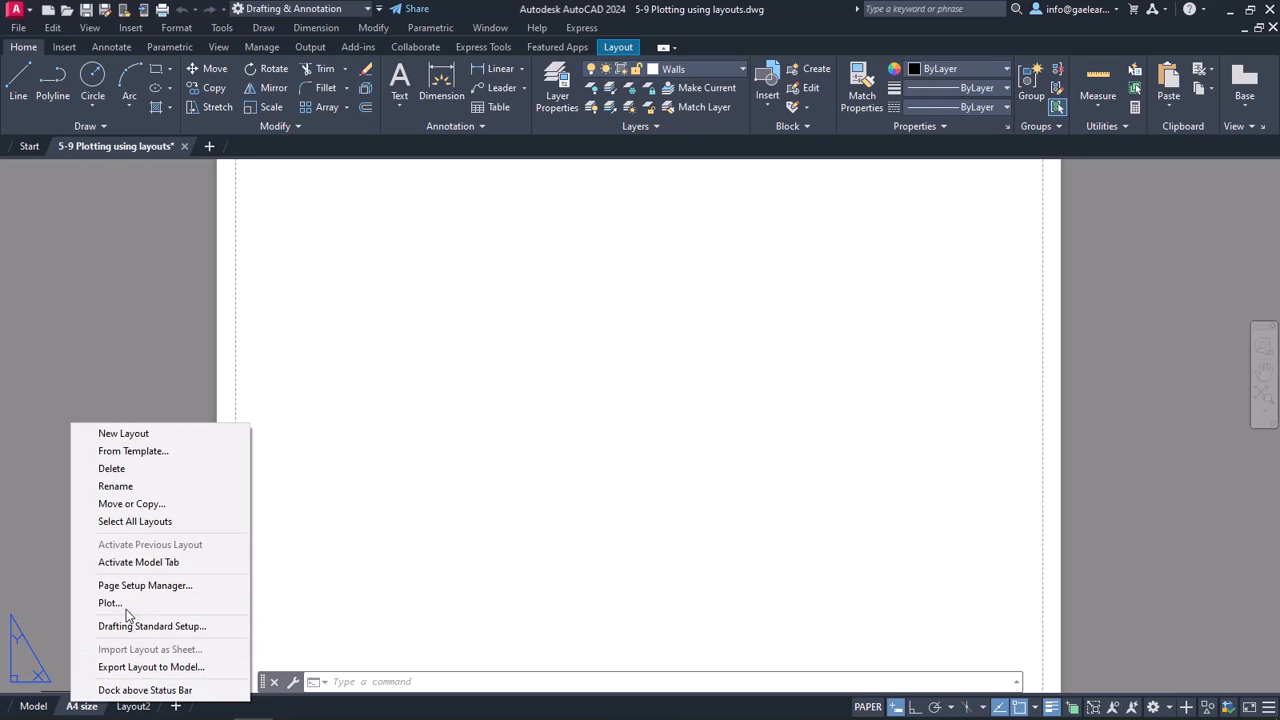
mouse_move(138, 584)
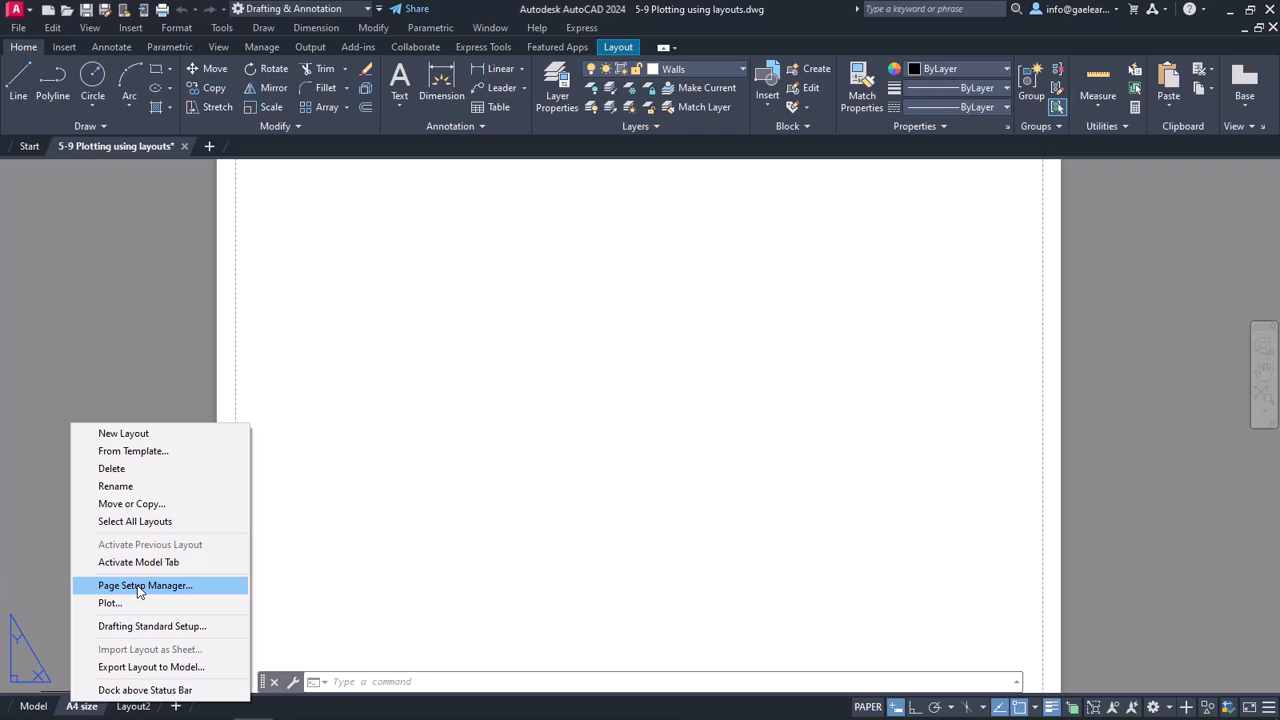
left_click(144, 584)
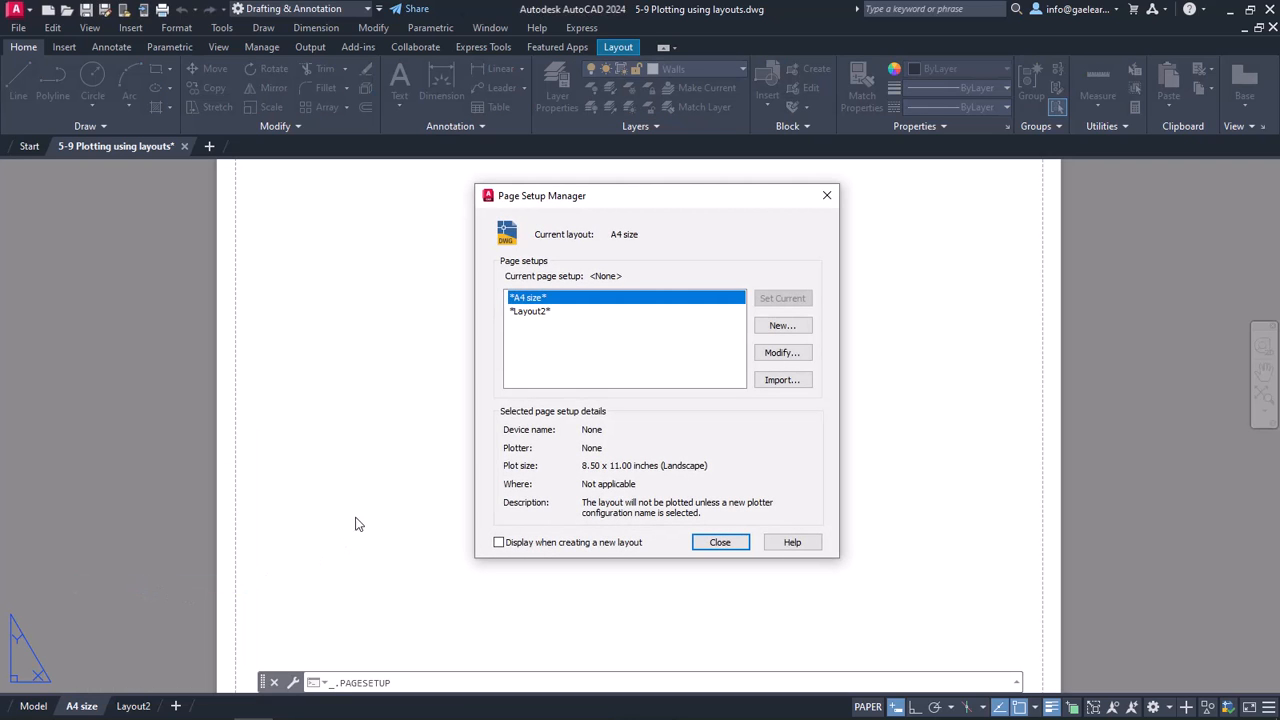
mouse_move(496, 428)
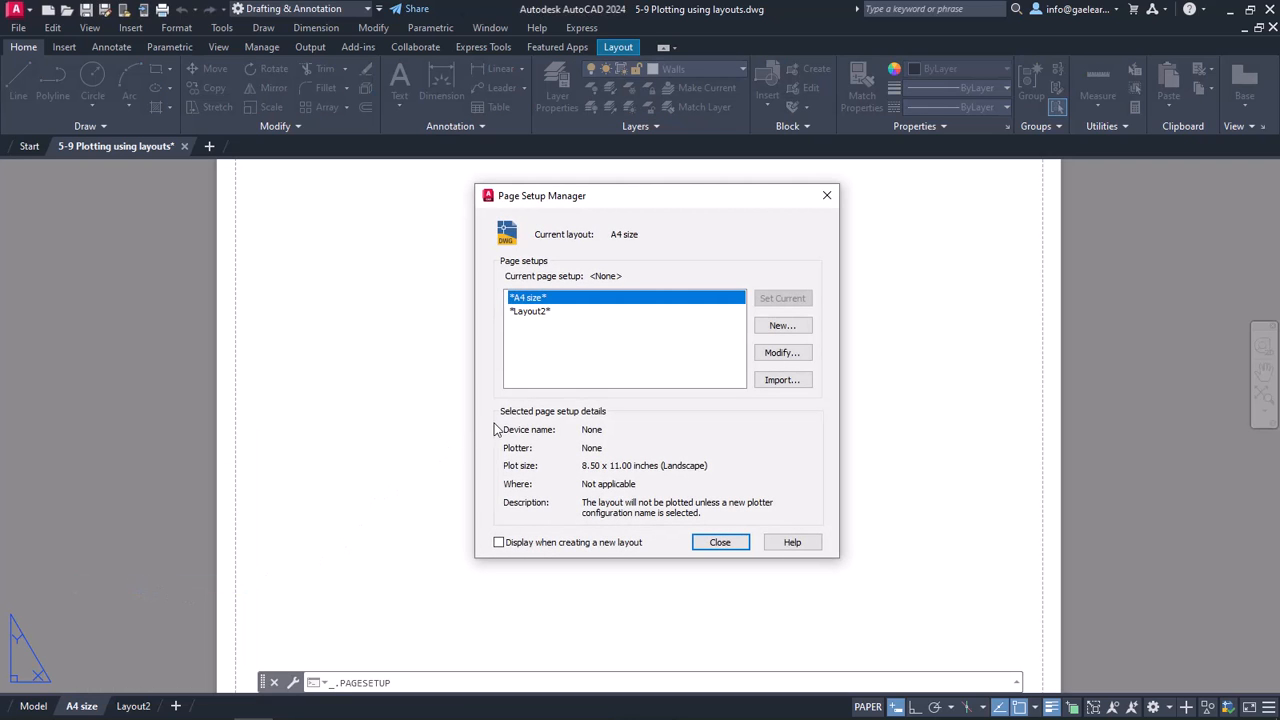
mouse_move(548, 298)
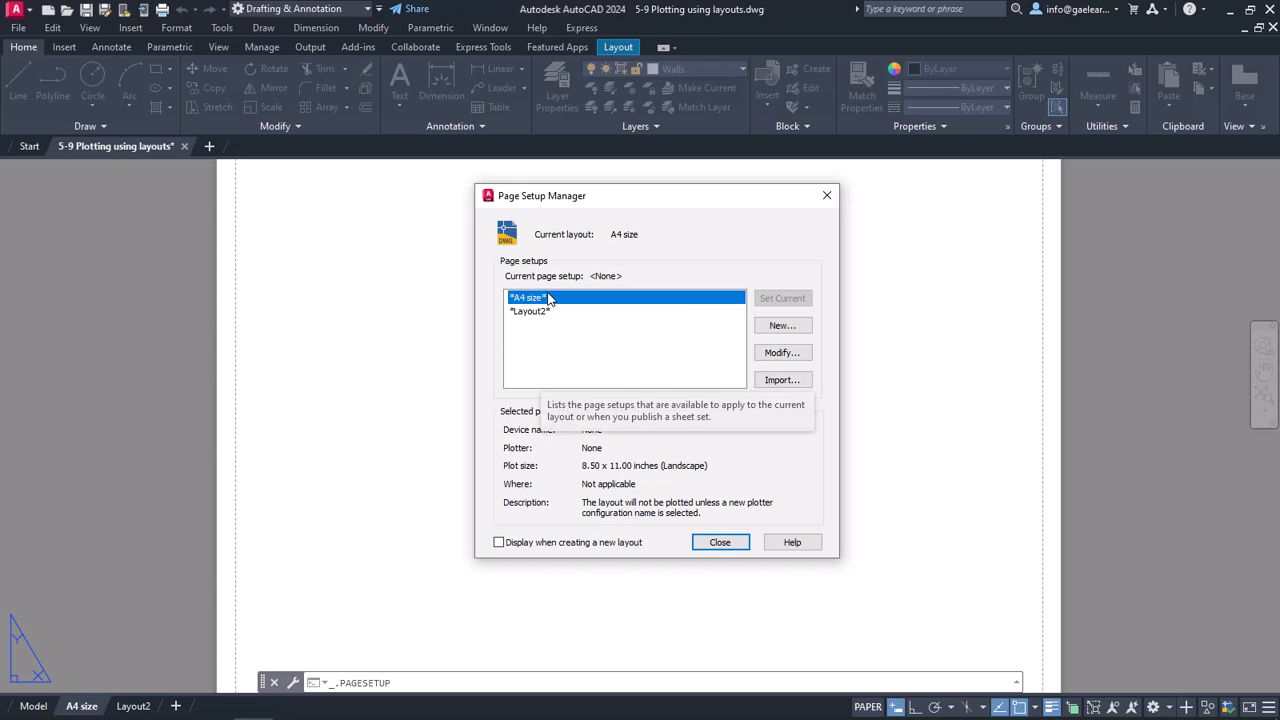
mouse_move(546, 348)
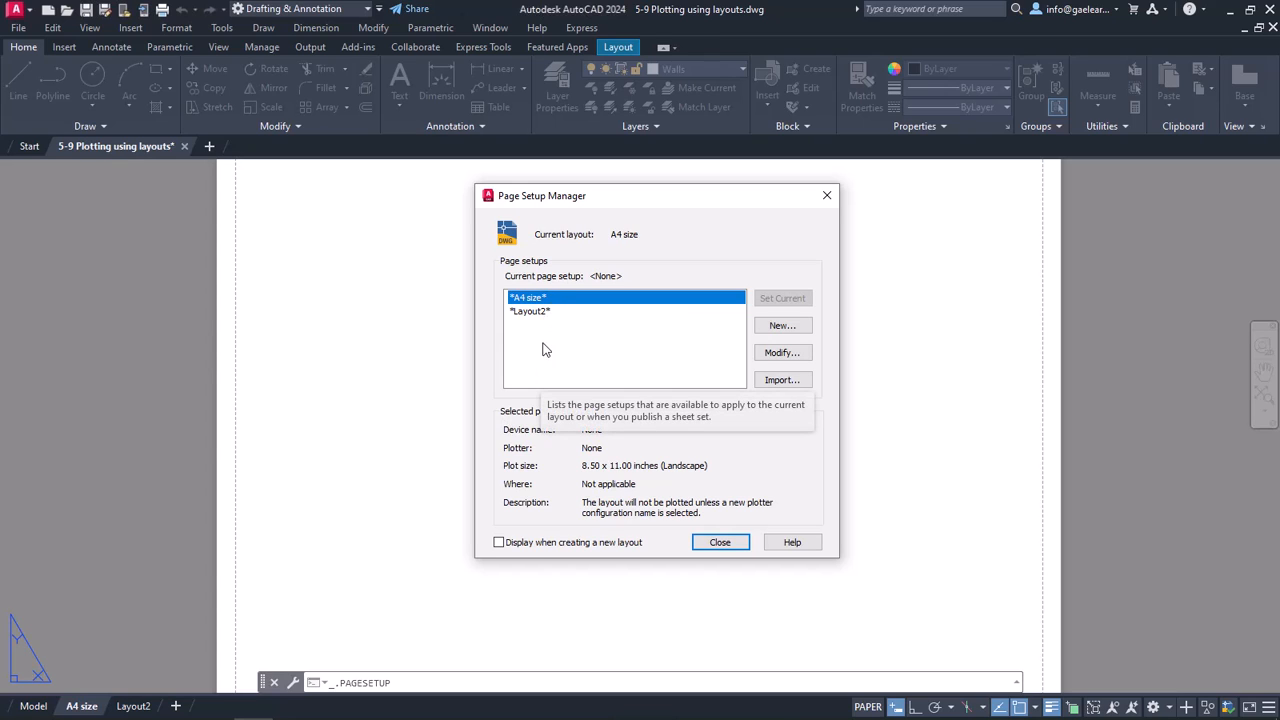
mouse_move(488, 418)
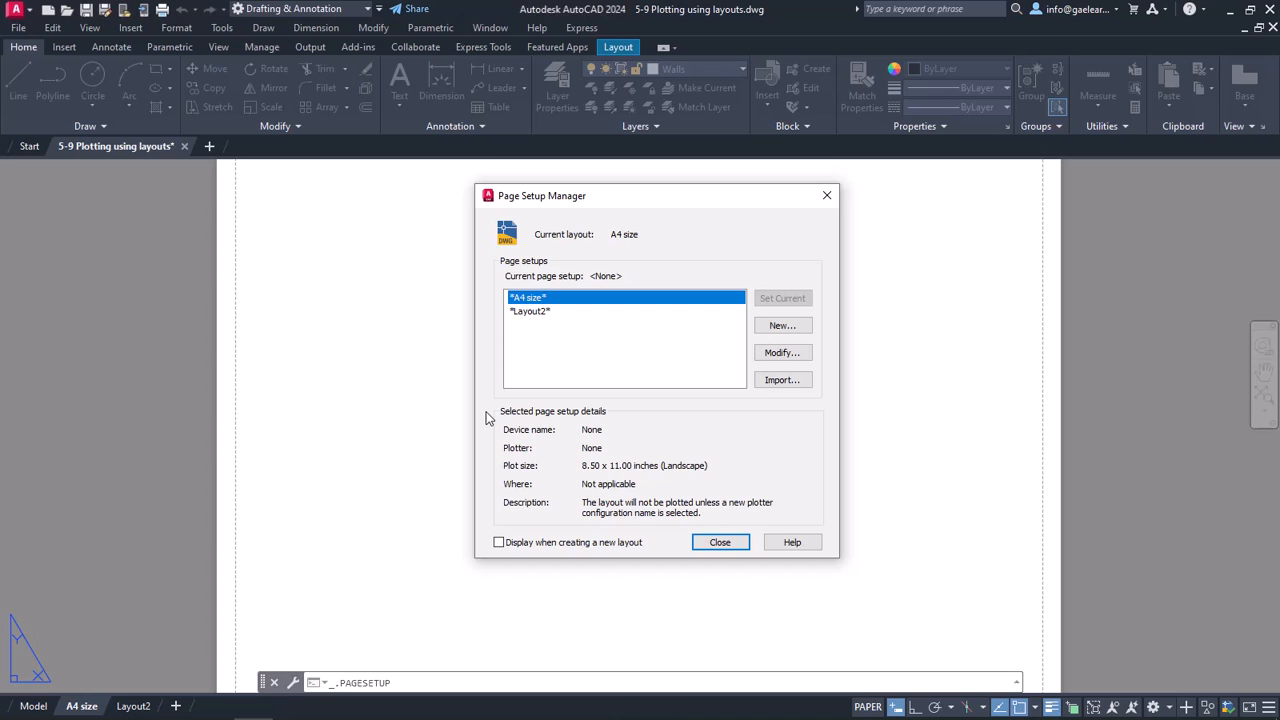
mouse_move(492, 412)
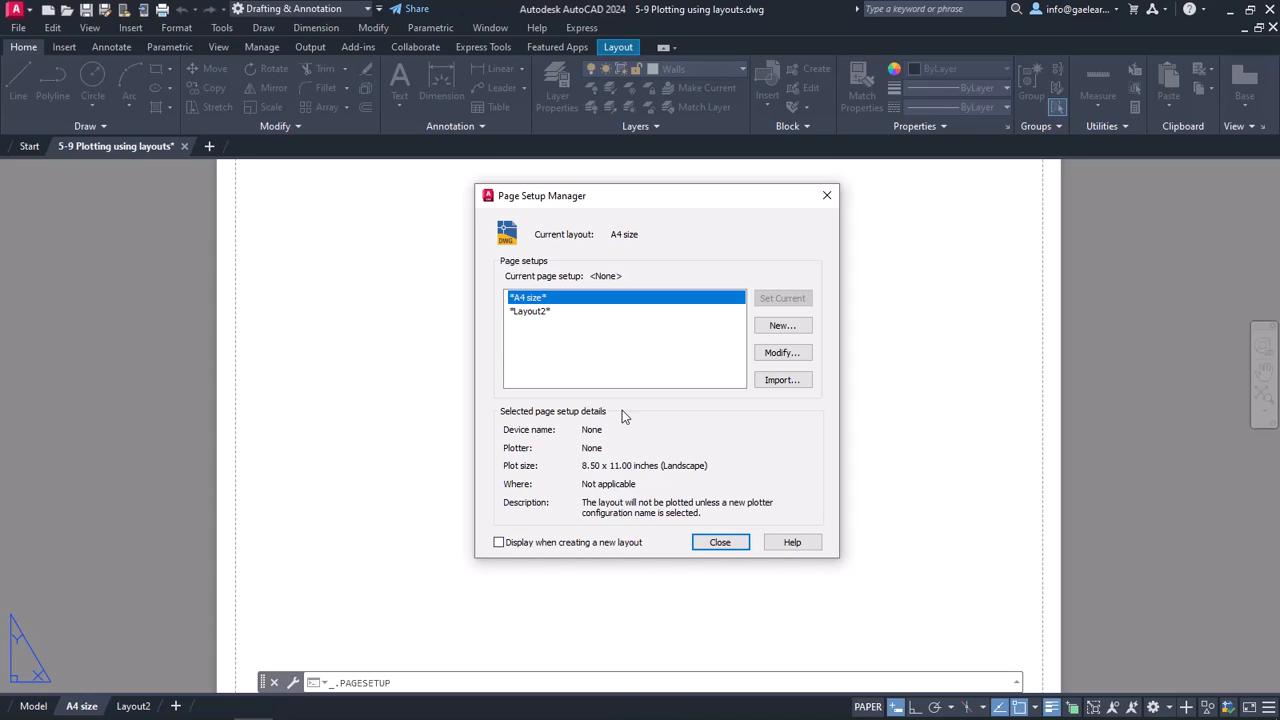
Modify the A4 size page setup to use the DWG To PDF.pc3 plotter.
left_click(782, 352)
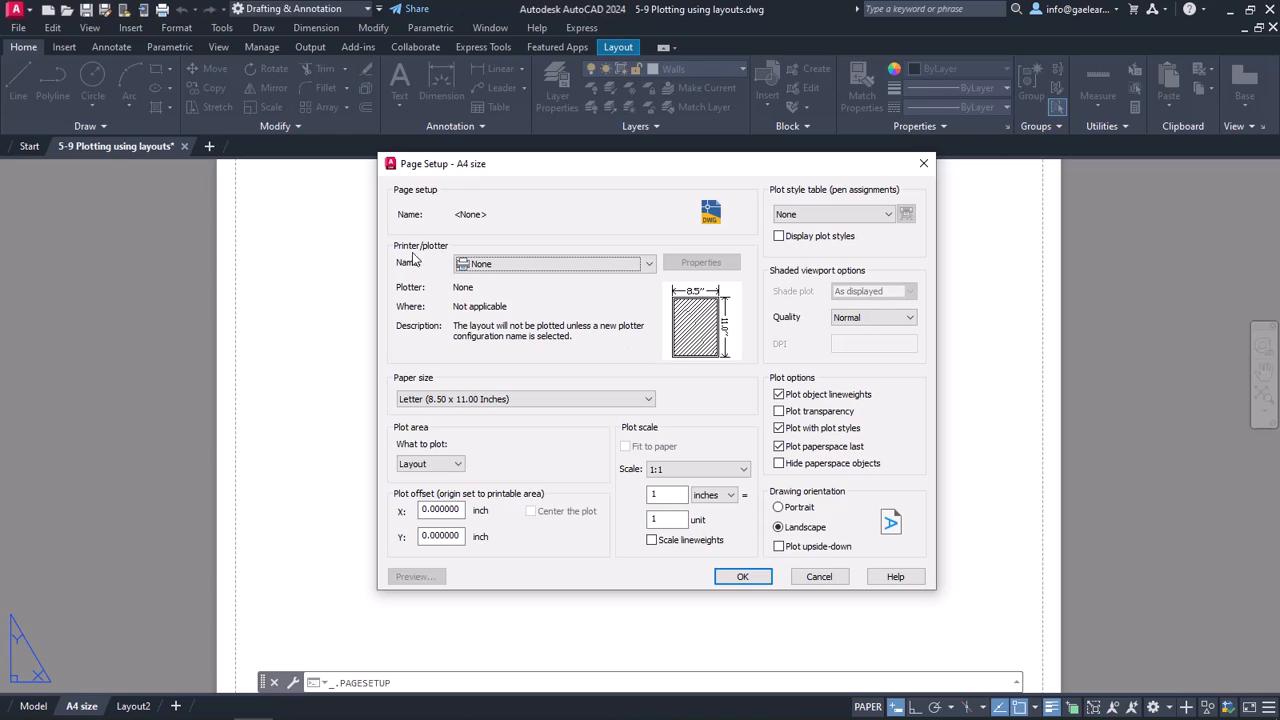
mouse_move(622, 260)
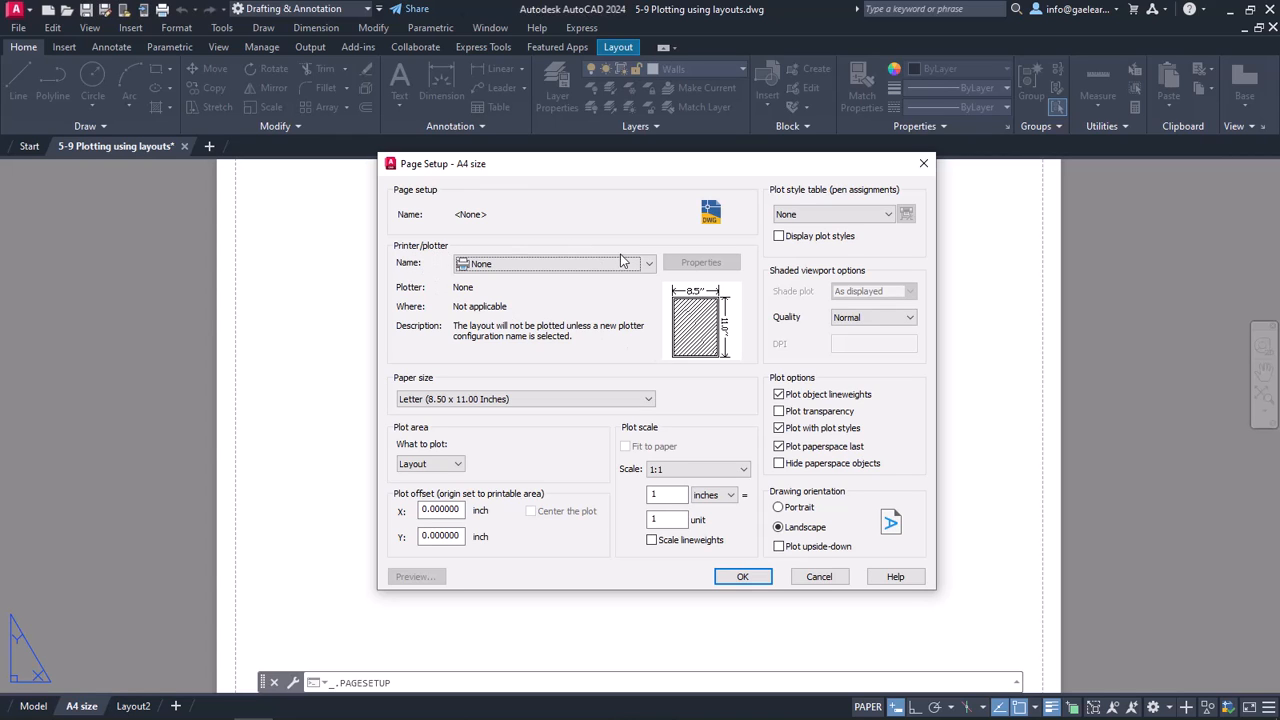
left_click(648, 264)
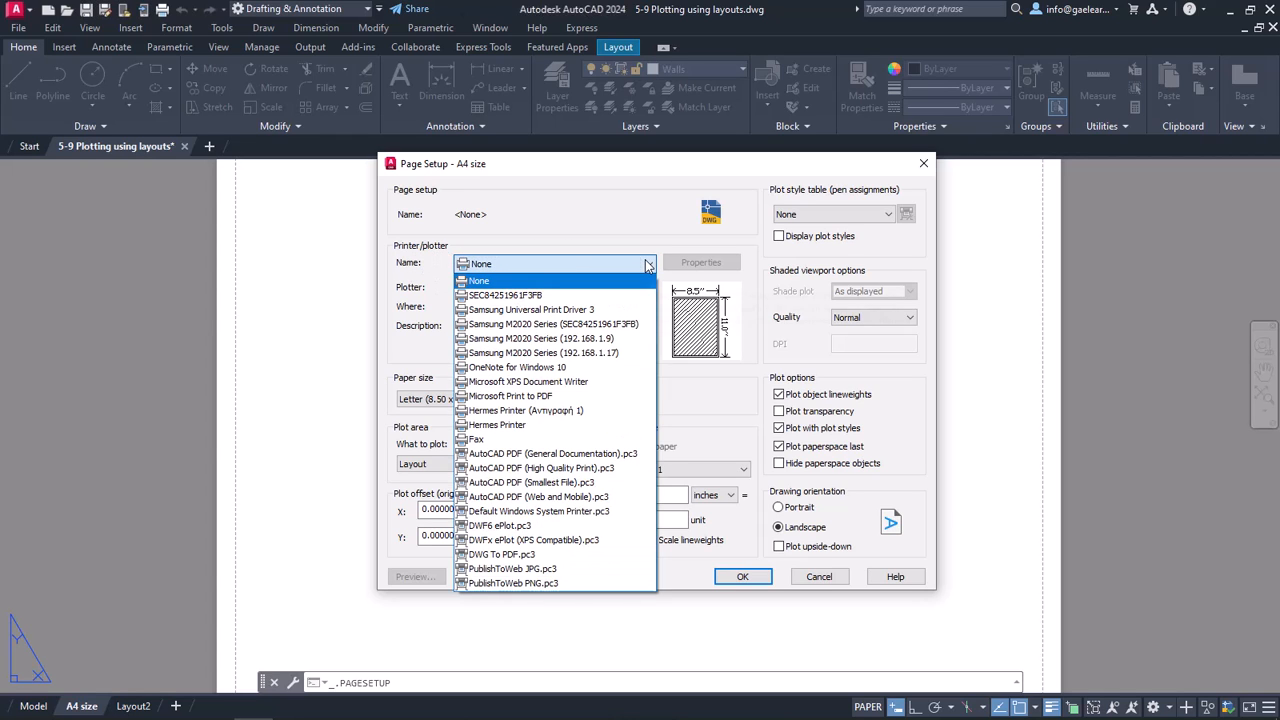
mouse_move(540, 496)
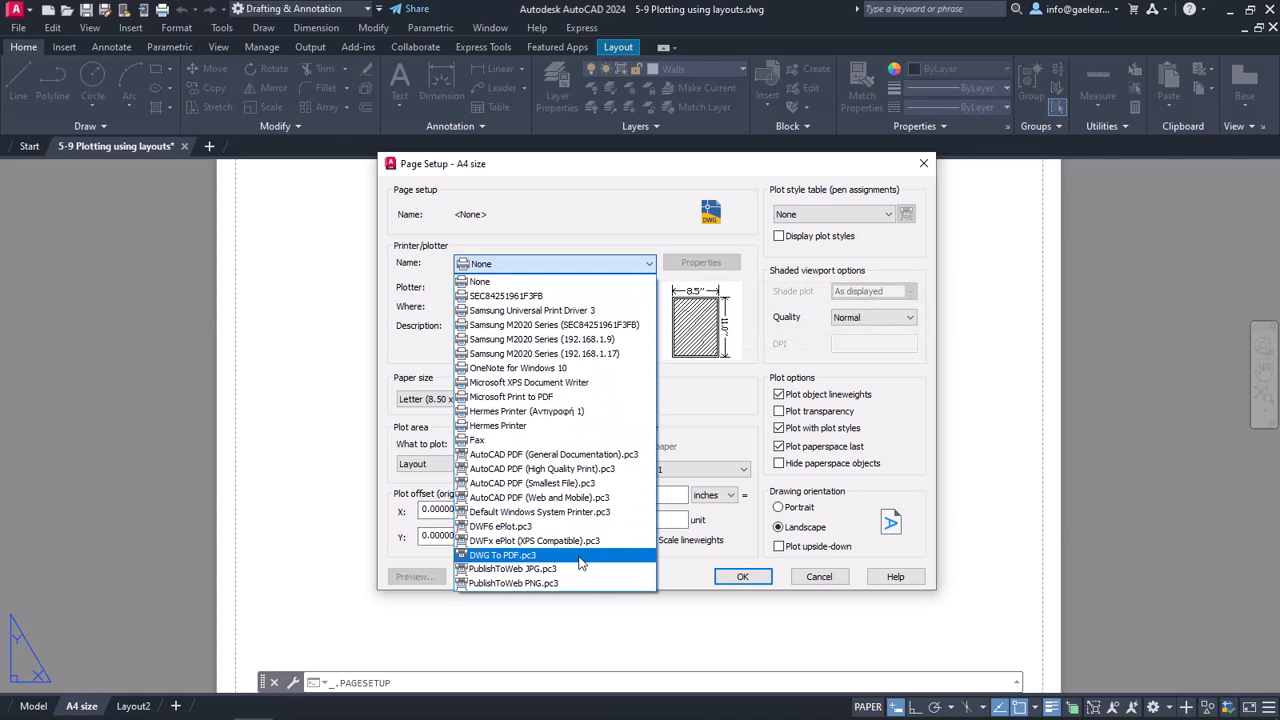
left_click(502, 556)
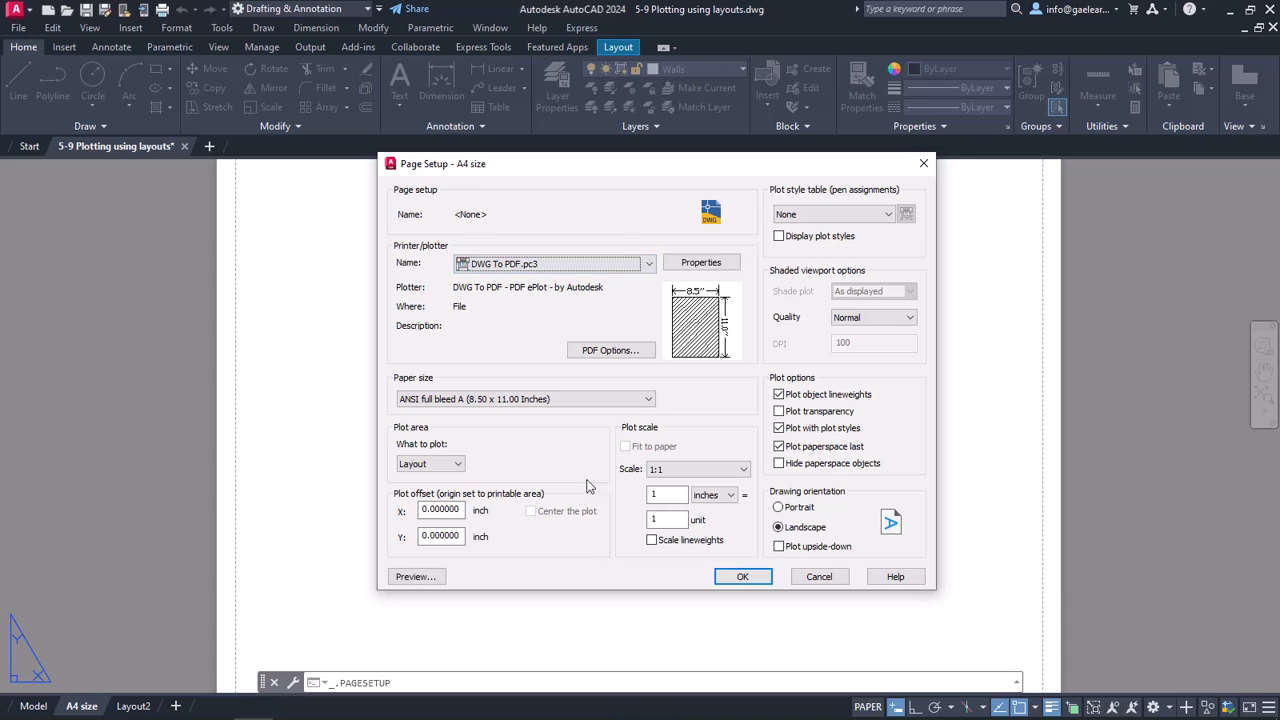
mouse_move(600, 452)
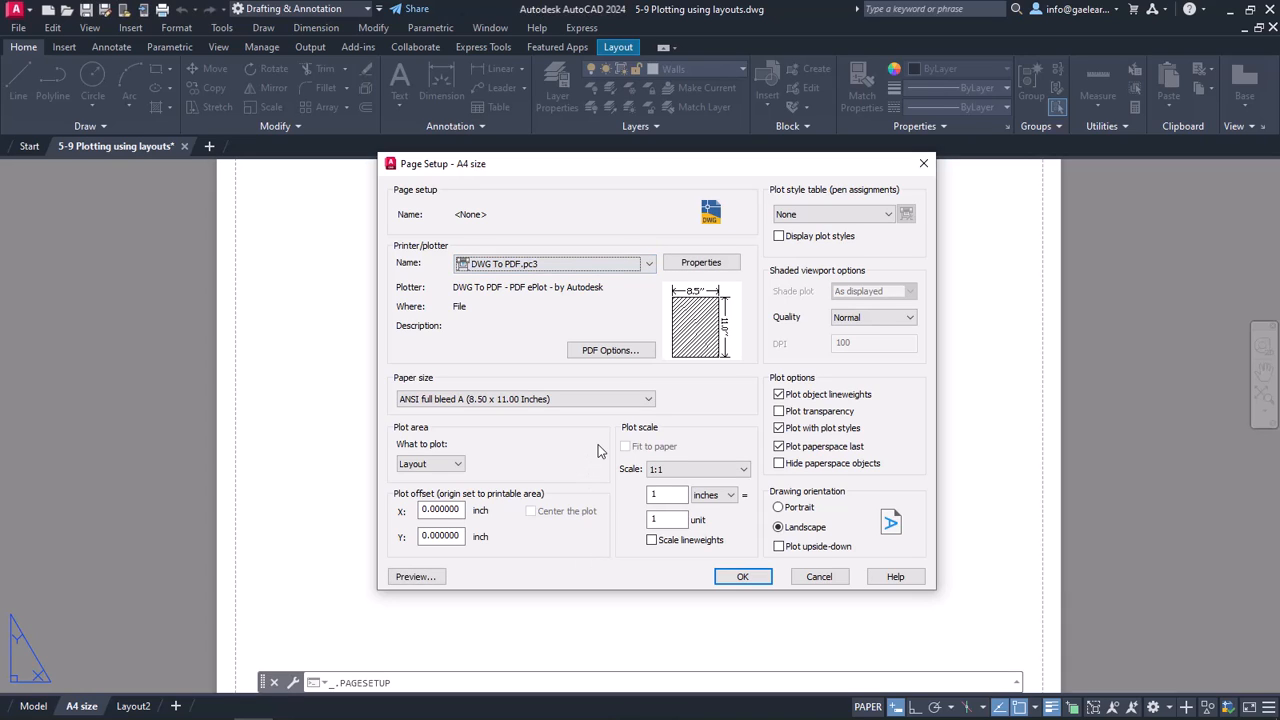
mouse_move(596, 450)
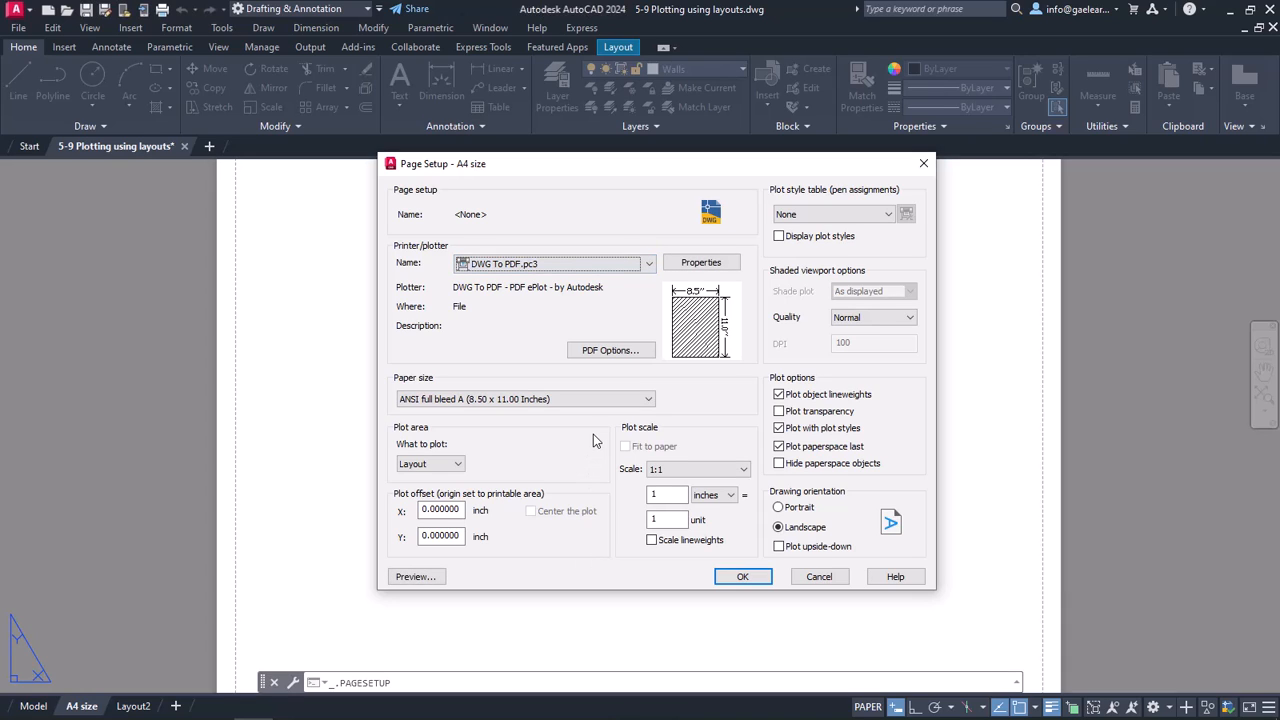
Set the paper size to ISO A4 (297.00 x 210.00 MM) in landscape orientation.
left_click(648, 400)
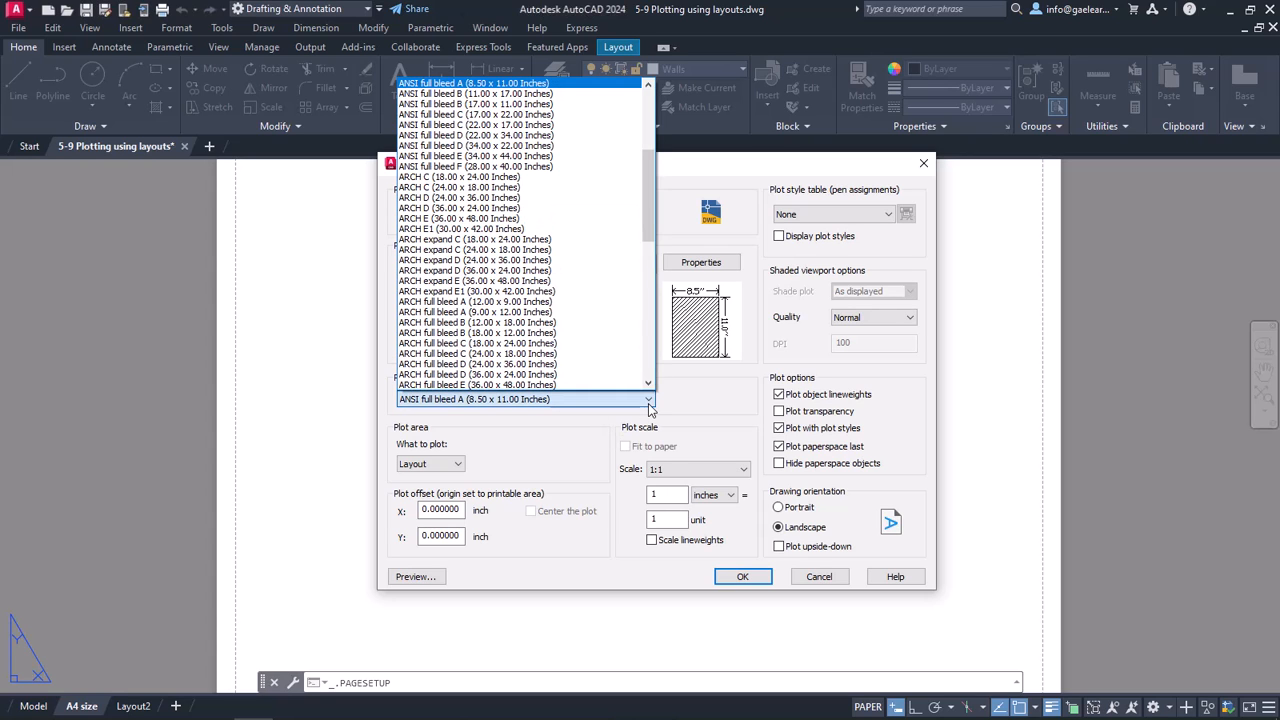
scroll("down", 3)
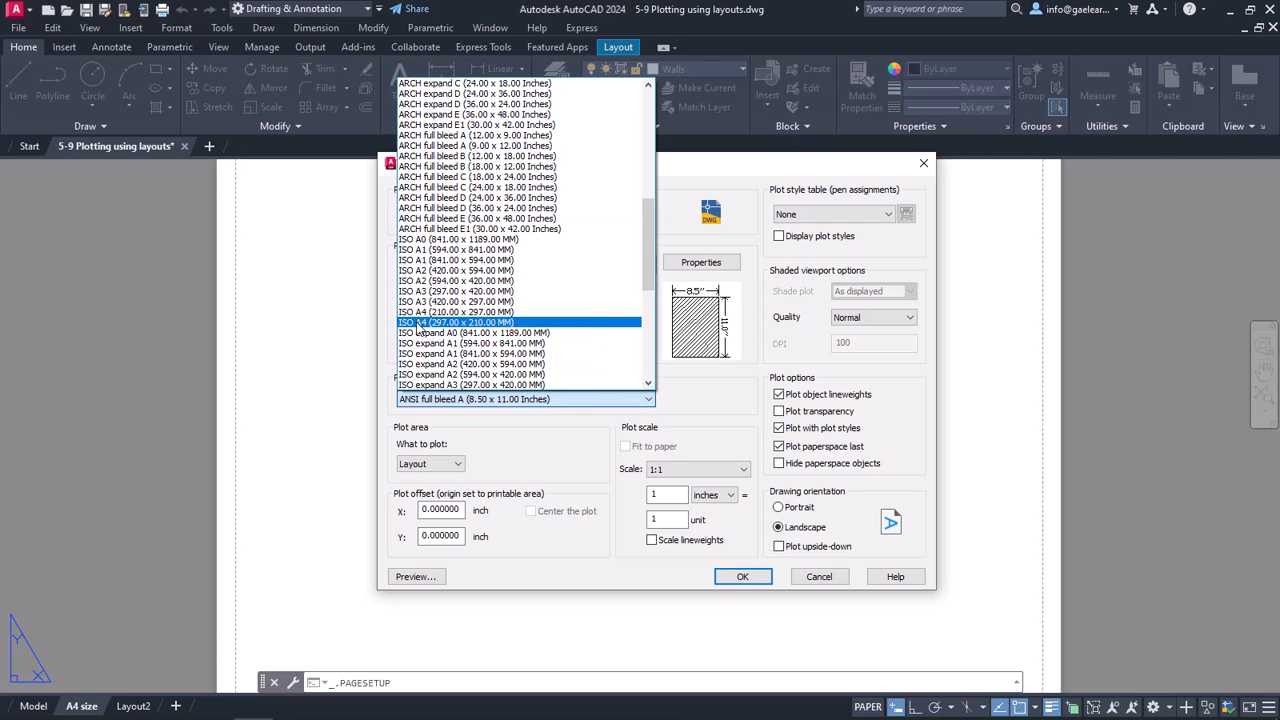
left_click(456, 322)
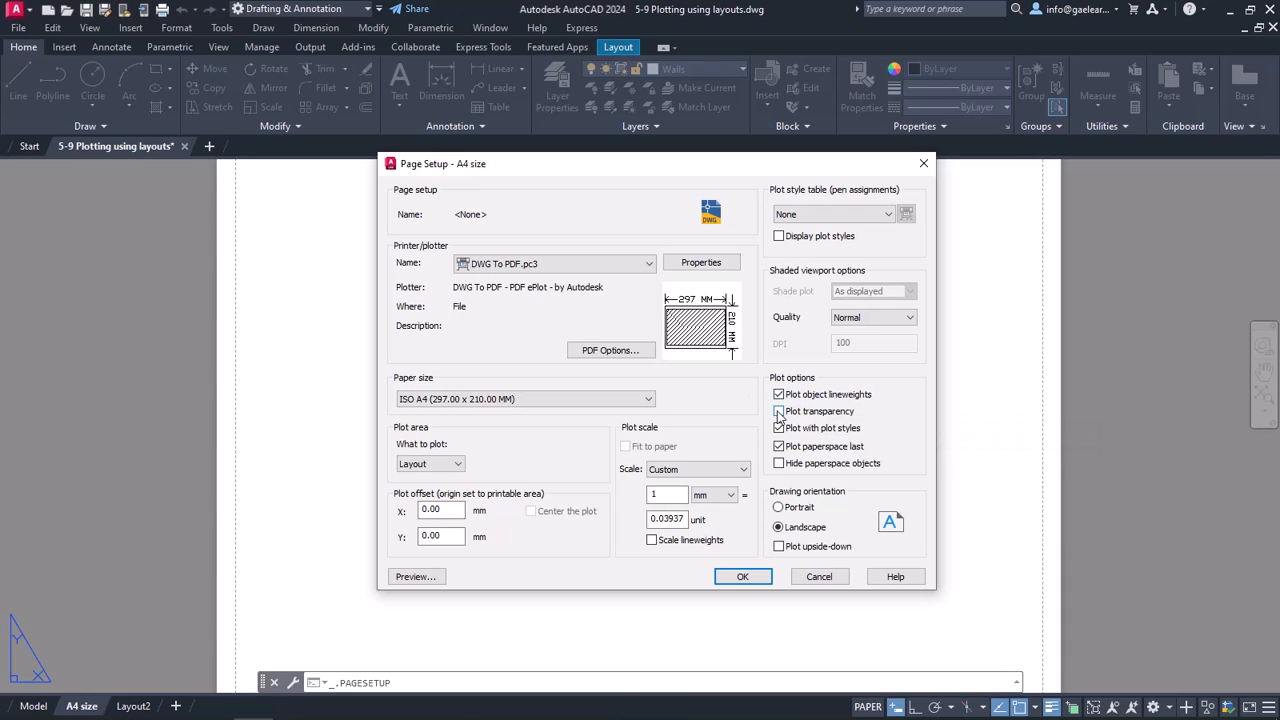
left_click(780, 428)
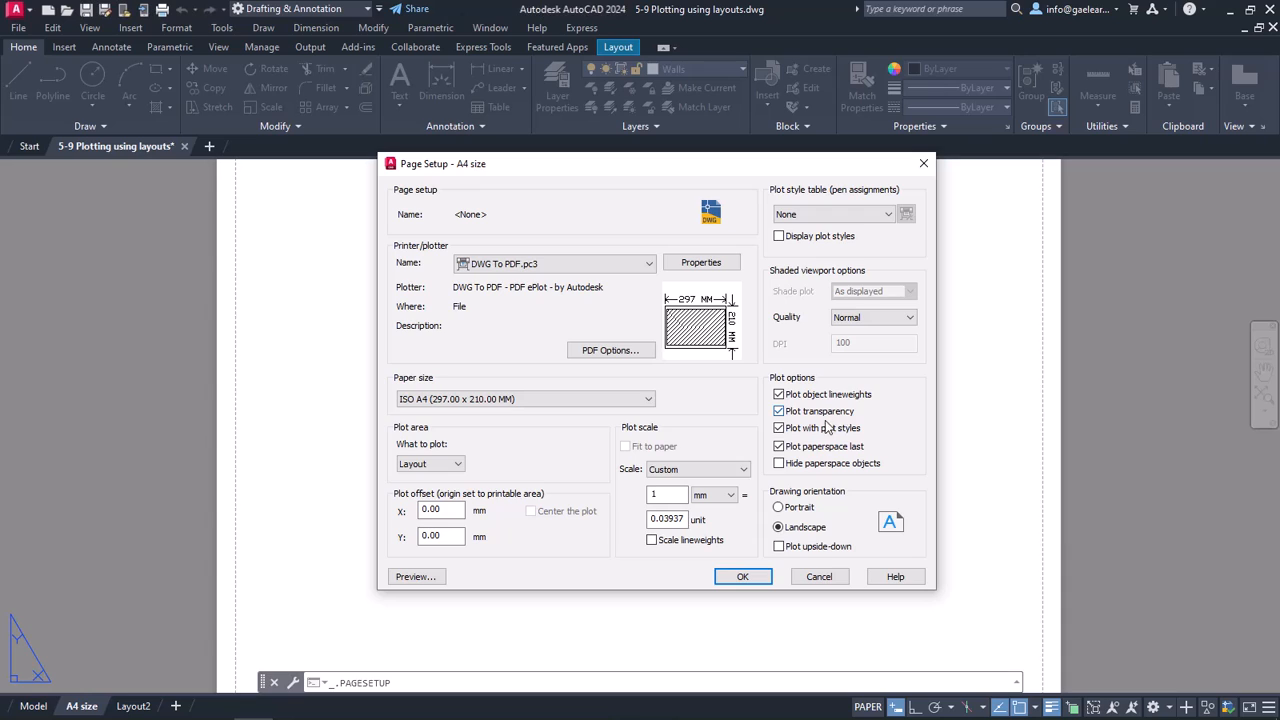
left_click(780, 428)
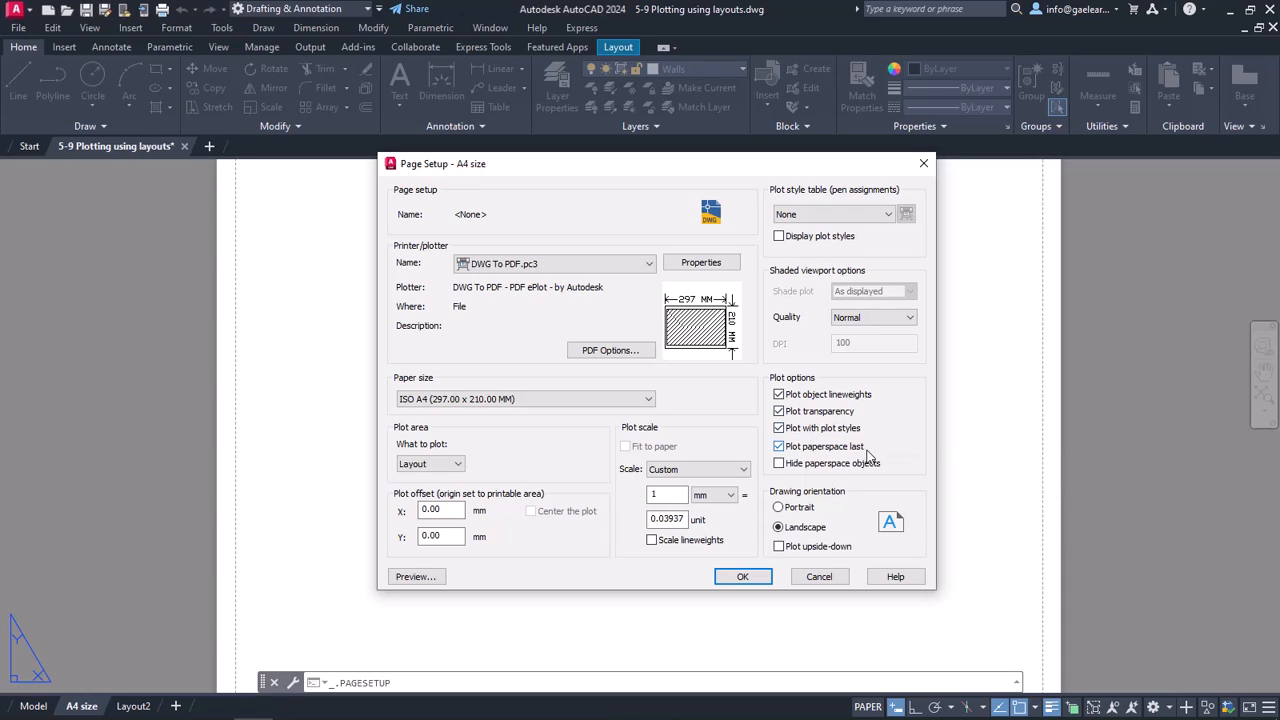
left_click(780, 446)
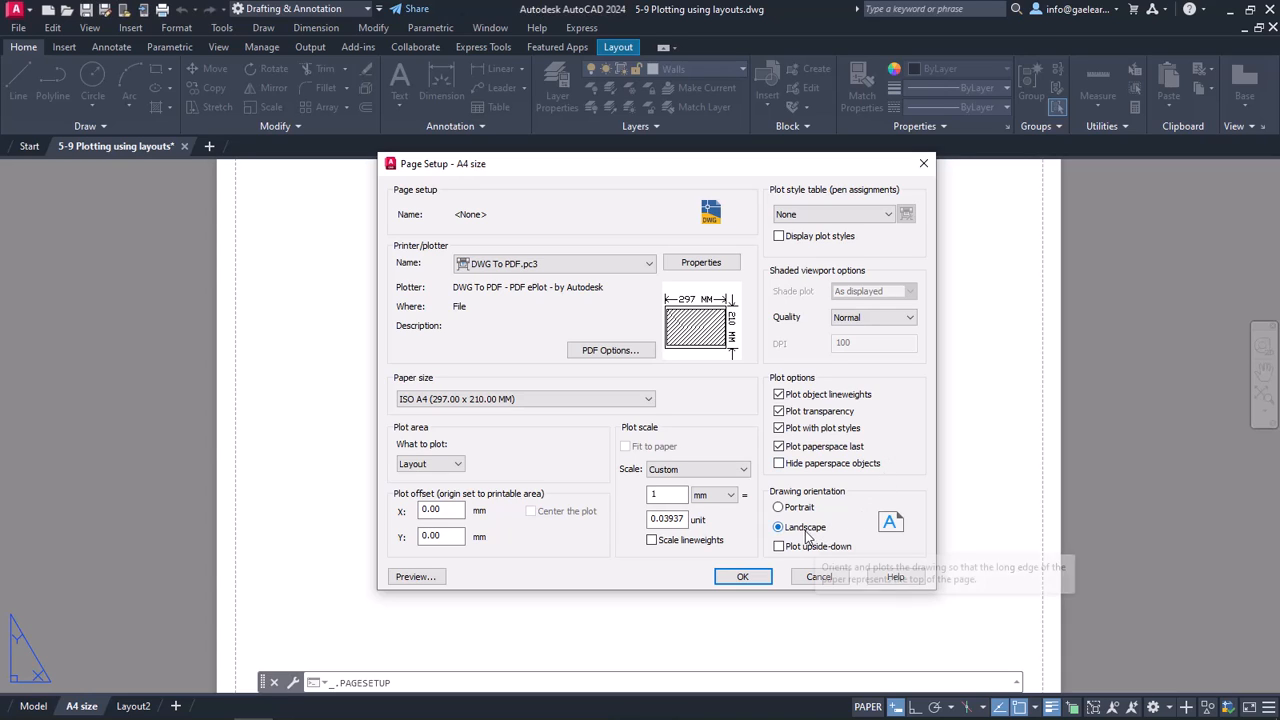
mouse_move(806, 528)
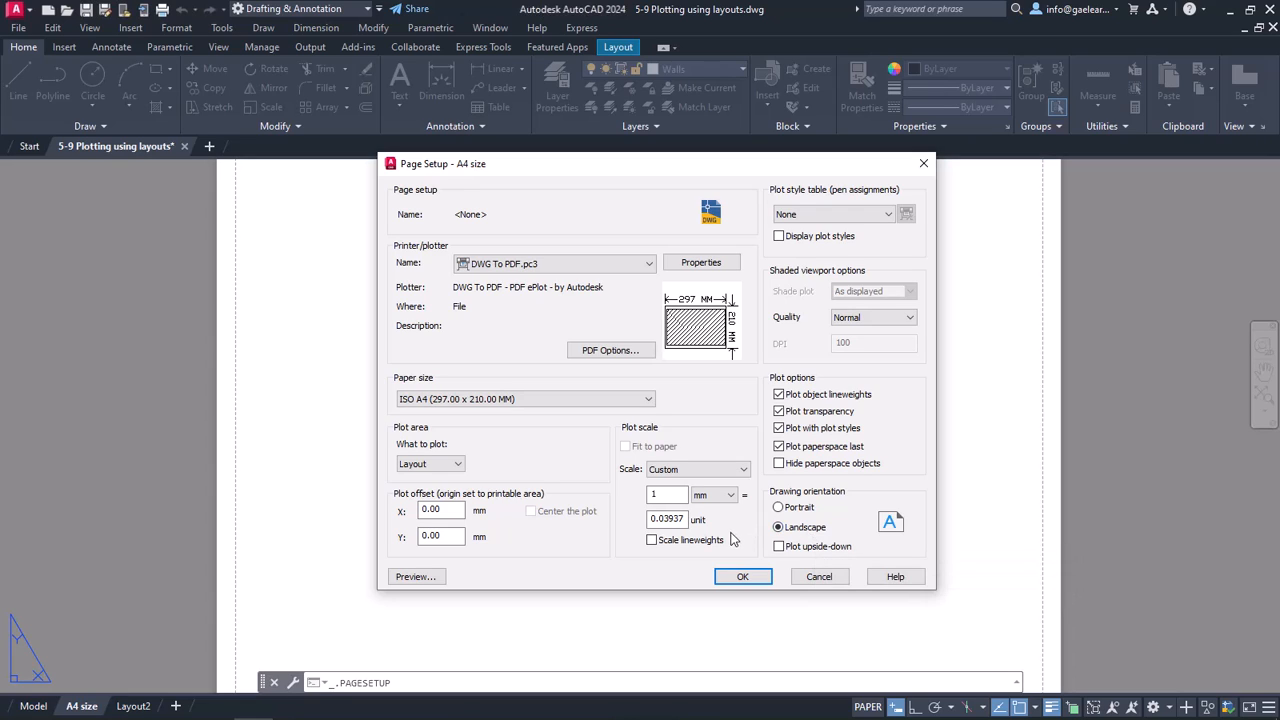
Set the plot scale to 1 mm per drawing unit and commit it.
left_click(730, 496)
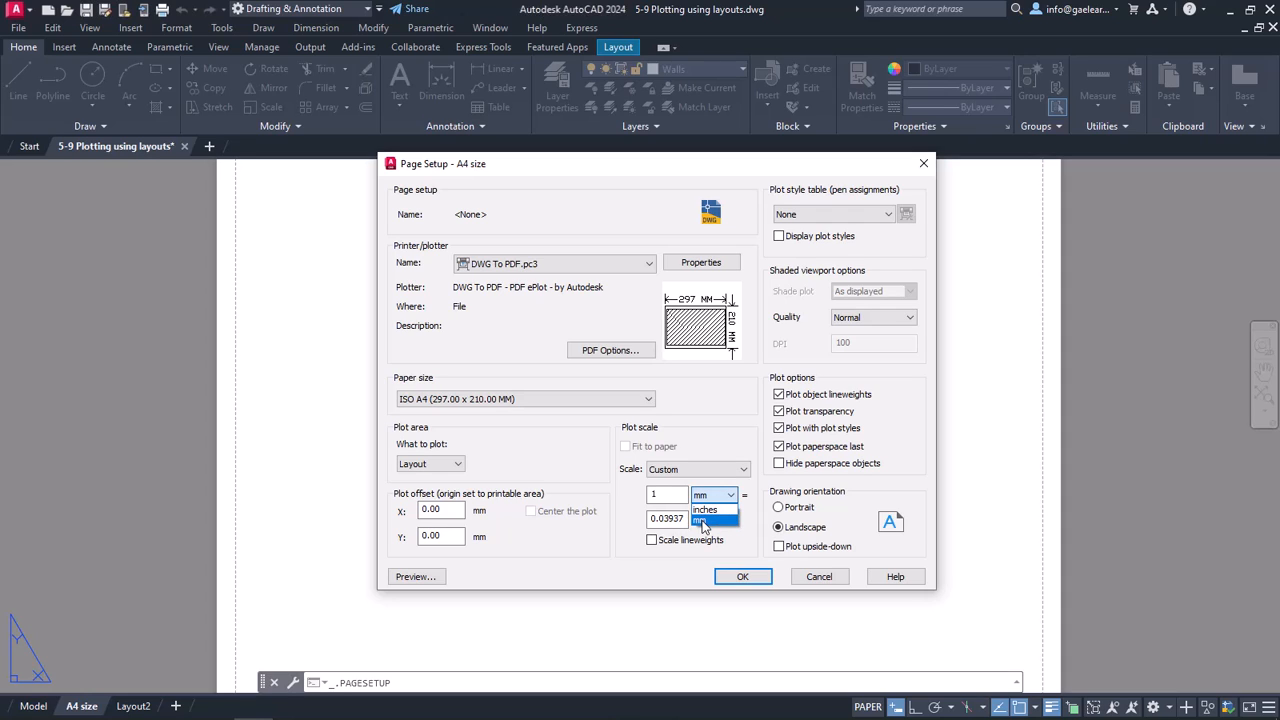
left_click(704, 520)
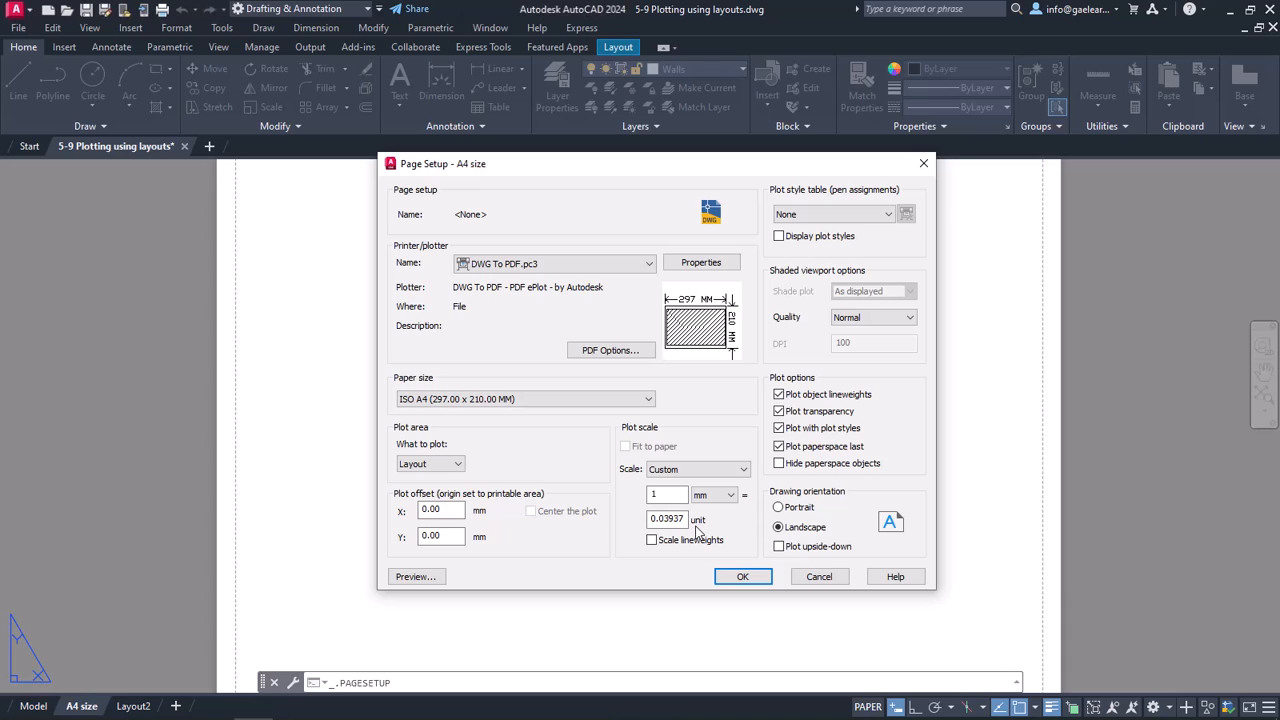
mouse_move(696, 532)
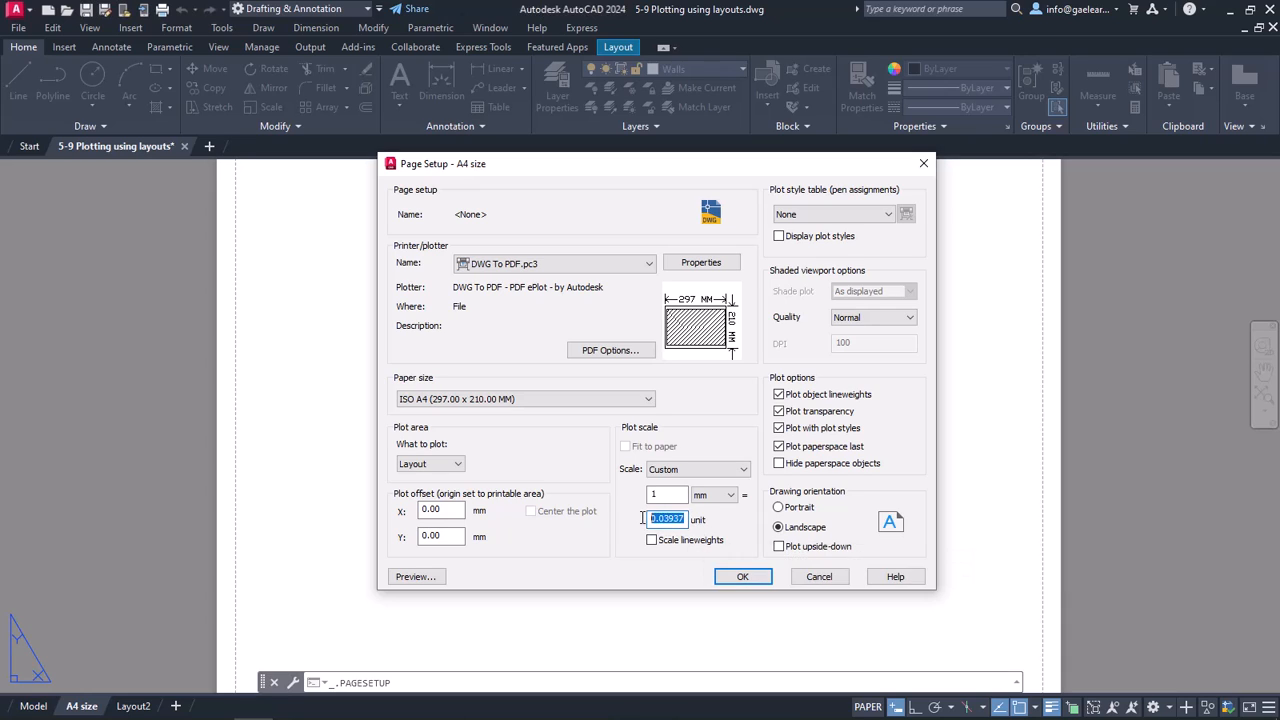
type("1")
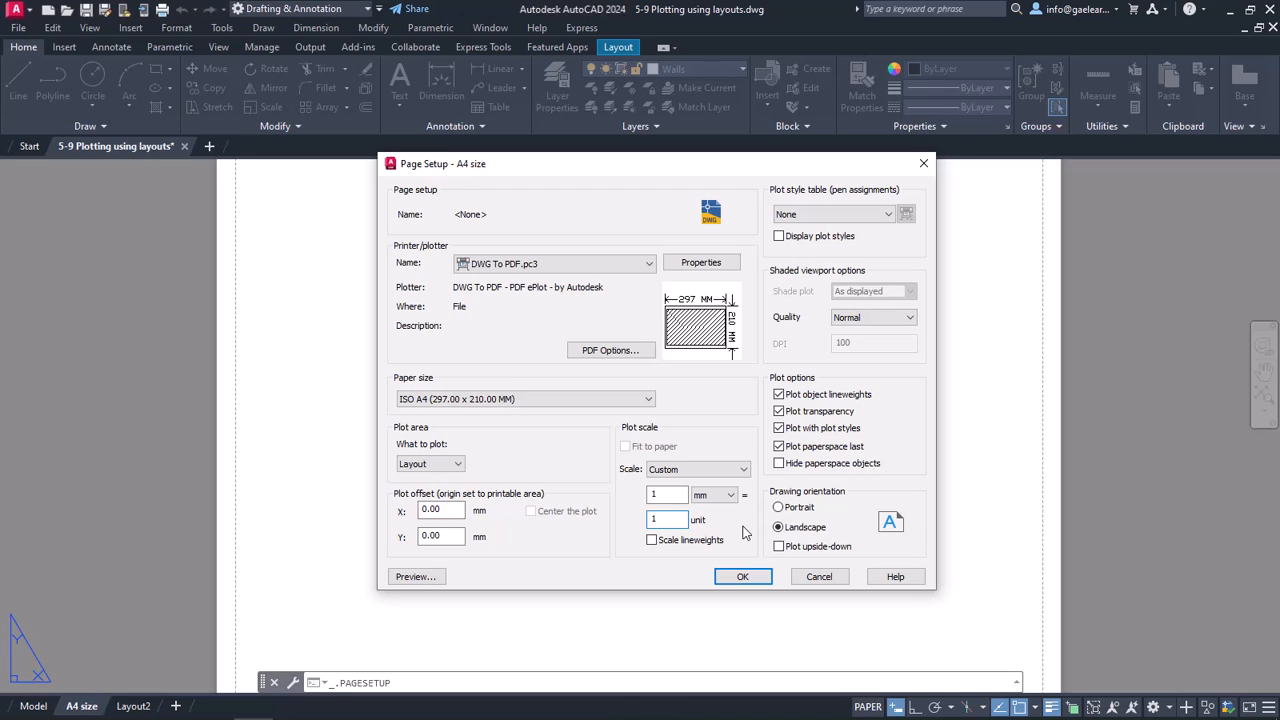
left_click(664, 520)
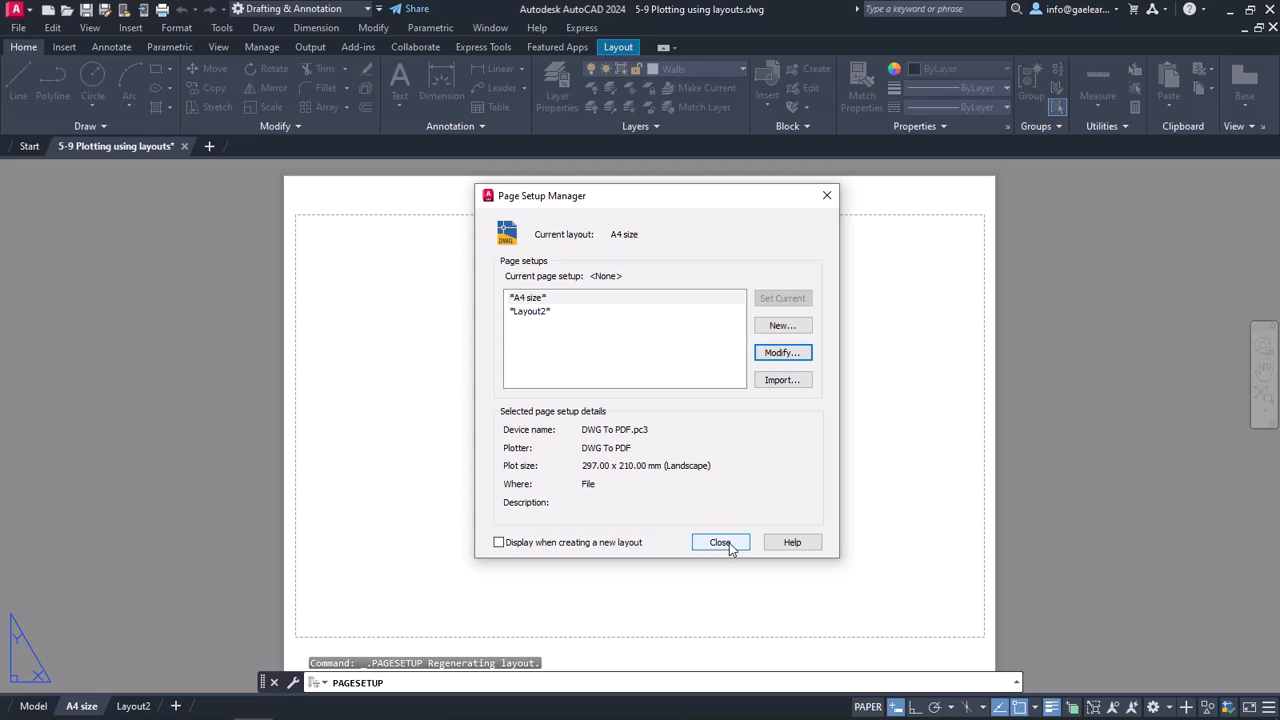
Close the Page Setup Manager, leaving the blank ISO A4 sheet.
left_click(720, 542)
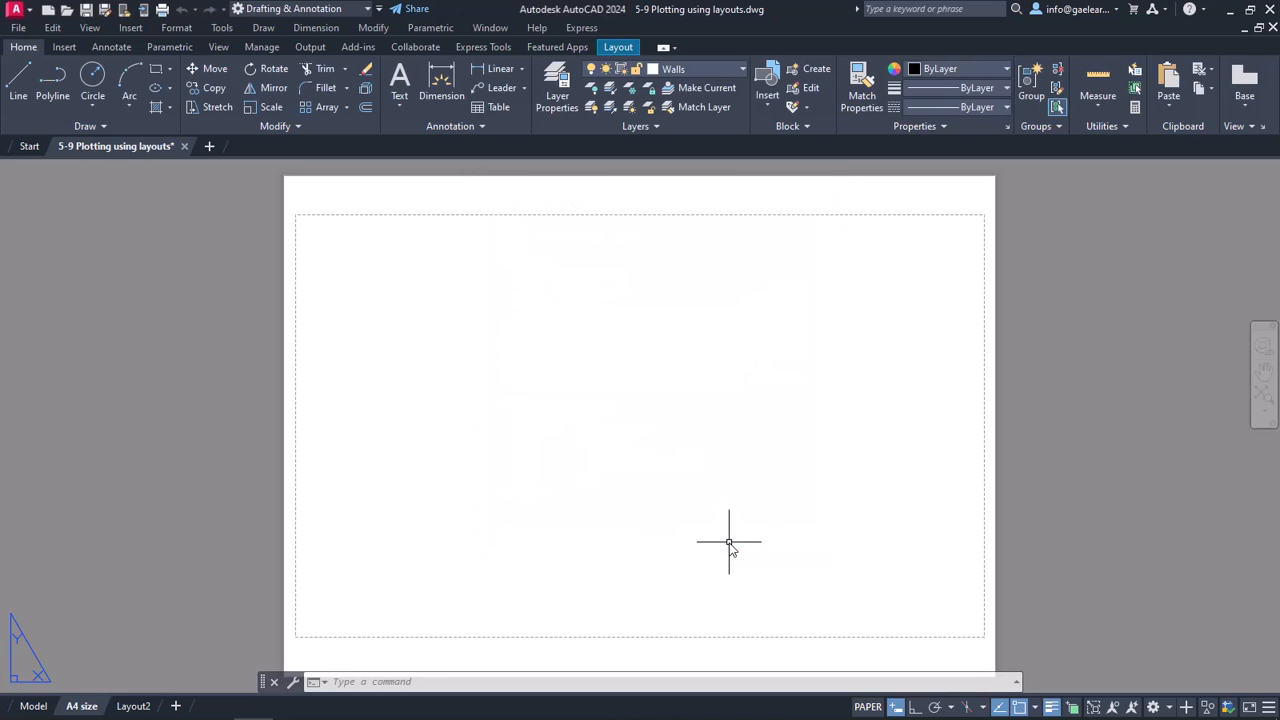
mouse_move(642, 176)
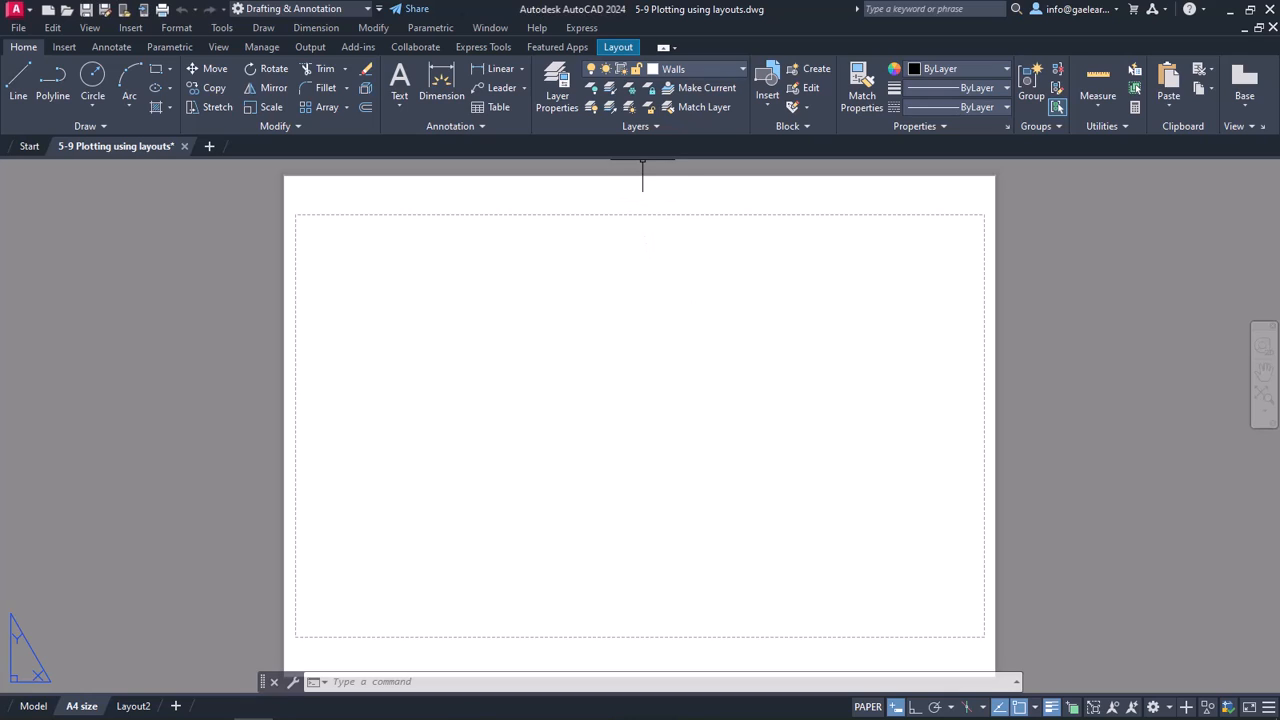
mouse_move(640, 160)
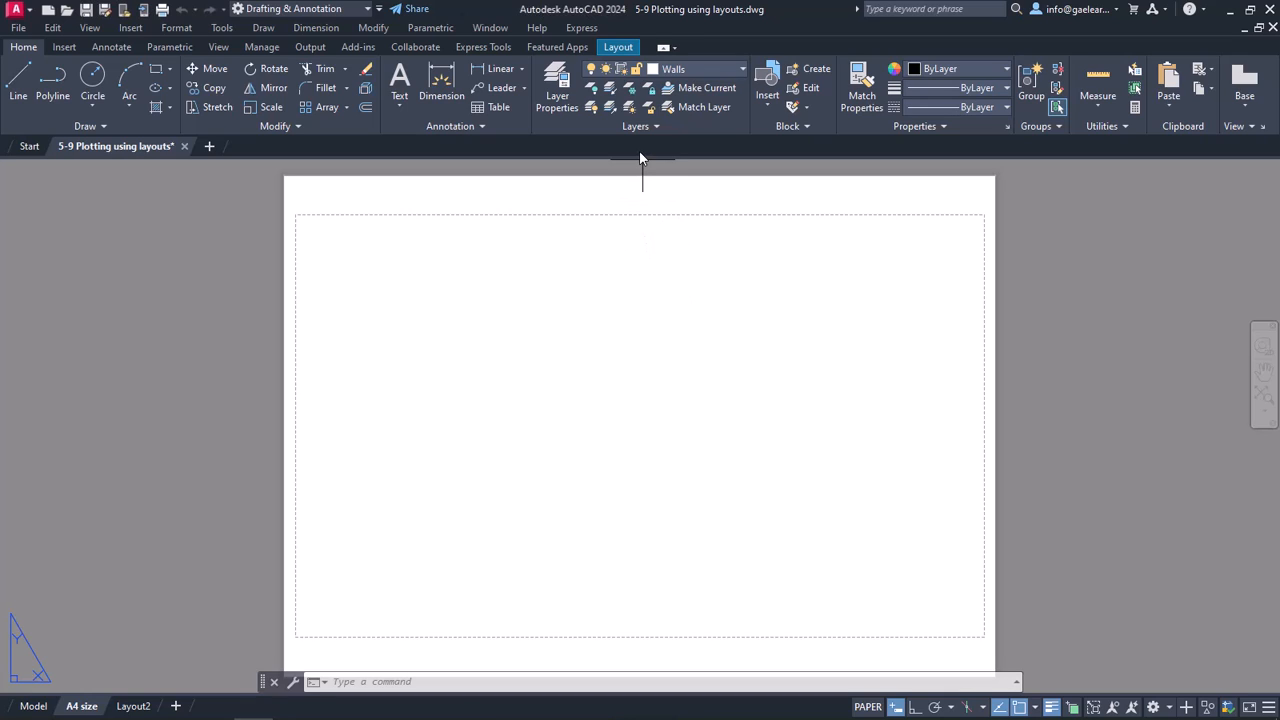
mouse_move(552, 190)
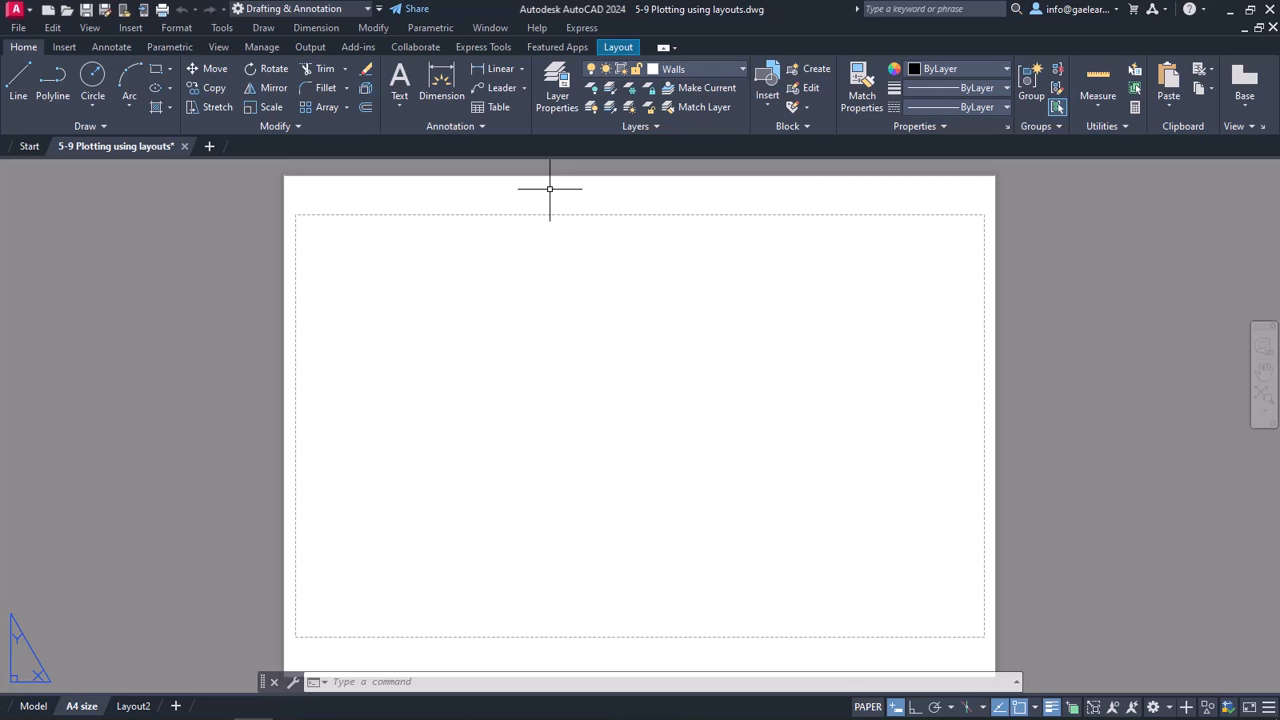
mouse_move(524, 190)
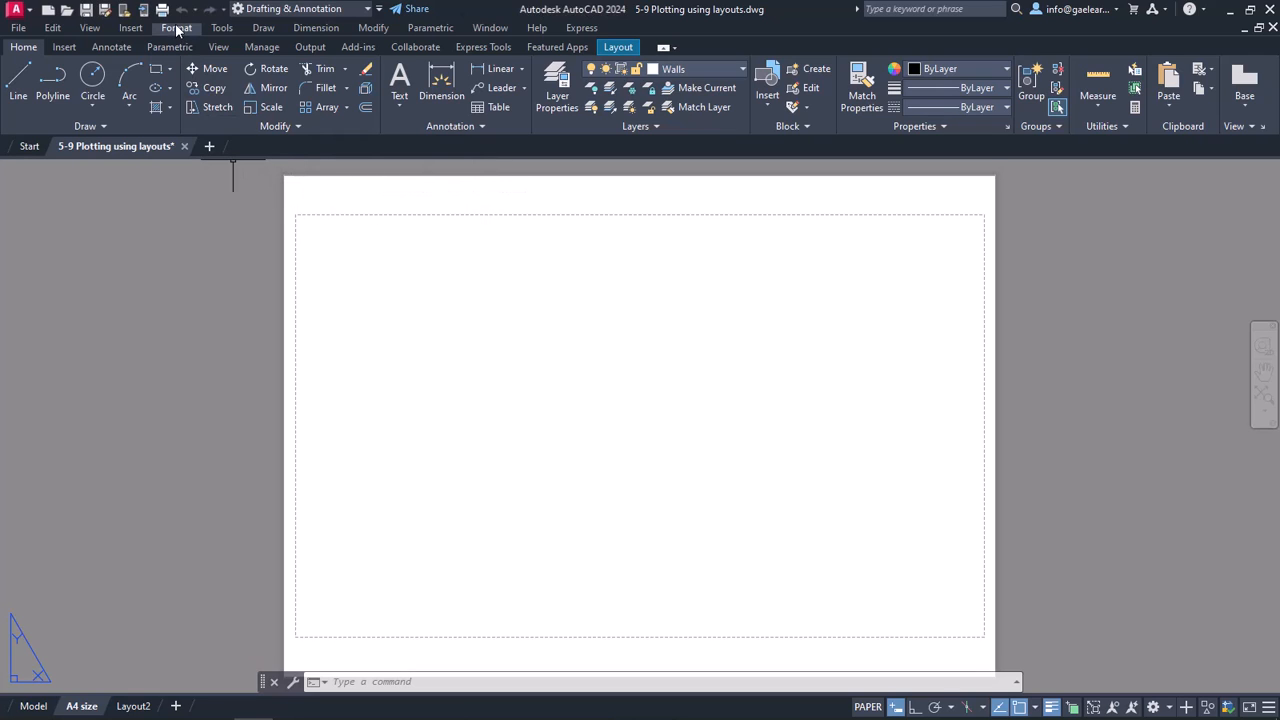
left_click(176, 28)
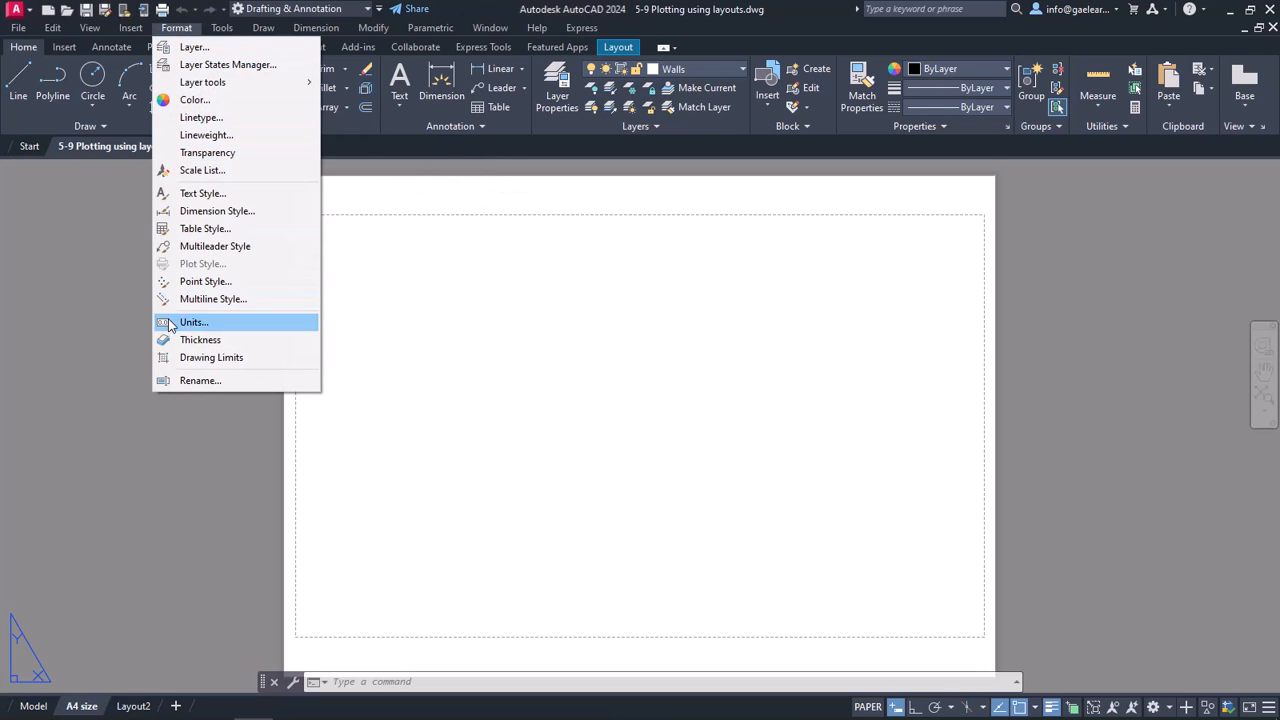
left_click(192, 320)
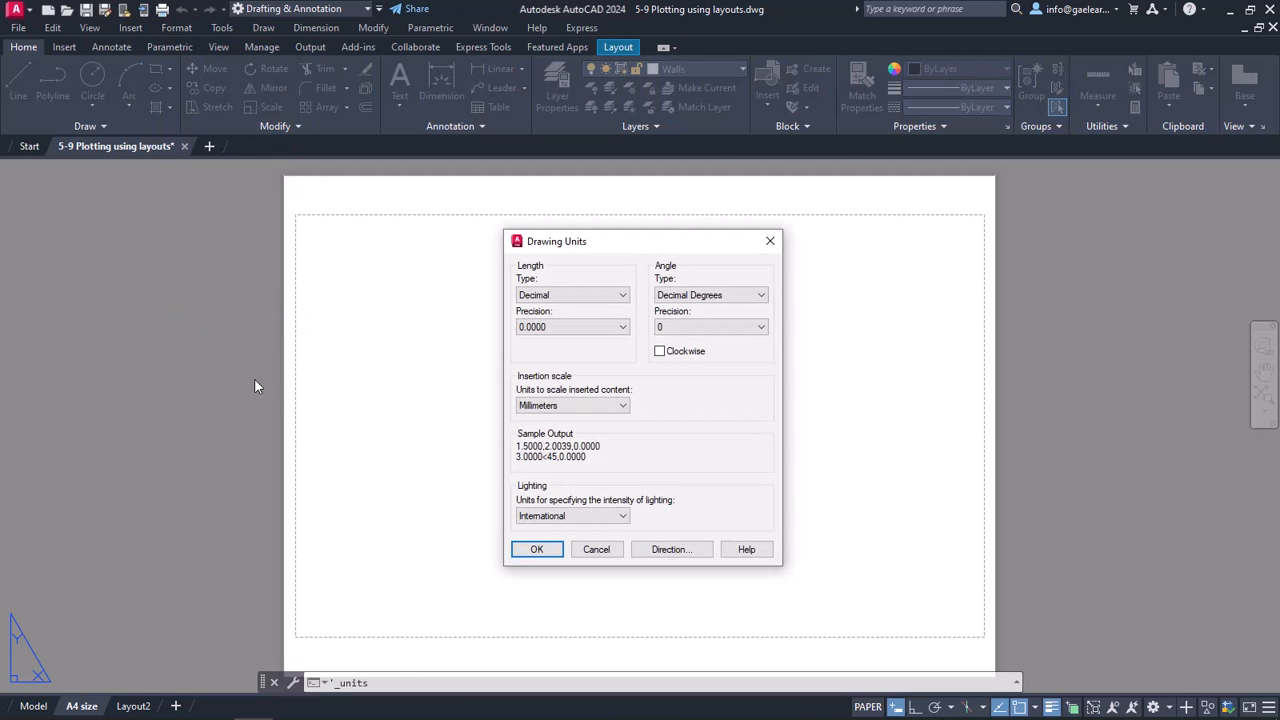
mouse_move(572, 404)
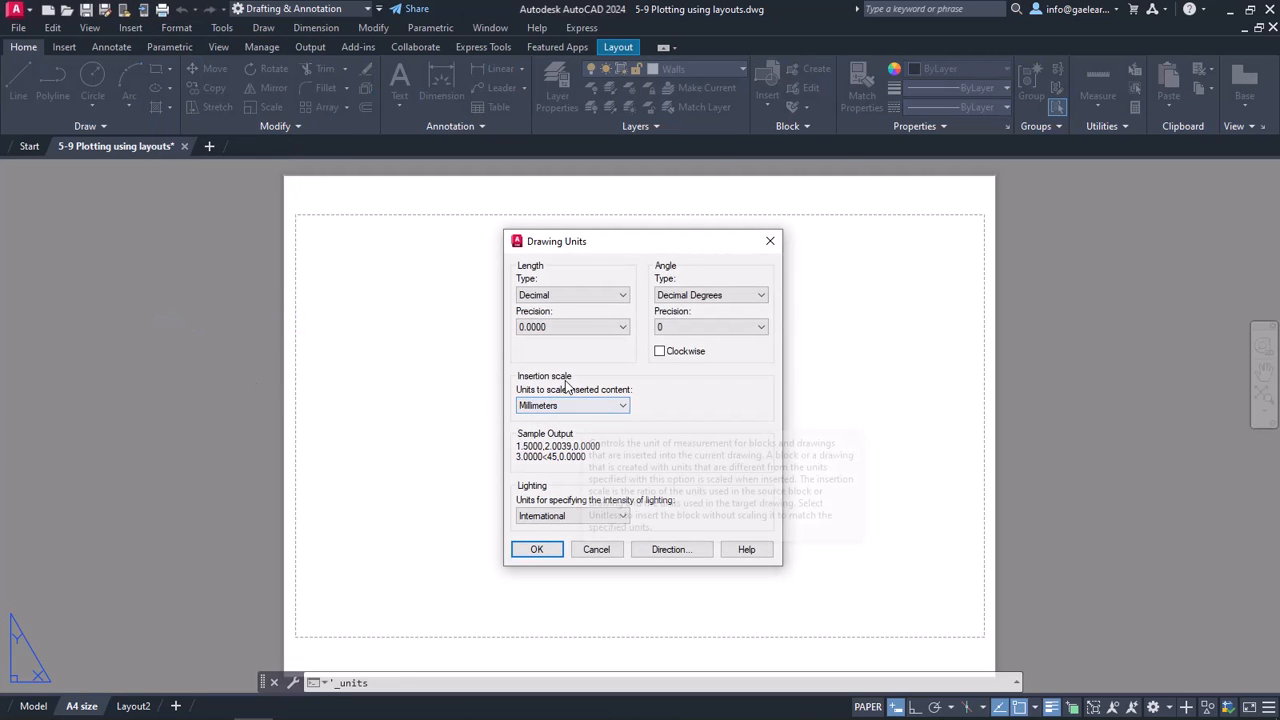
mouse_move(572, 404)
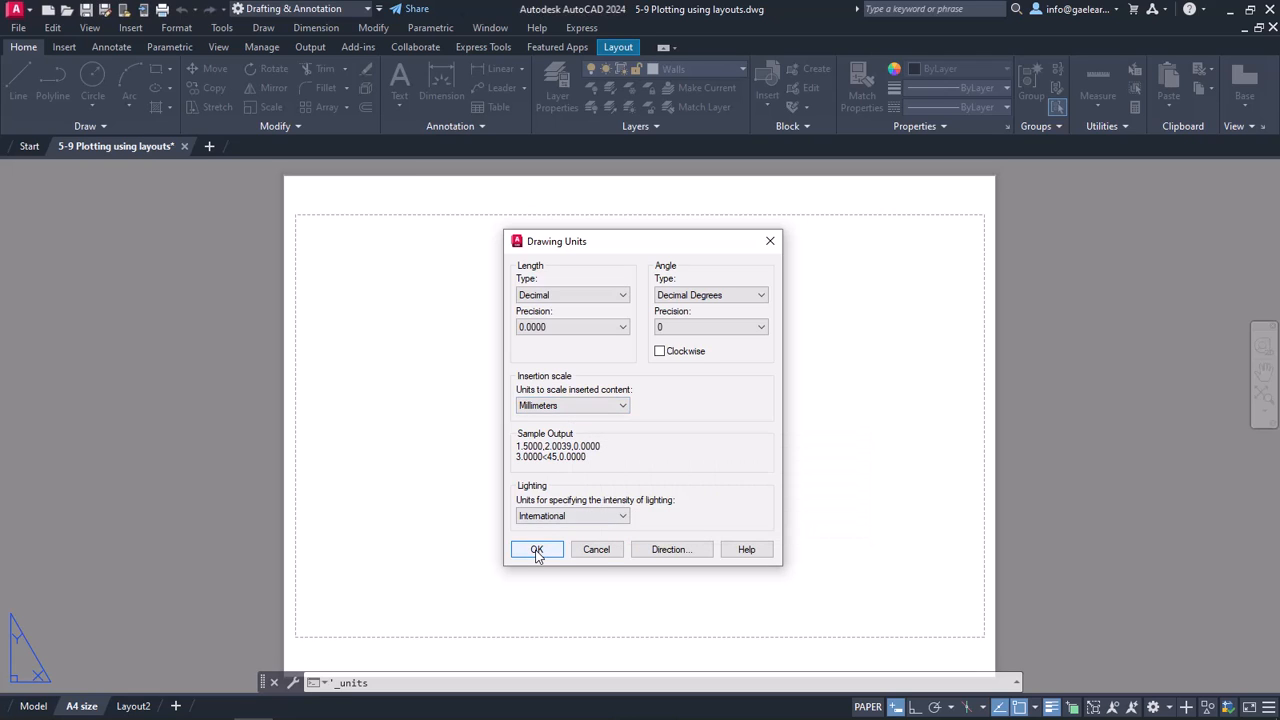
left_click(536, 548)
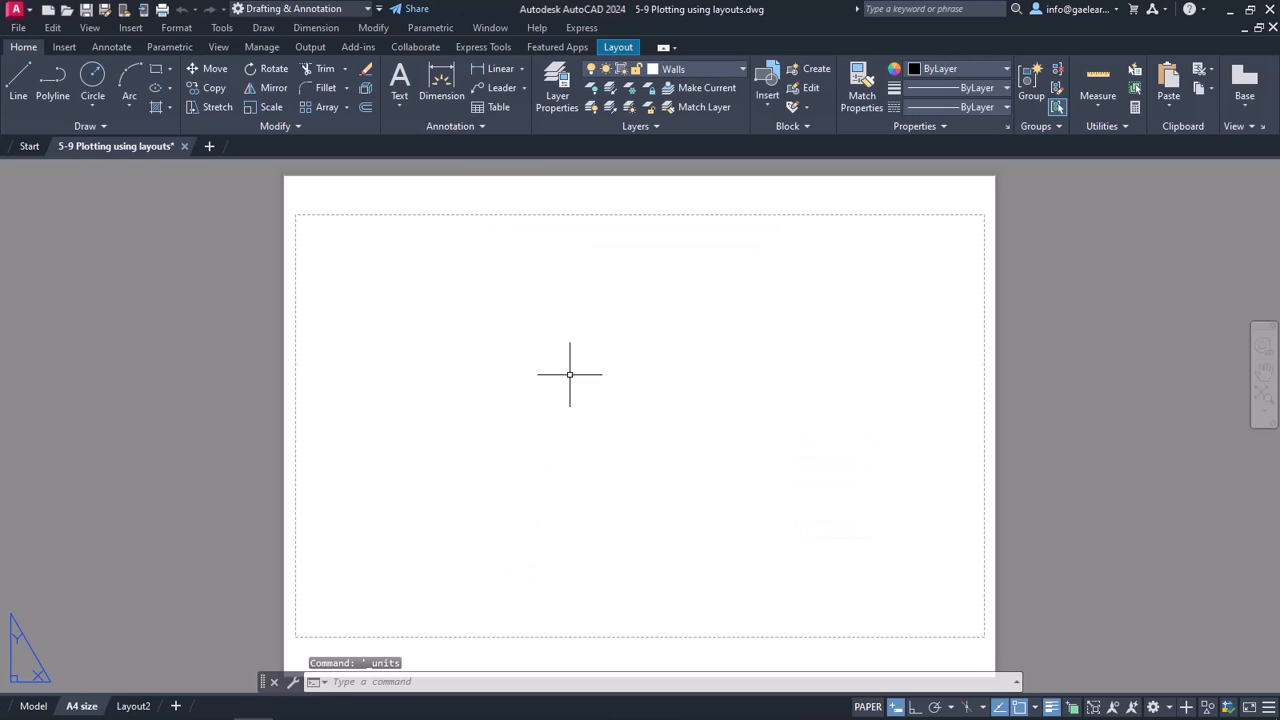
mouse_move(580, 352)
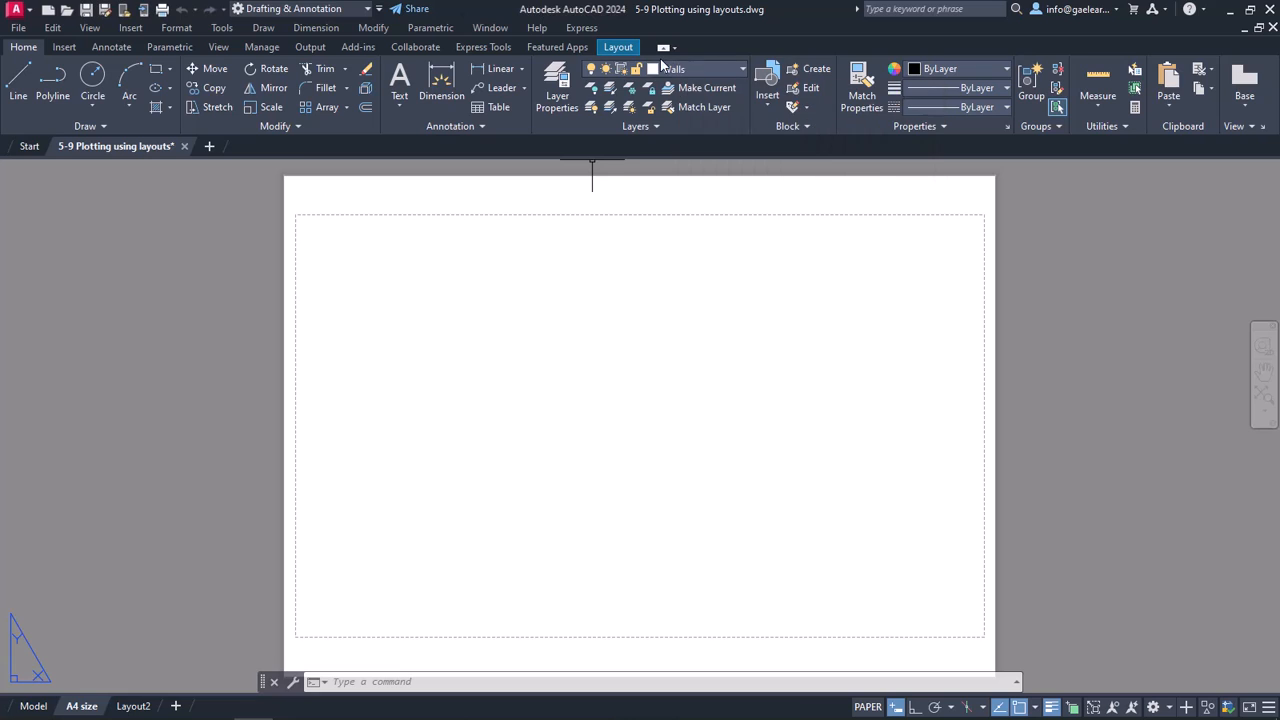
Create a rectangular viewport spanning the printable margin, showing the floor plans and south elevation.
left_click(616, 48)
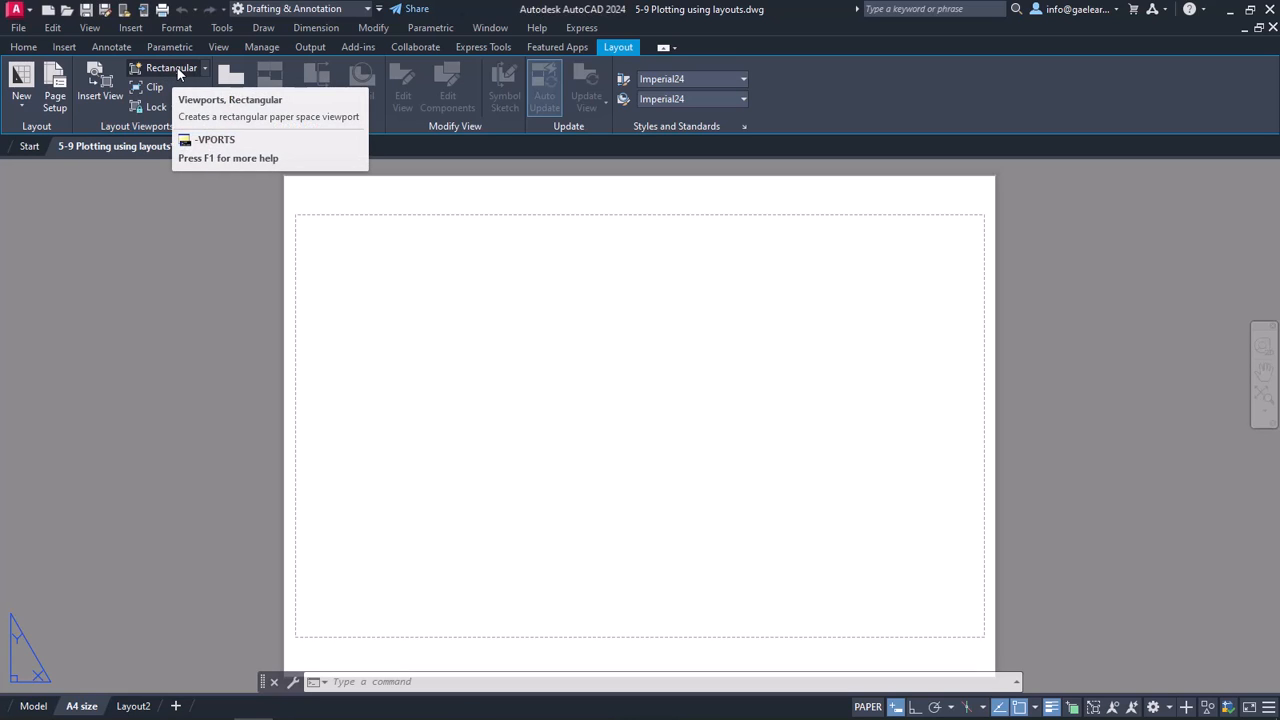
left_click(172, 68)
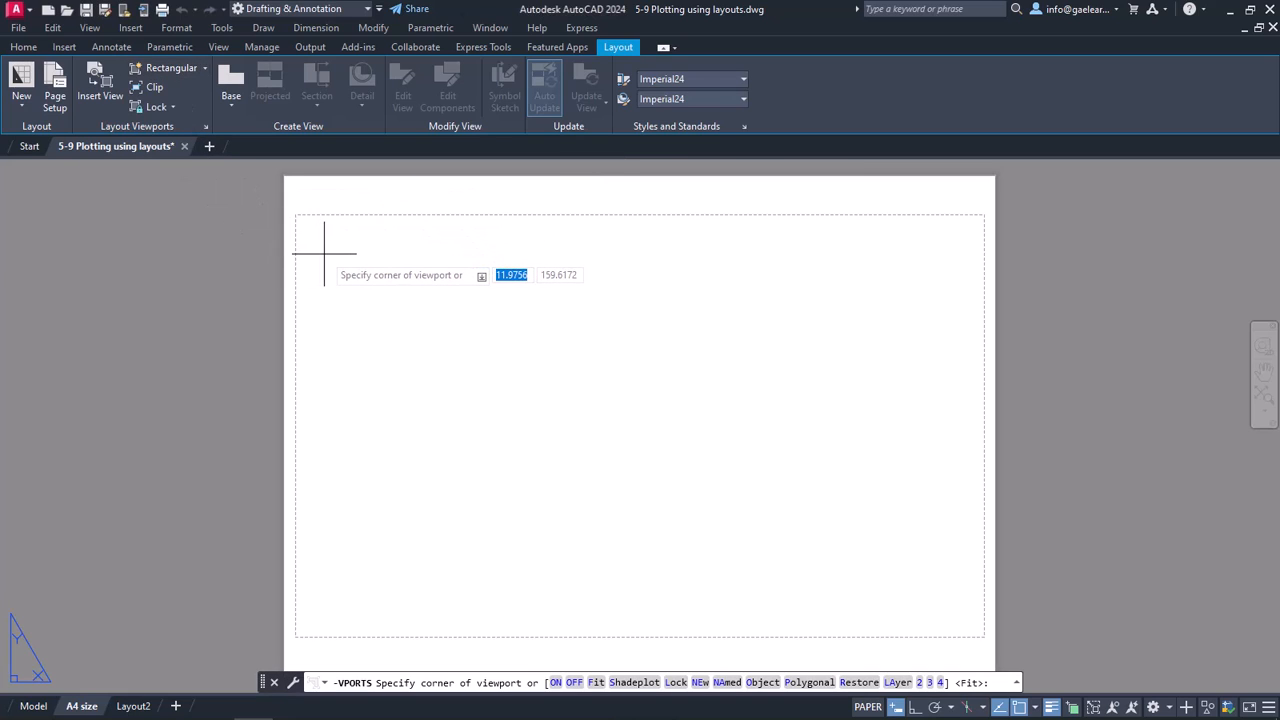
mouse_move(316, 230)
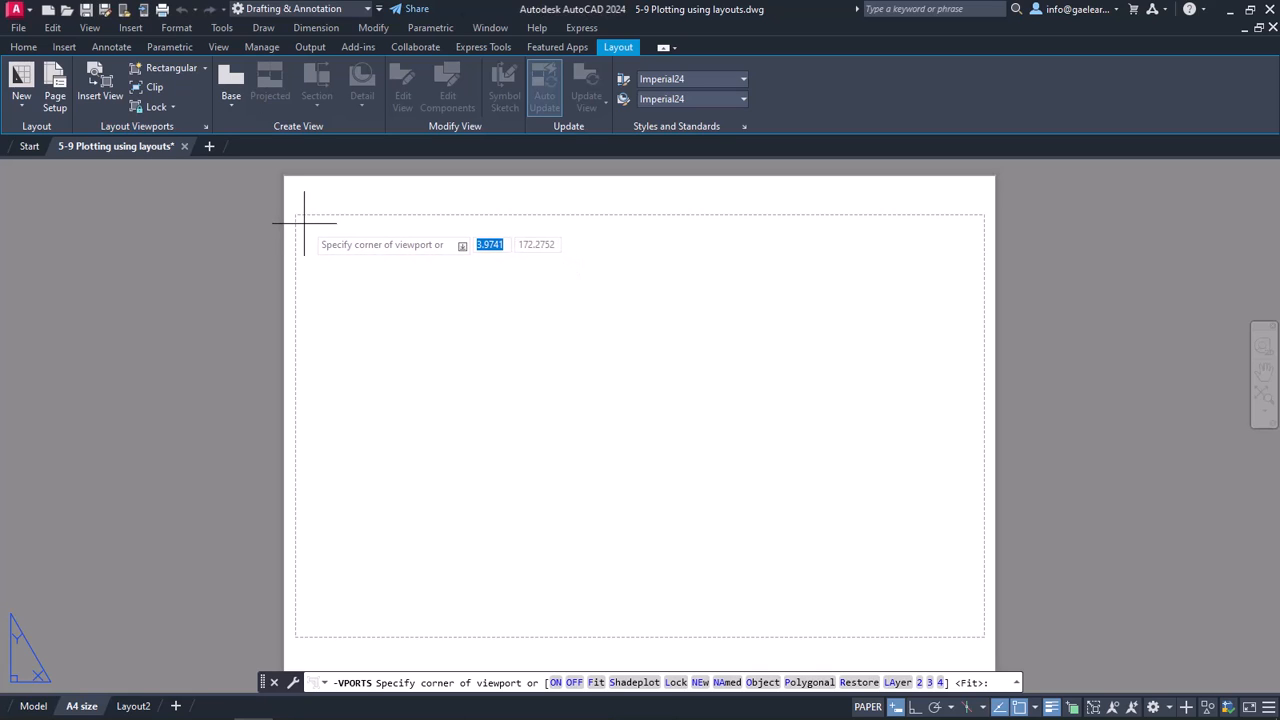
left_click(304, 210)
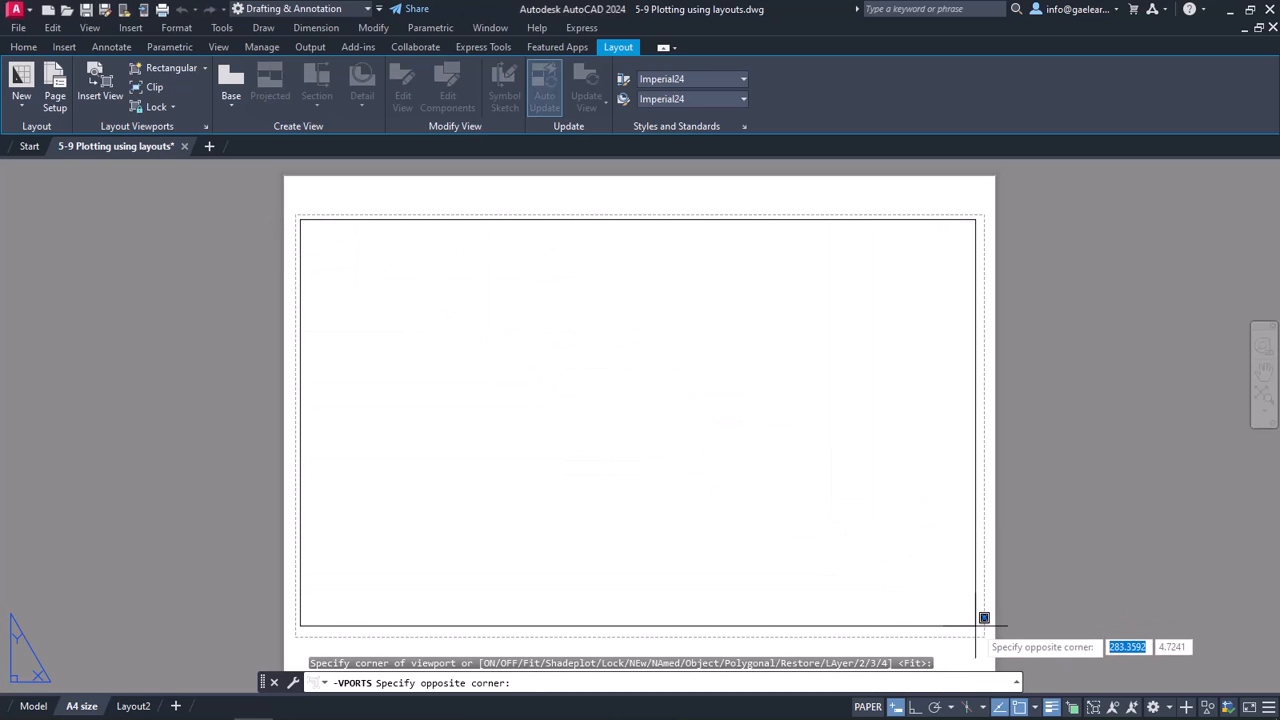
left_click(1020, 616)
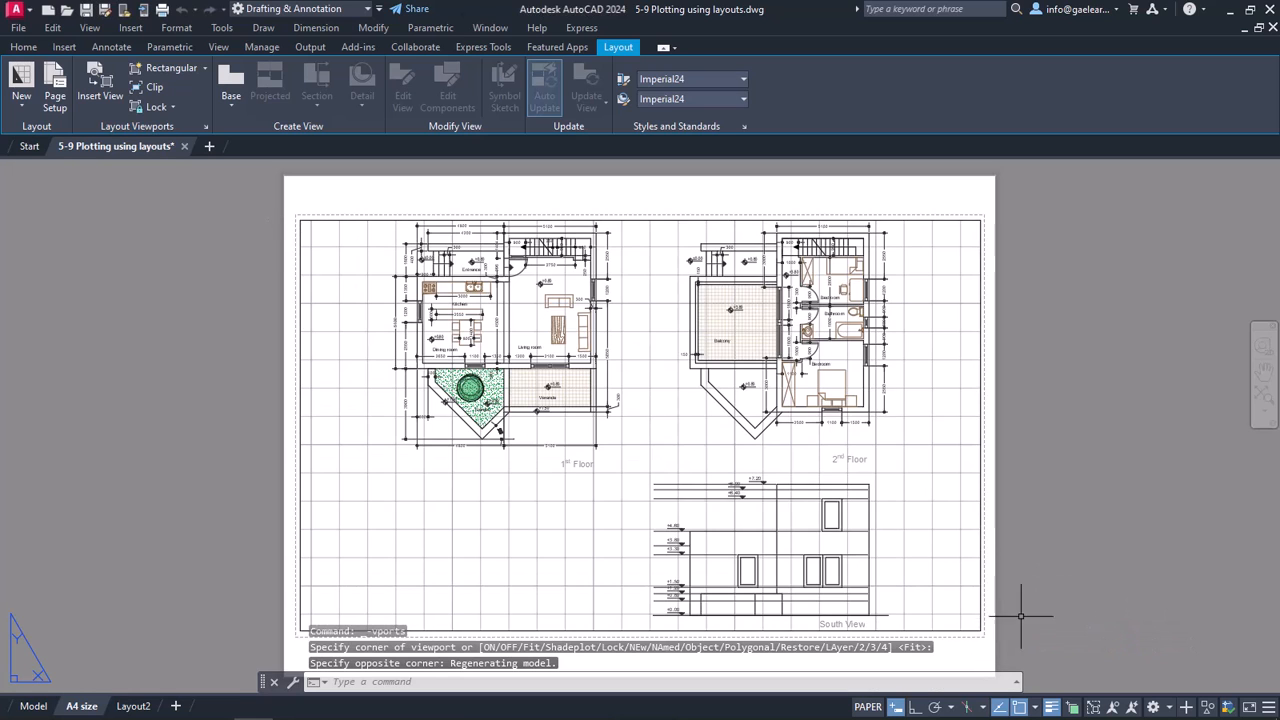
mouse_move(1056, 576)
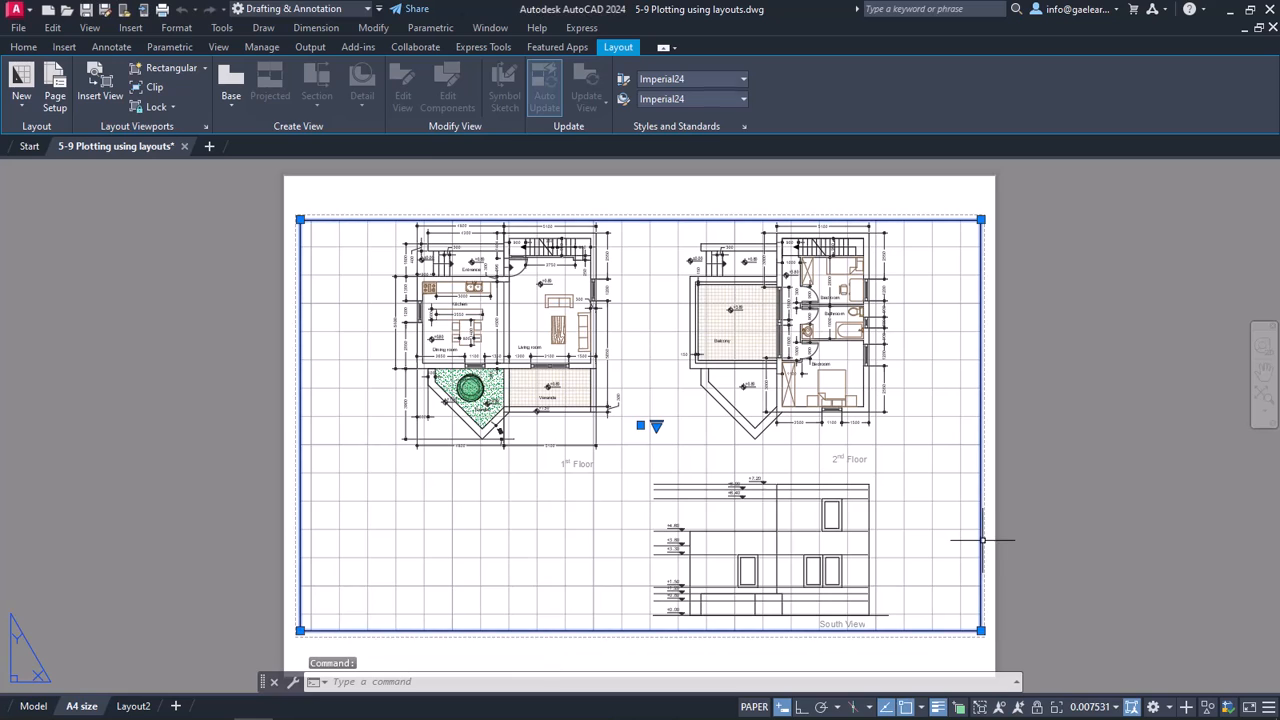
Apply a 1:100 viewport scale, then reopen the scale list and scroll toward Custom.
left_click(1076, 706)
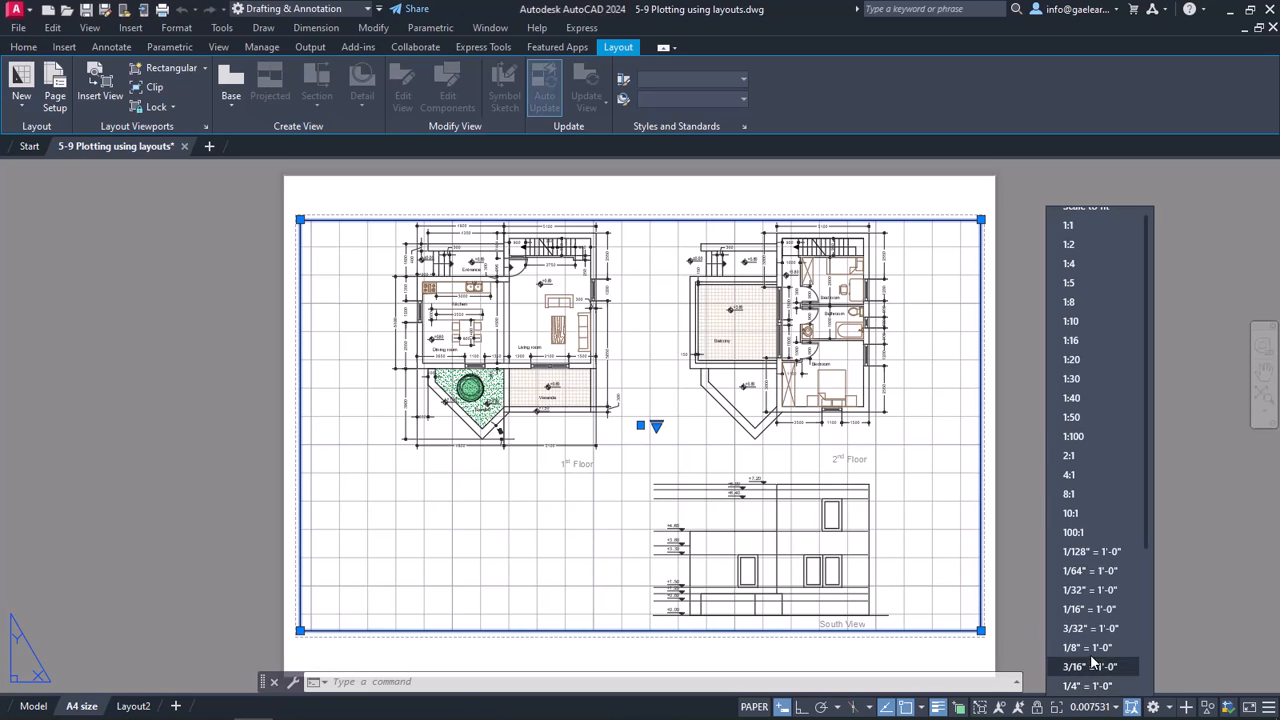
mouse_move(1084, 456)
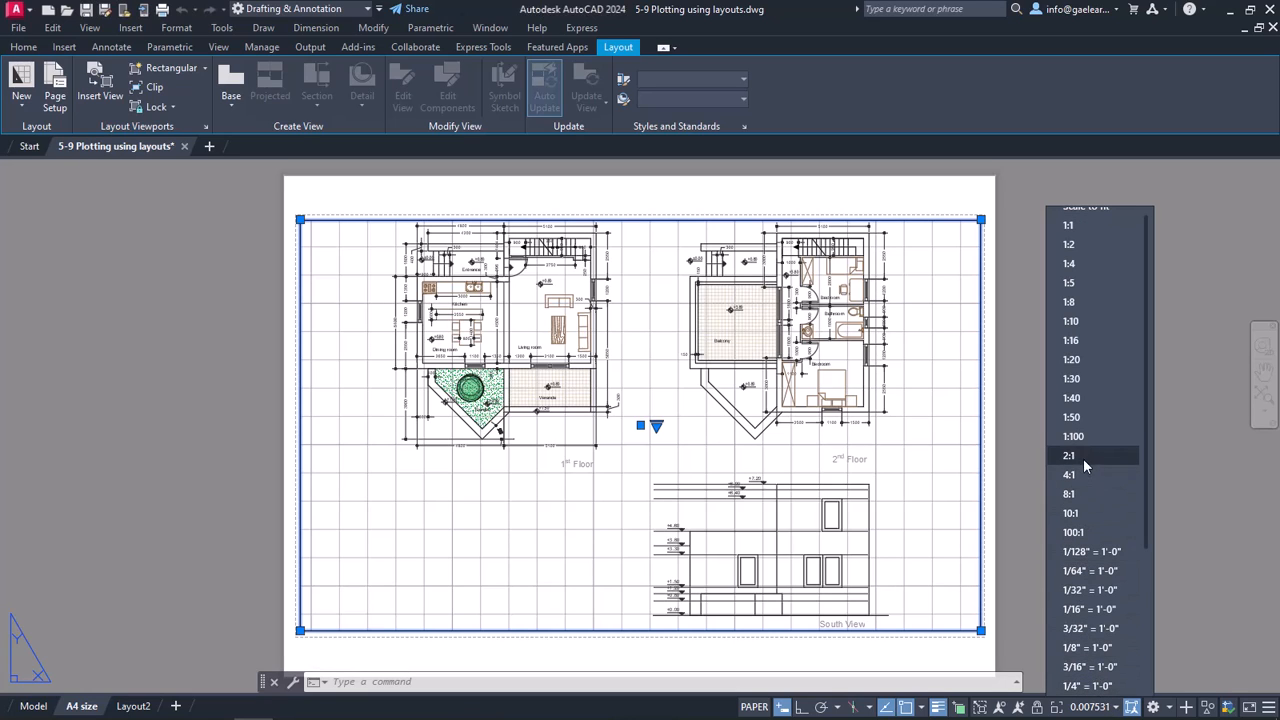
left_click(1070, 456)
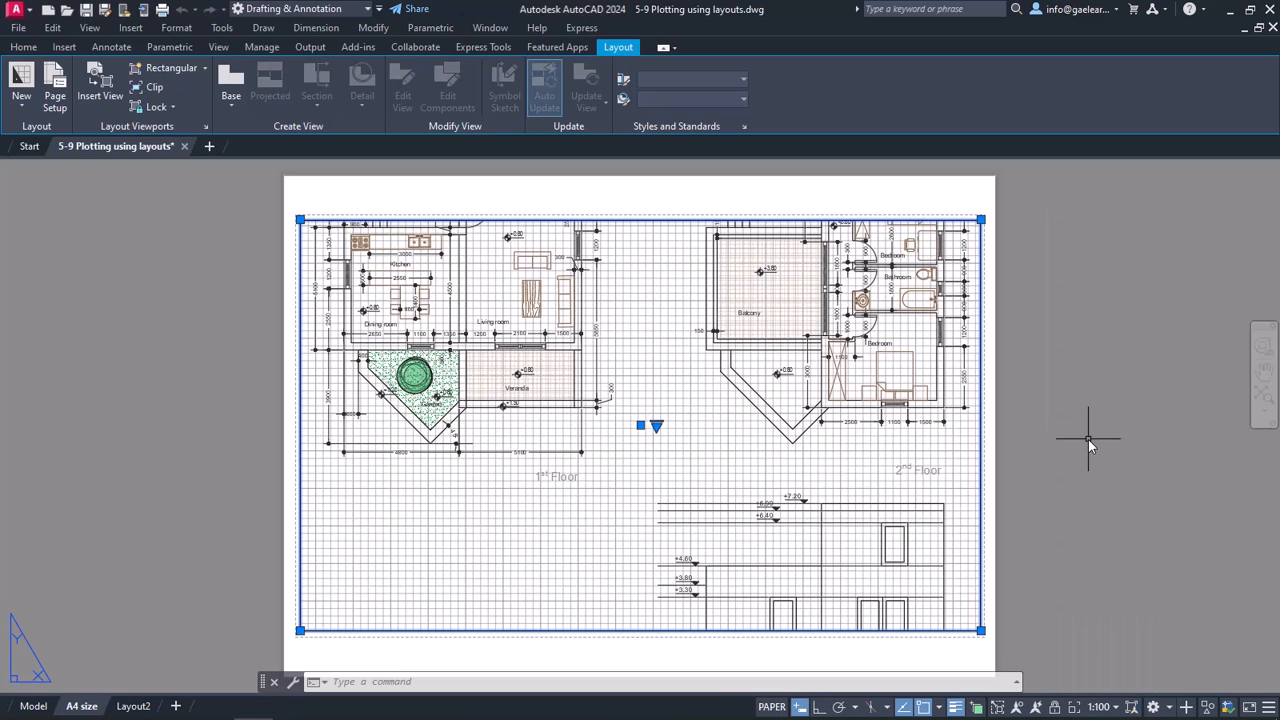
mouse_move(1090, 564)
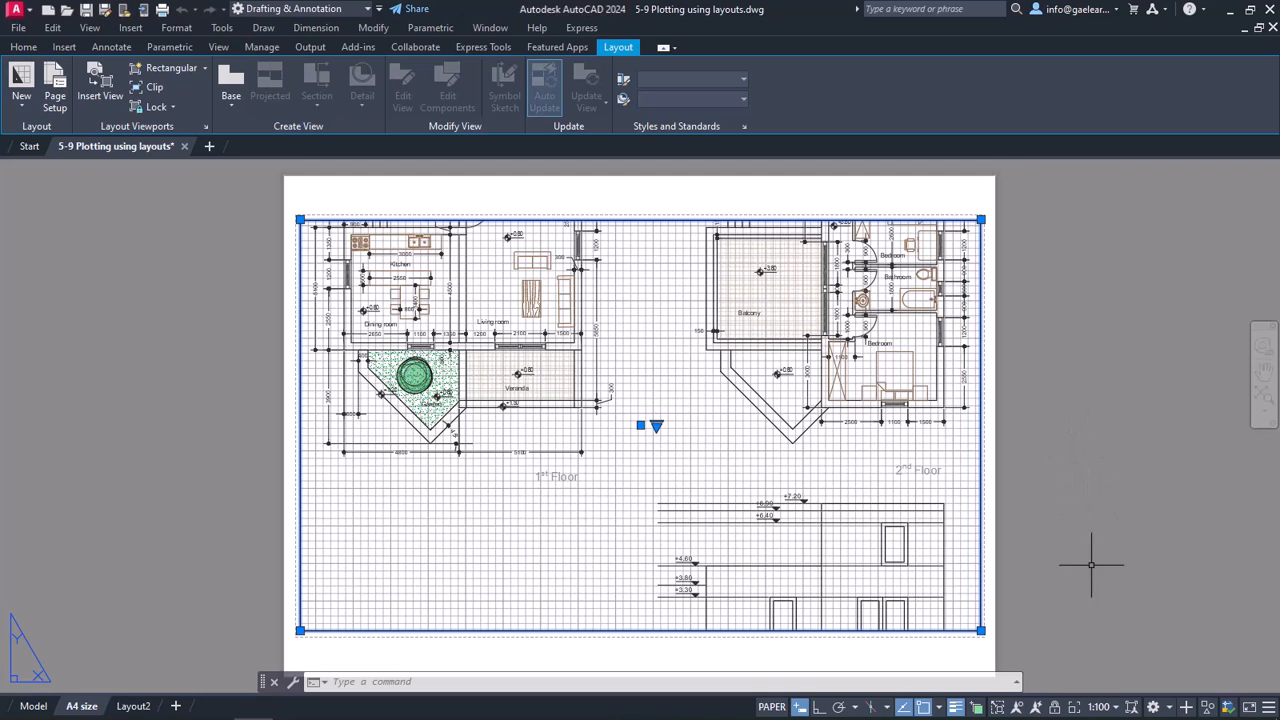
mouse_move(1100, 708)
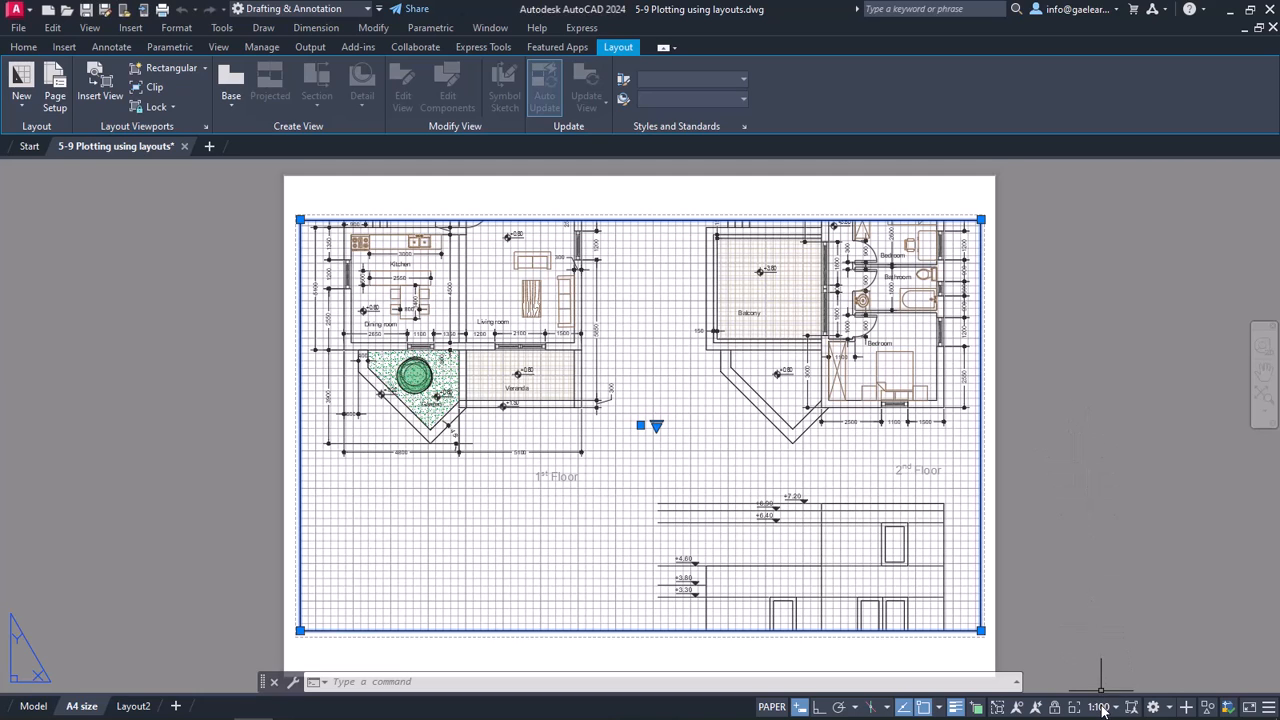
left_click(1100, 708)
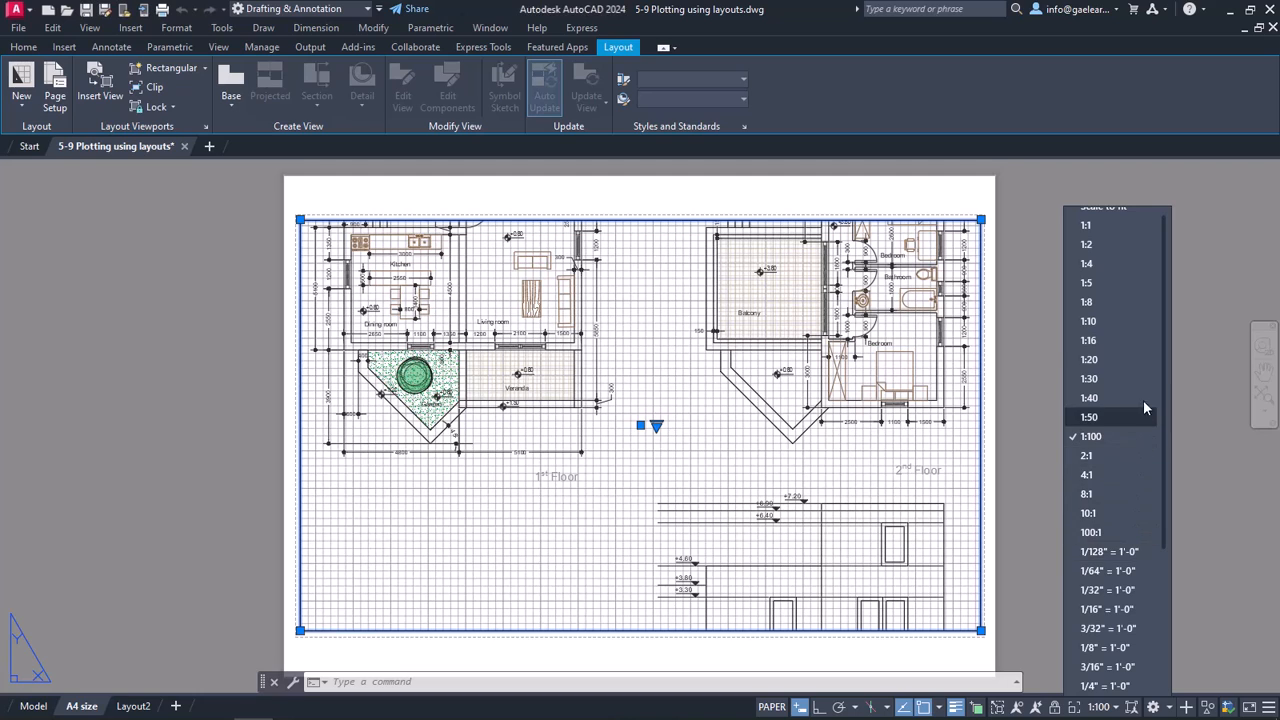
mouse_move(1144, 450)
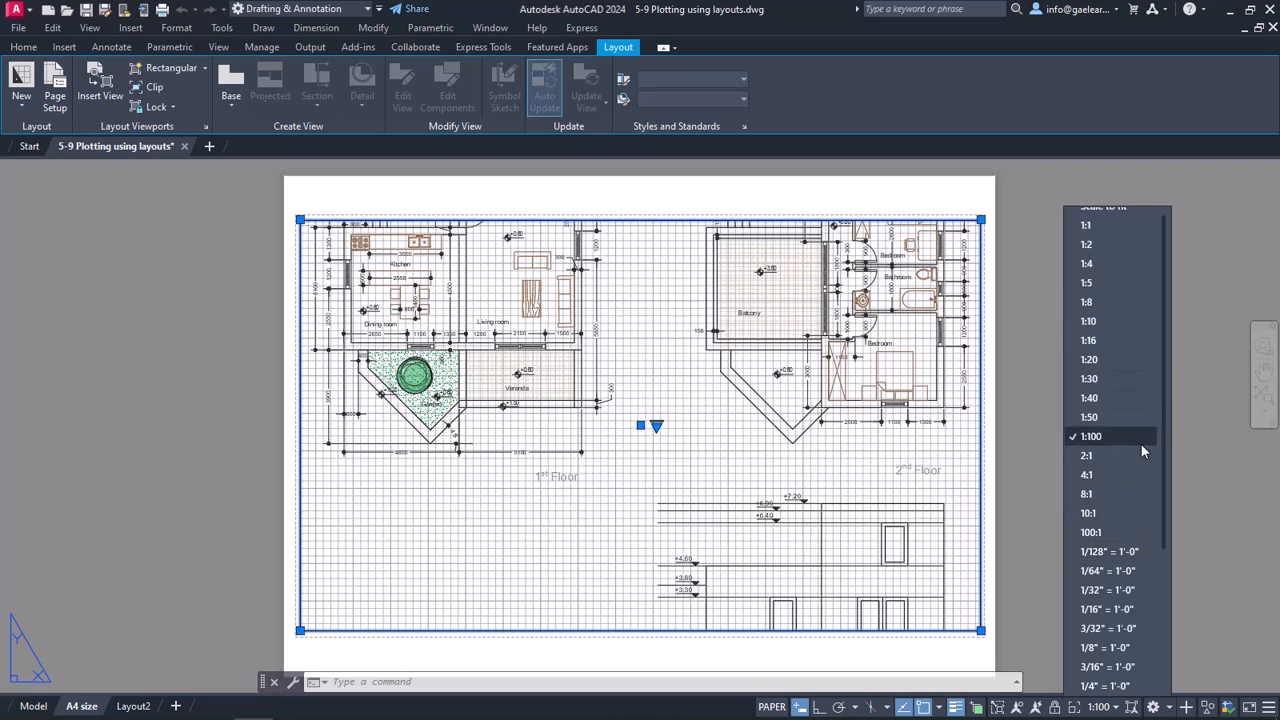
scroll("down", 3)
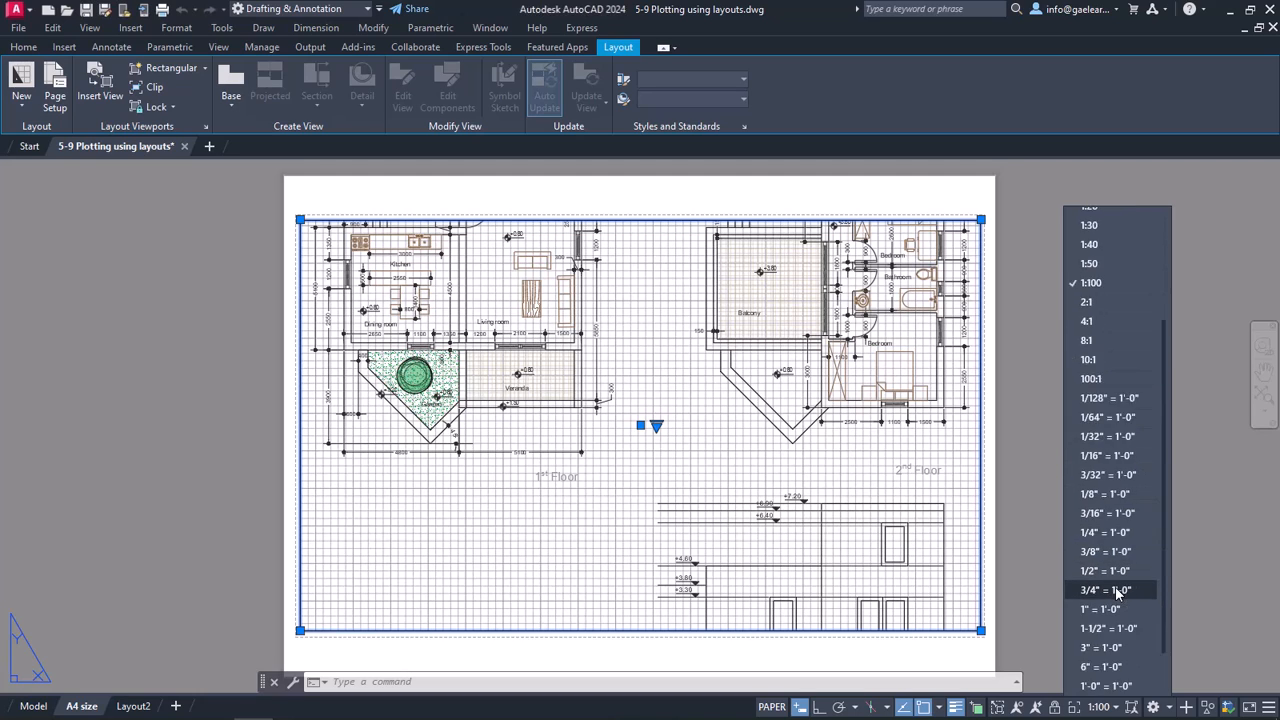
scroll("down", 3)
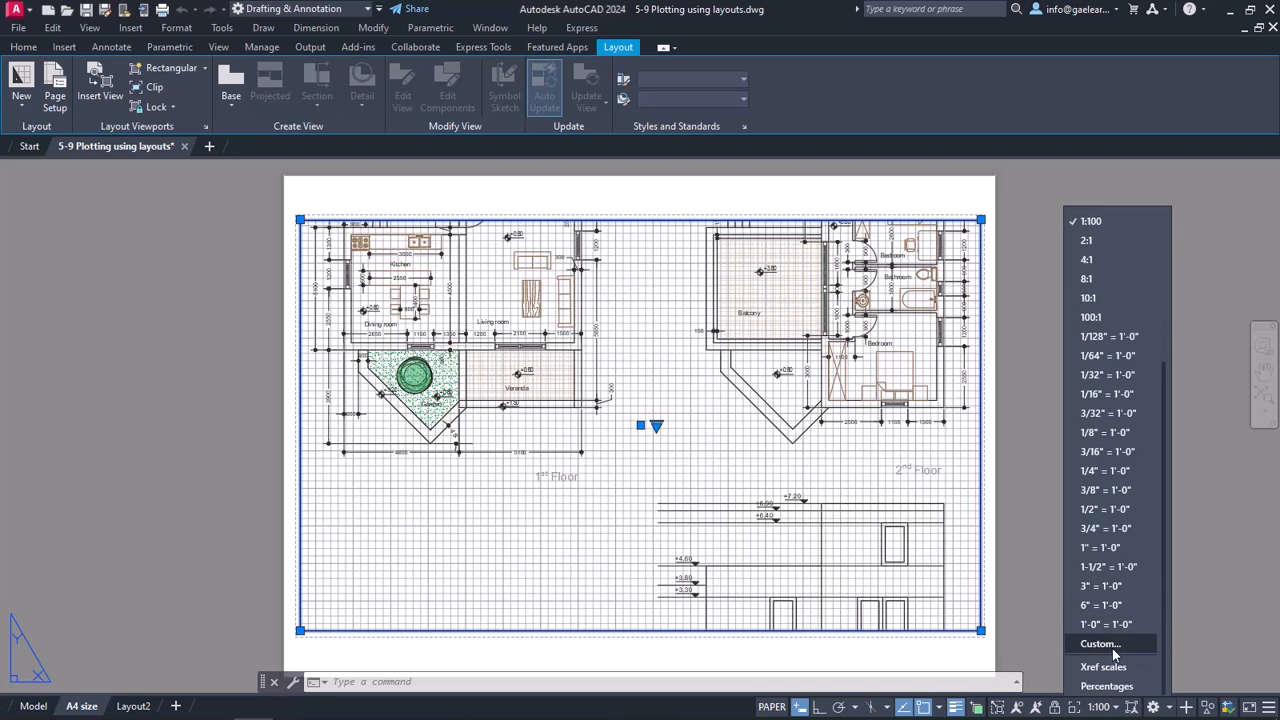
Add a custom scale named 1:150 with 1 paper unit = 150 drawing units and confirm.
left_click(1100, 644)
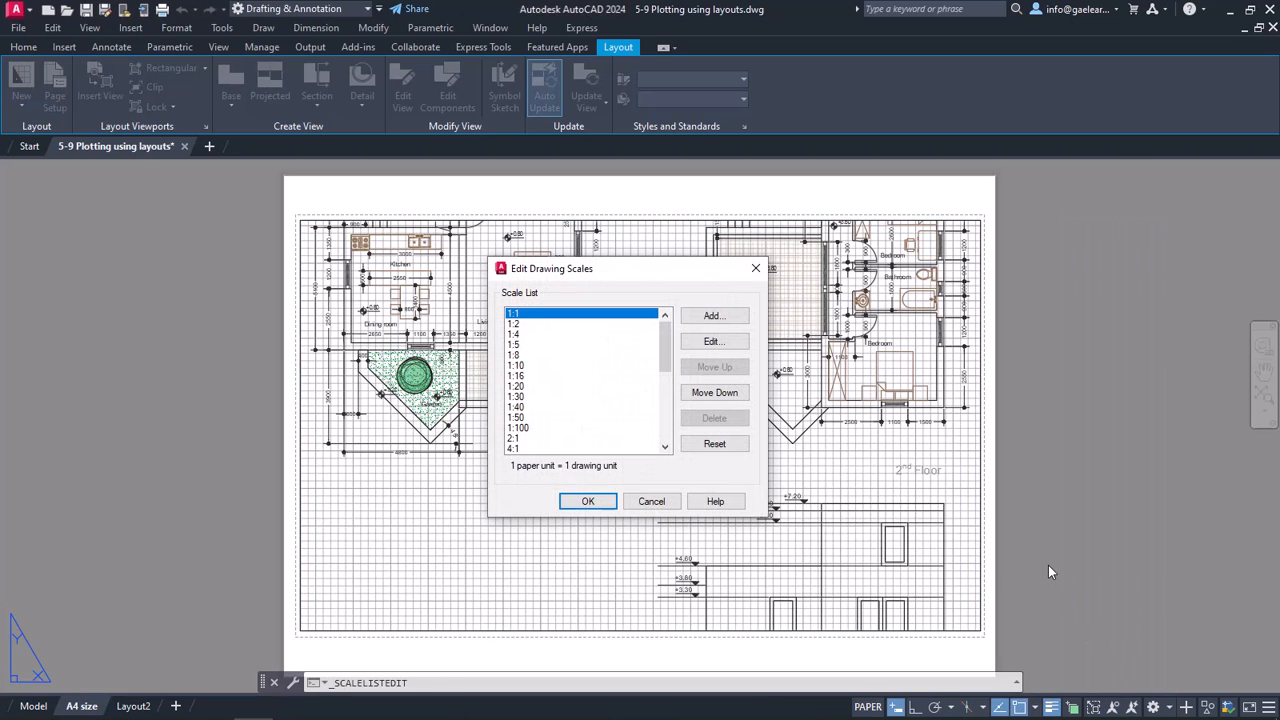
mouse_move(768, 462)
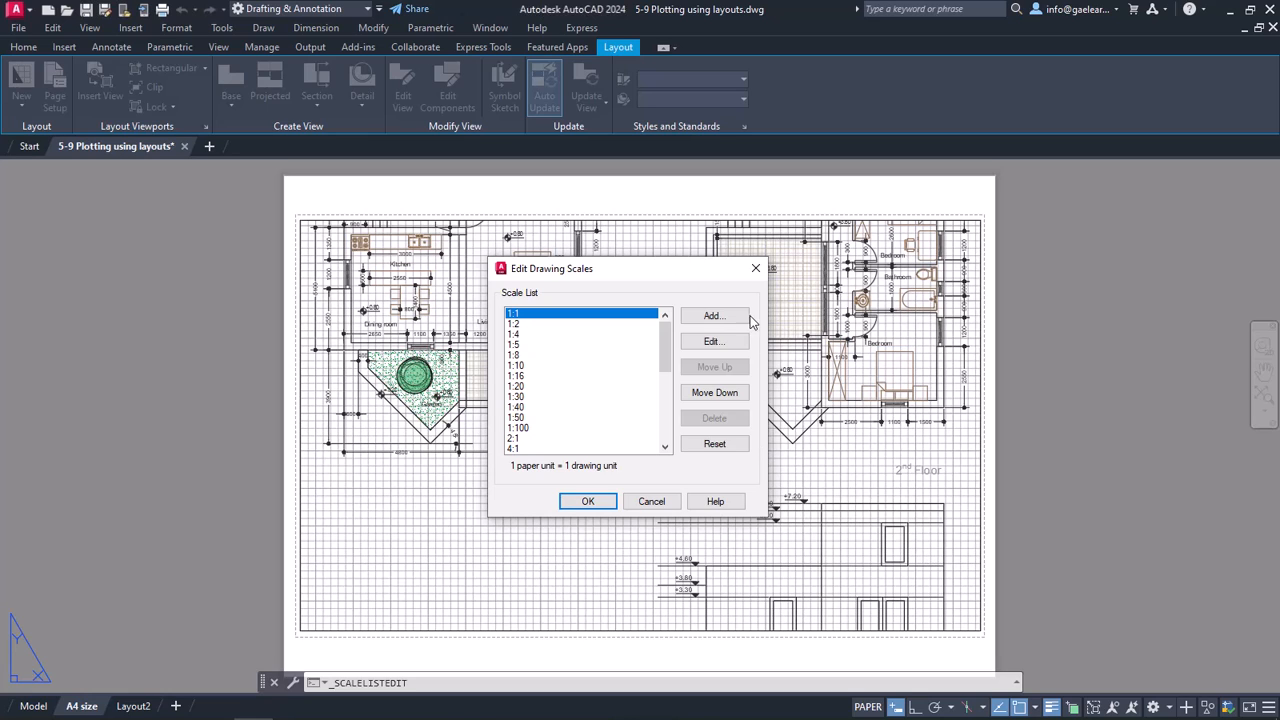
left_click(714, 316)
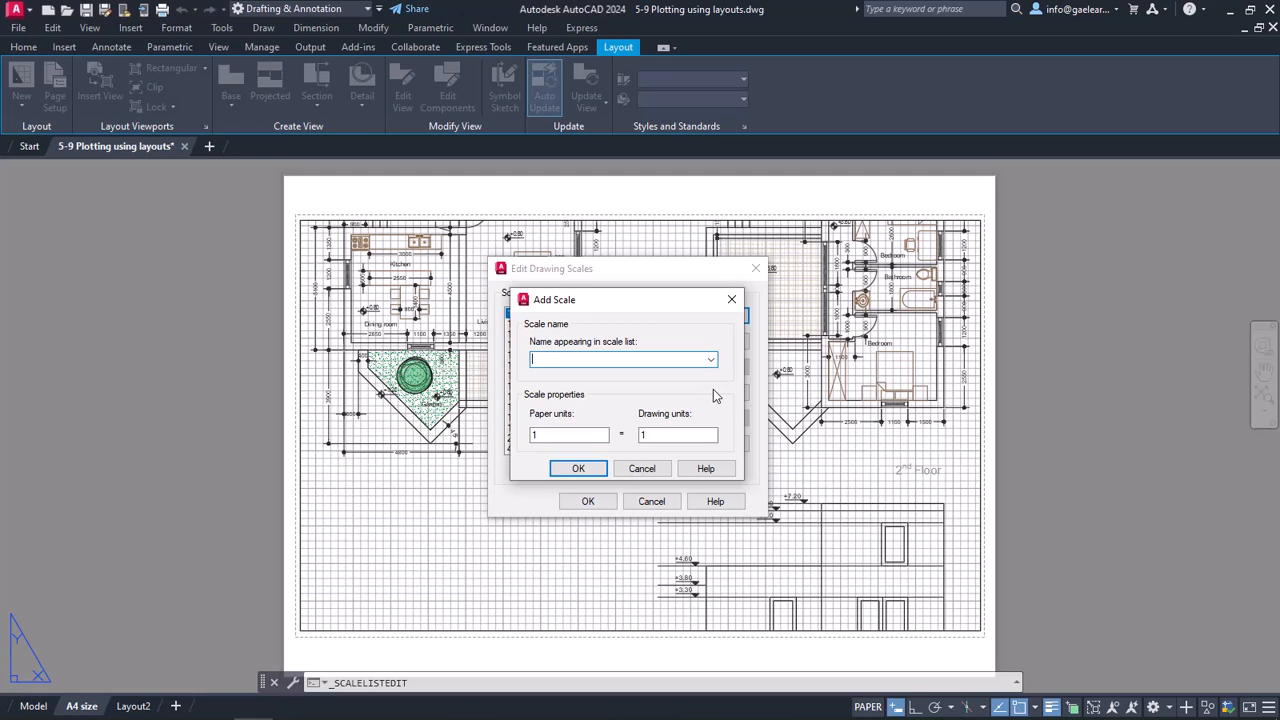
type("1:150")
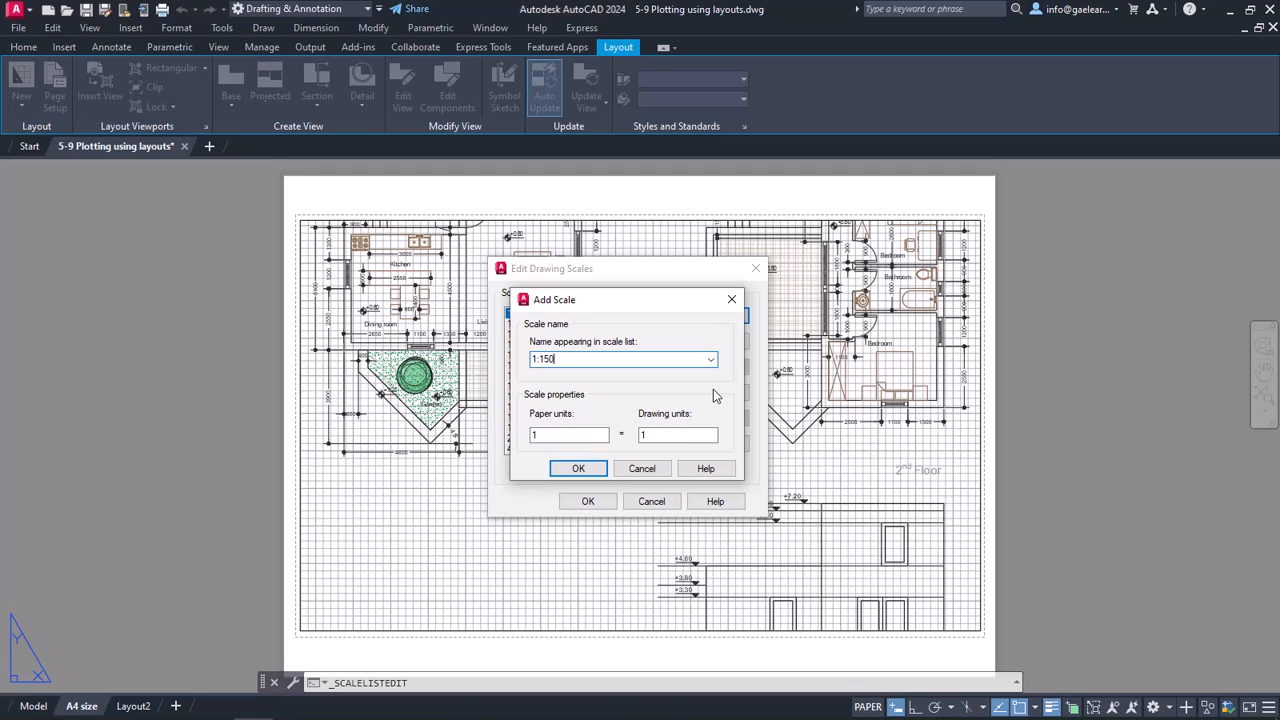
mouse_move(656, 402)
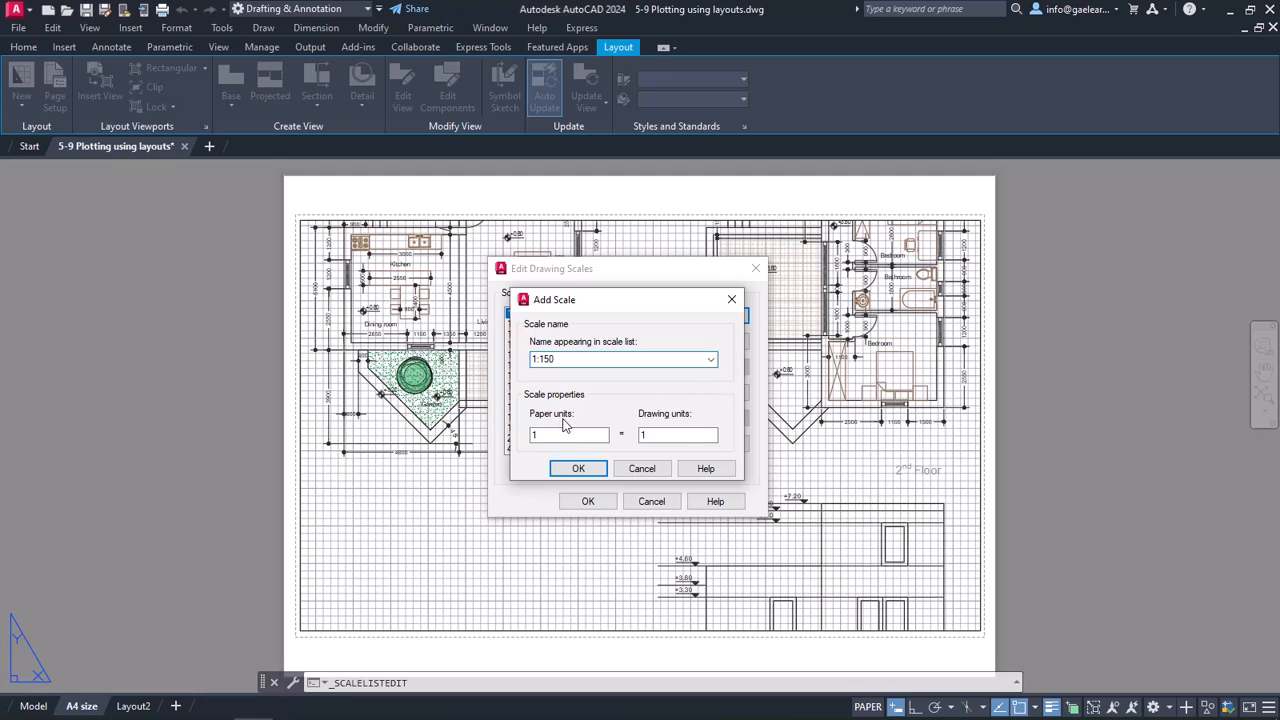
left_click(678, 434)
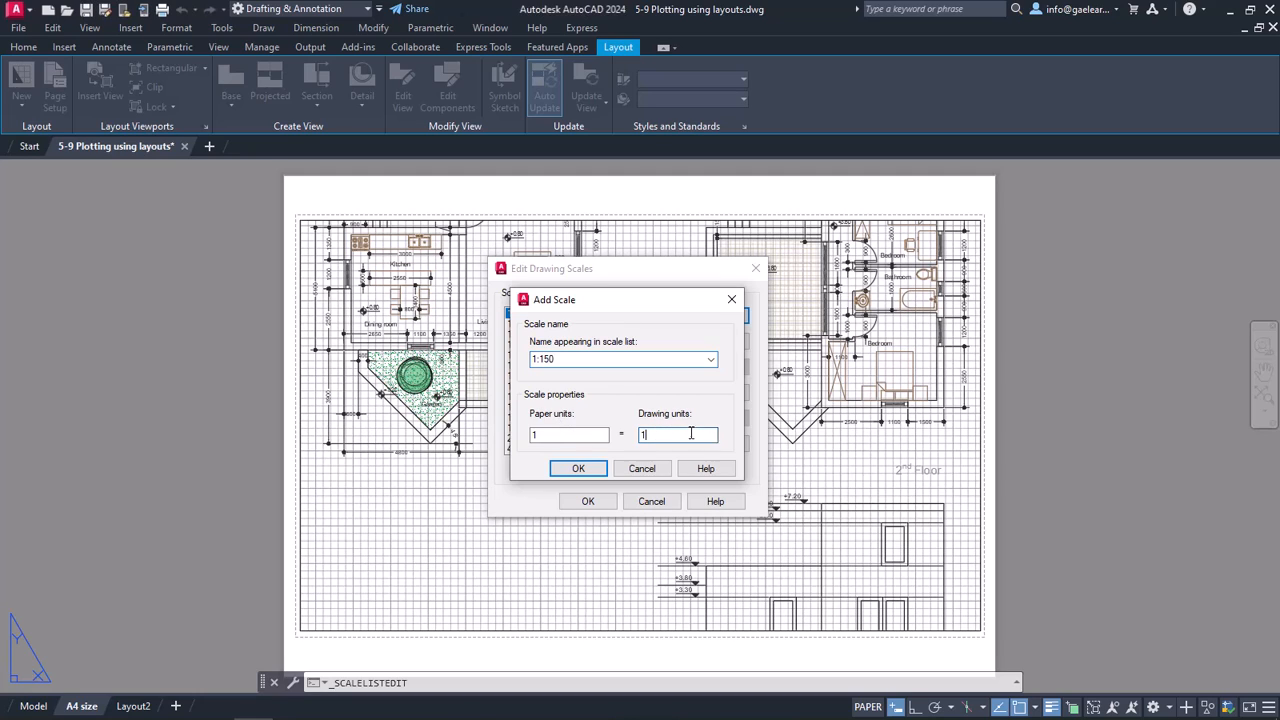
type("150")
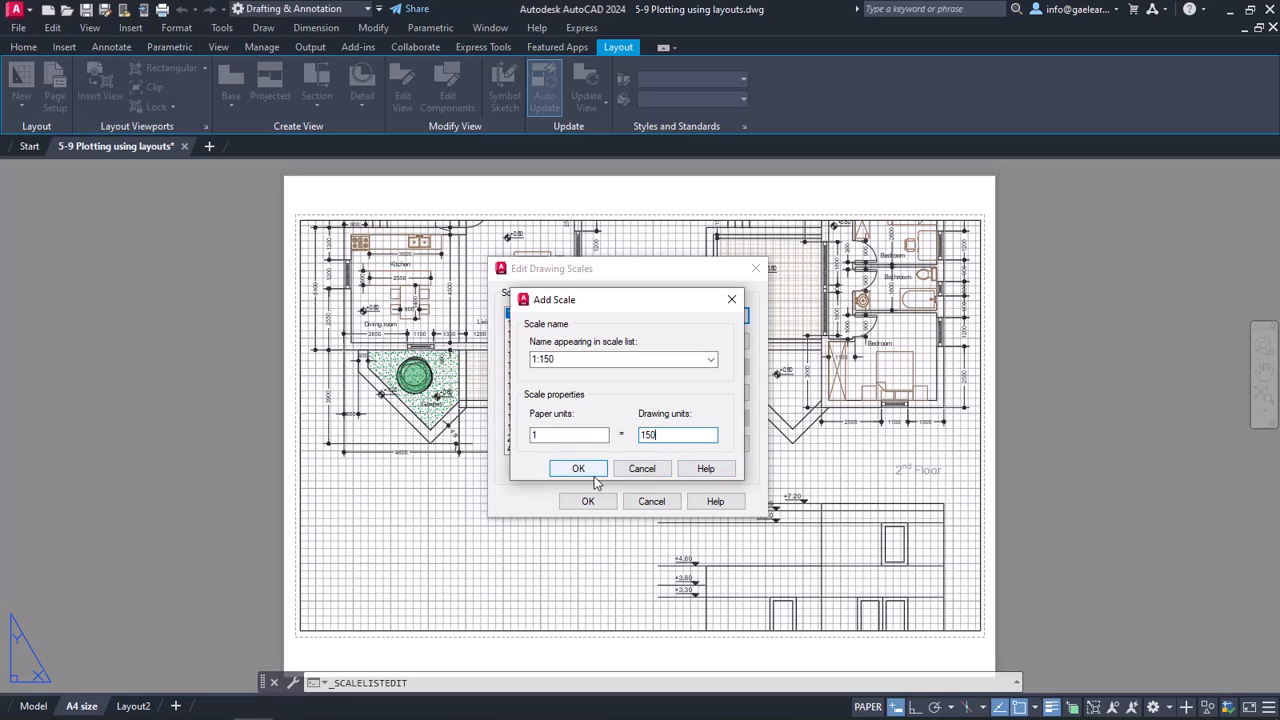
left_click(578, 468)
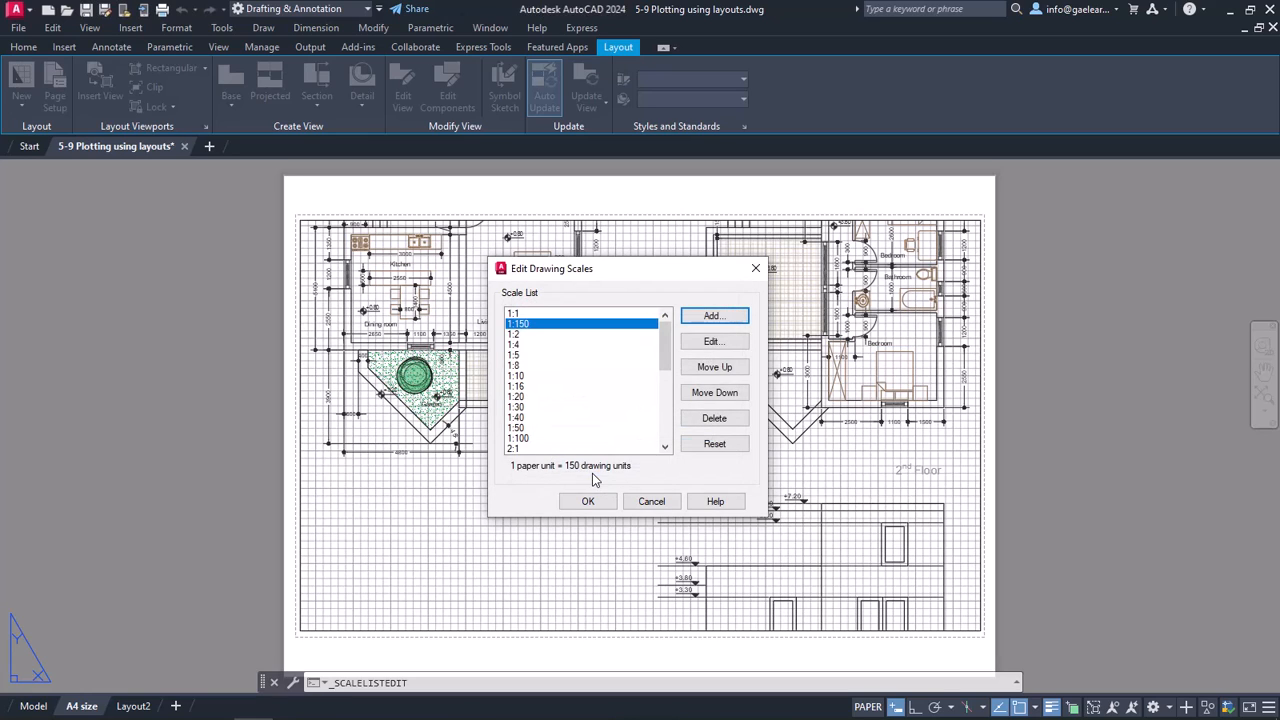
mouse_move(590, 486)
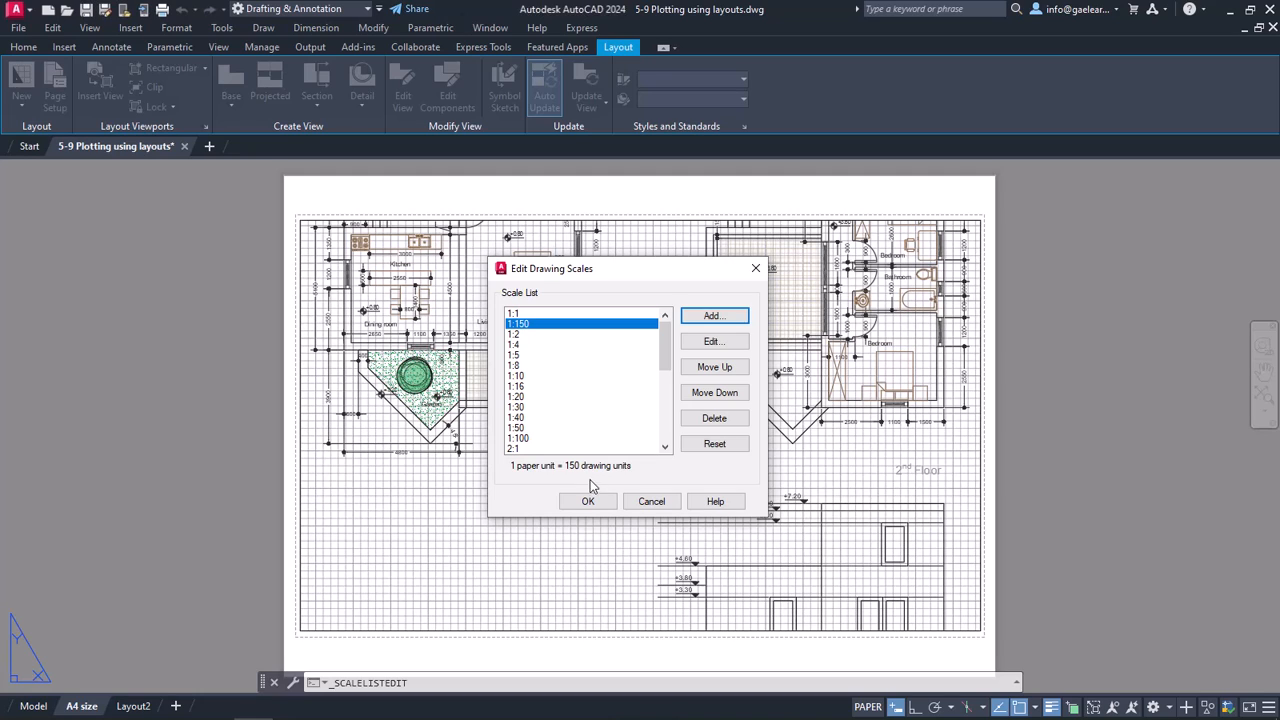
mouse_move(576, 344)
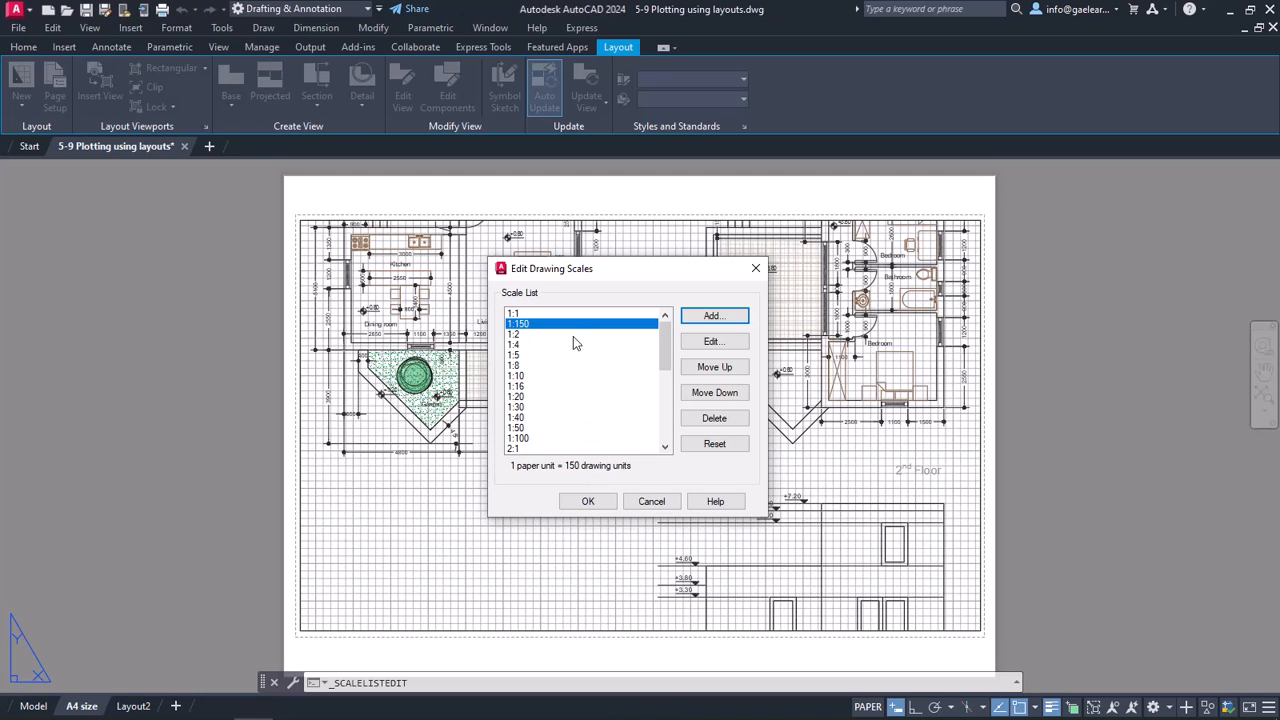
mouse_move(578, 408)
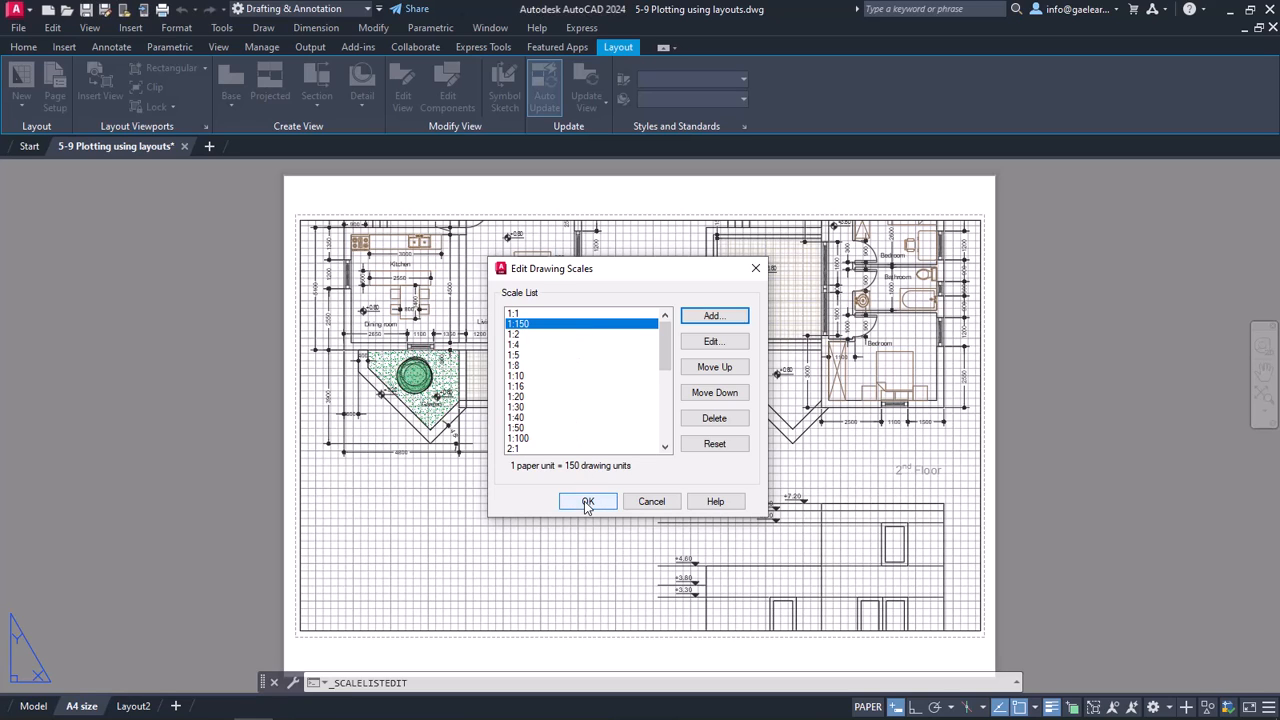
left_click(588, 500)
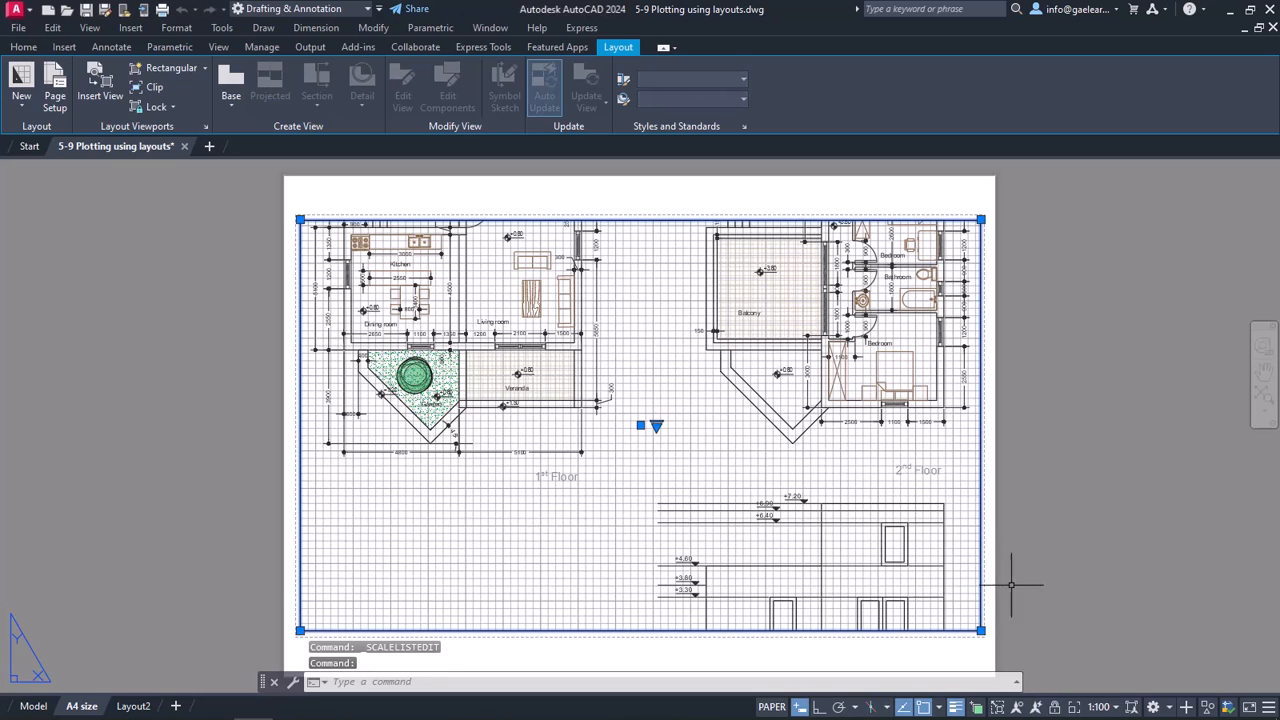
Set the layout viewport's scale to the new 1:150.
left_click(1100, 708)
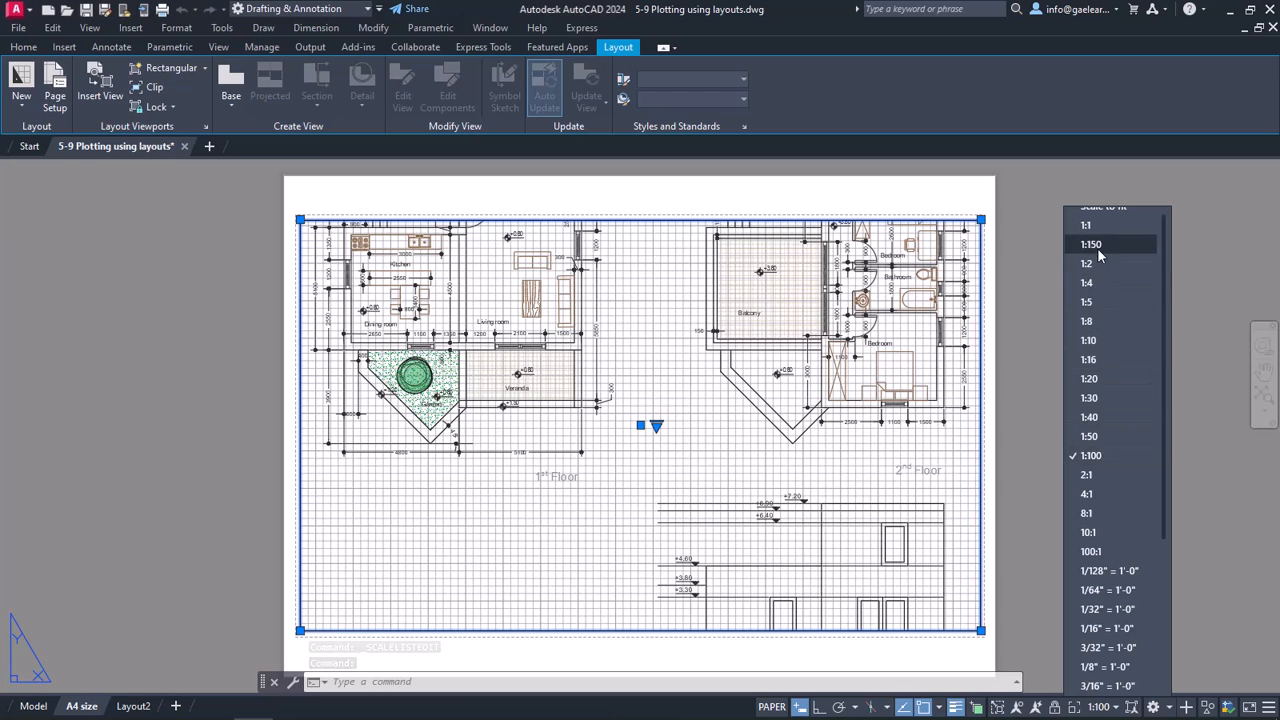
left_click(1092, 244)
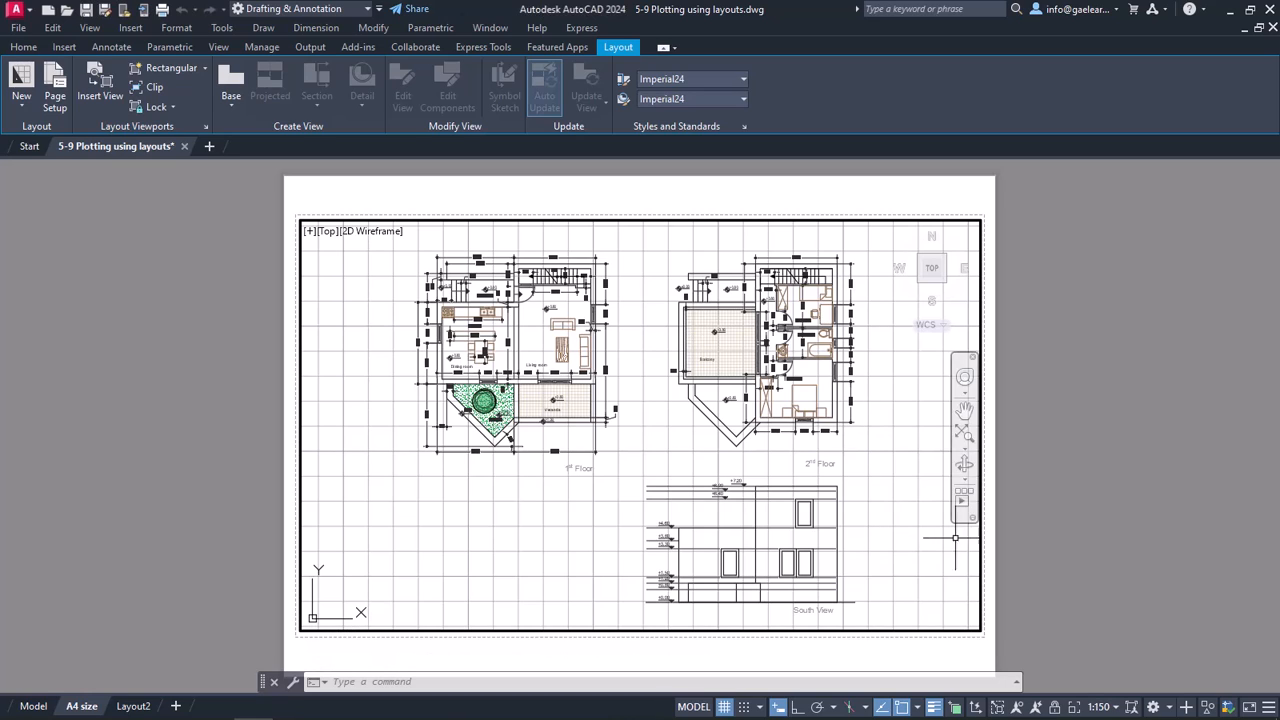
mouse_move(1076, 488)
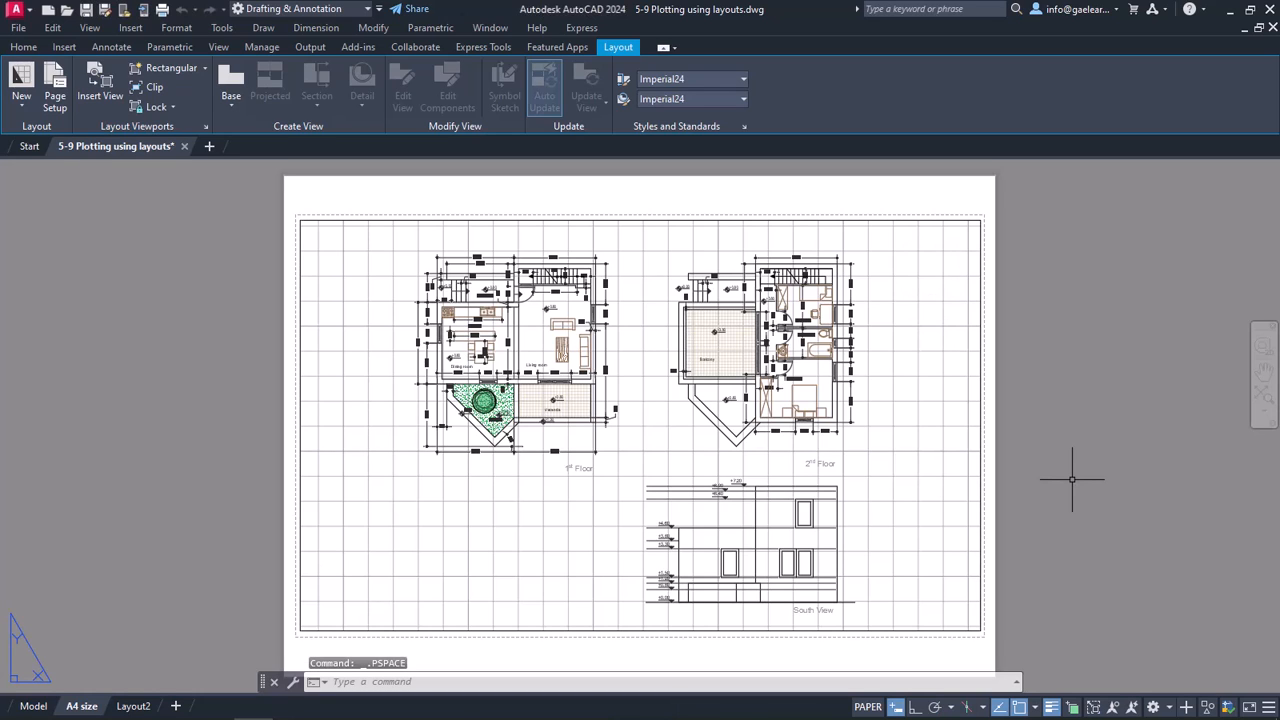
mouse_move(1022, 478)
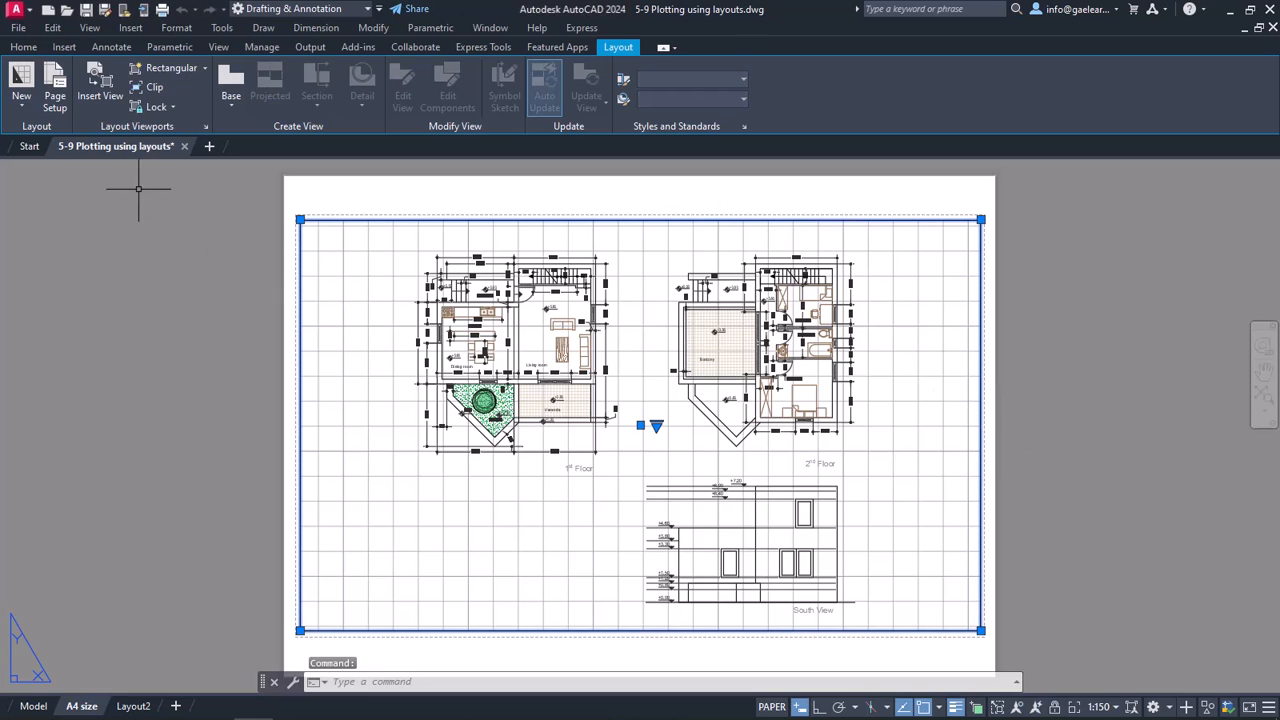
Move the viewport onto Layer1 and turn off Plot for Layer1 in Layer Properties Manager.
left_click(24, 48)
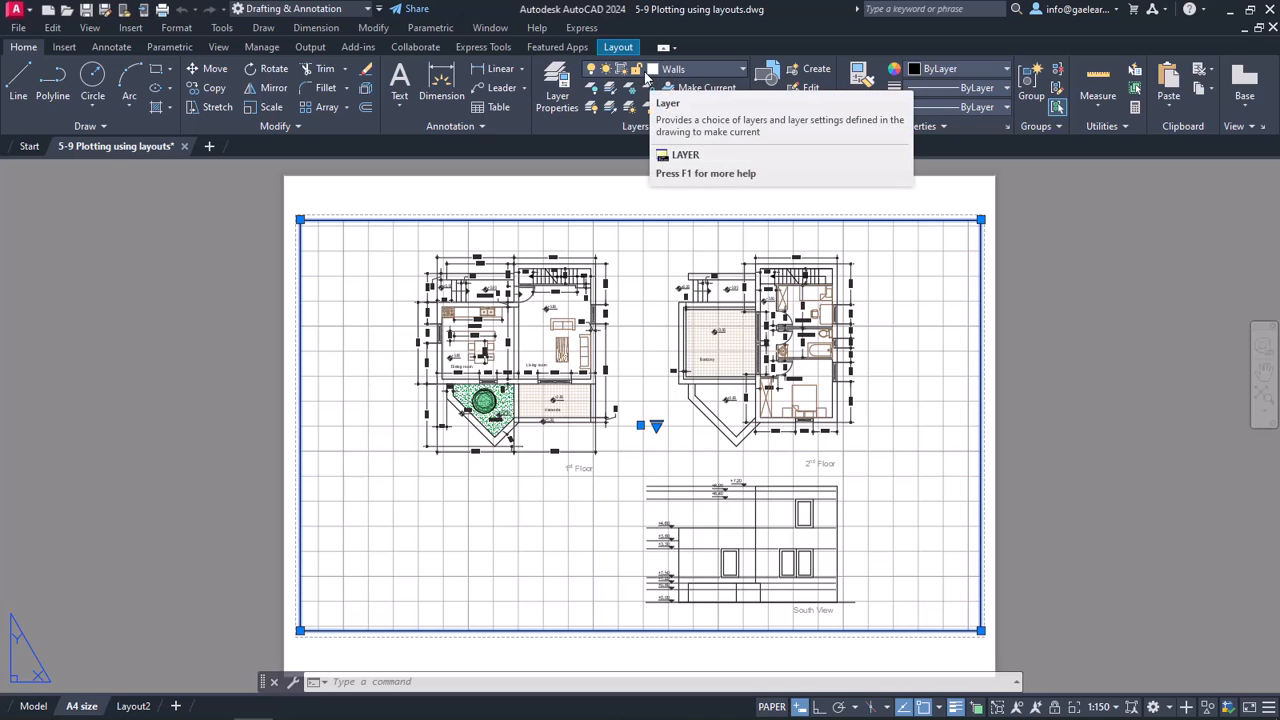
mouse_move(710, 78)
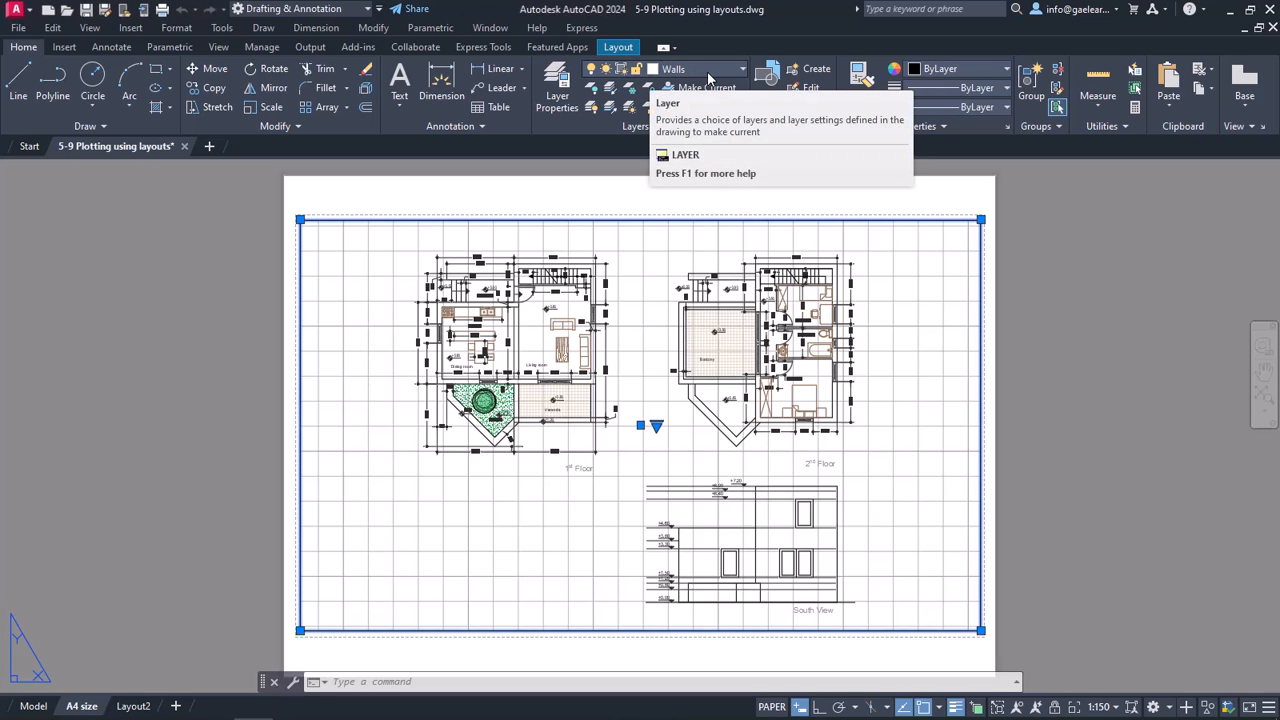
left_click(742, 68)
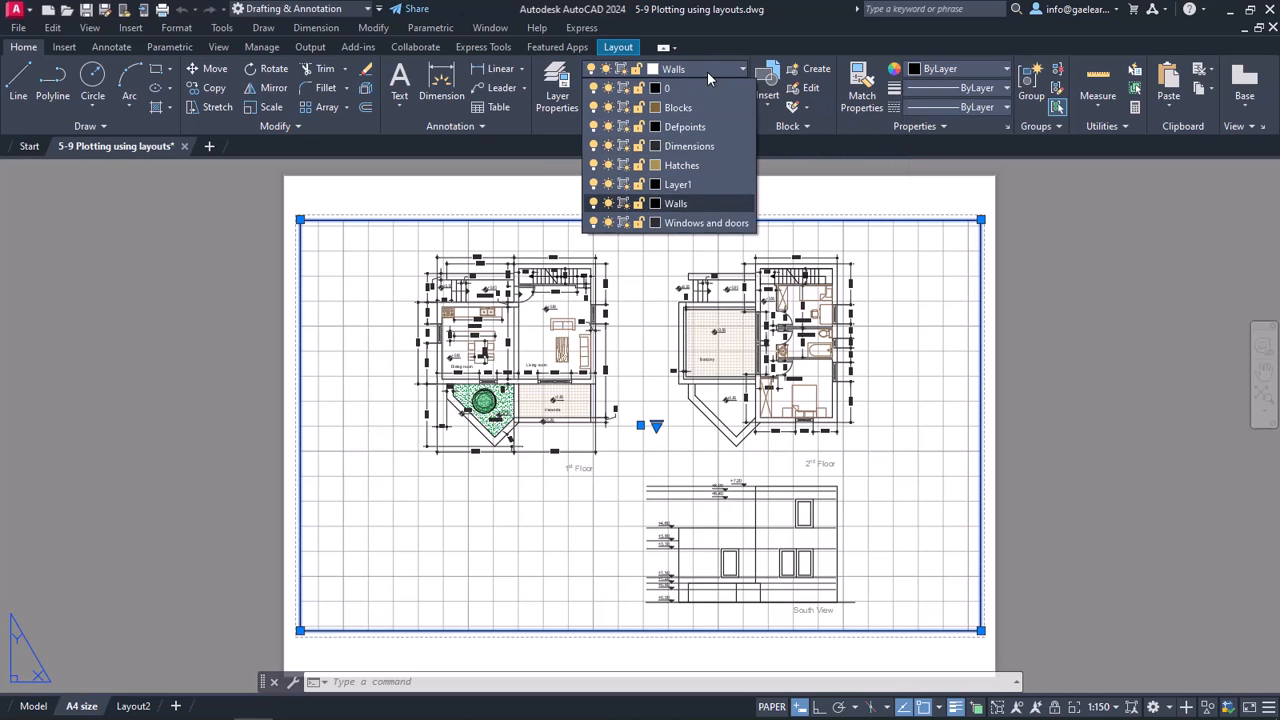
left_click(676, 184)
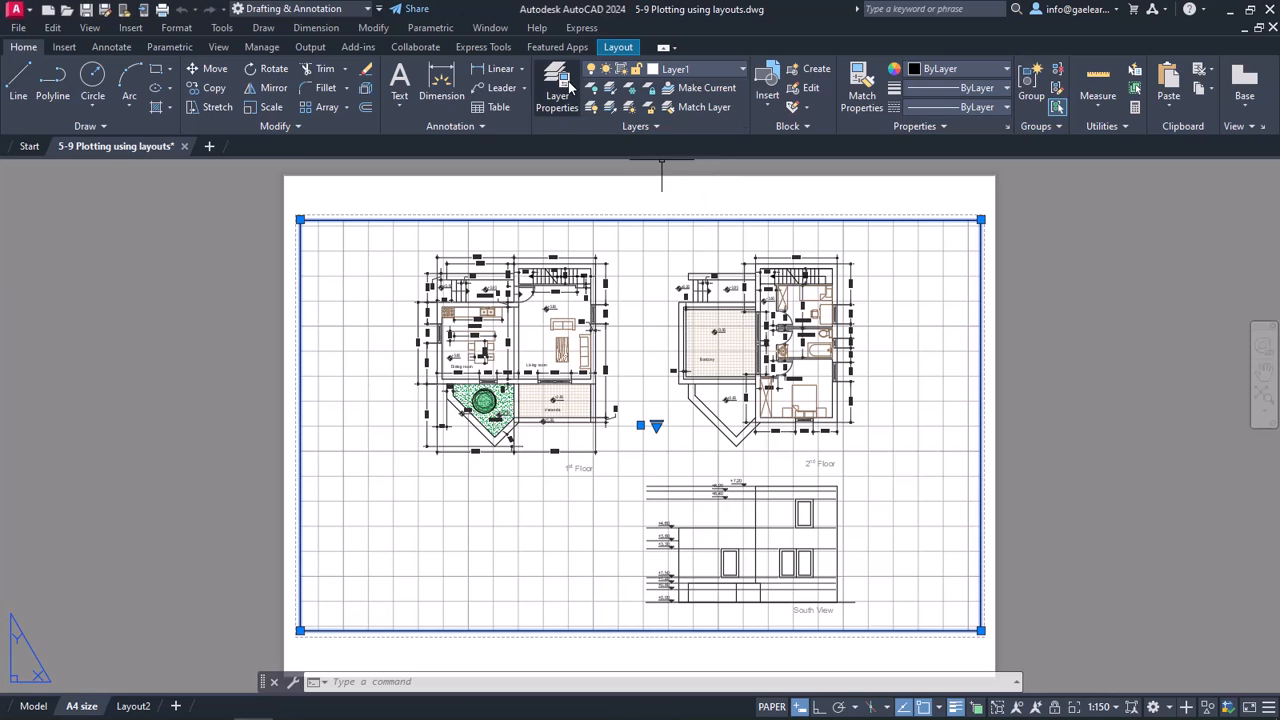
left_click(556, 84)
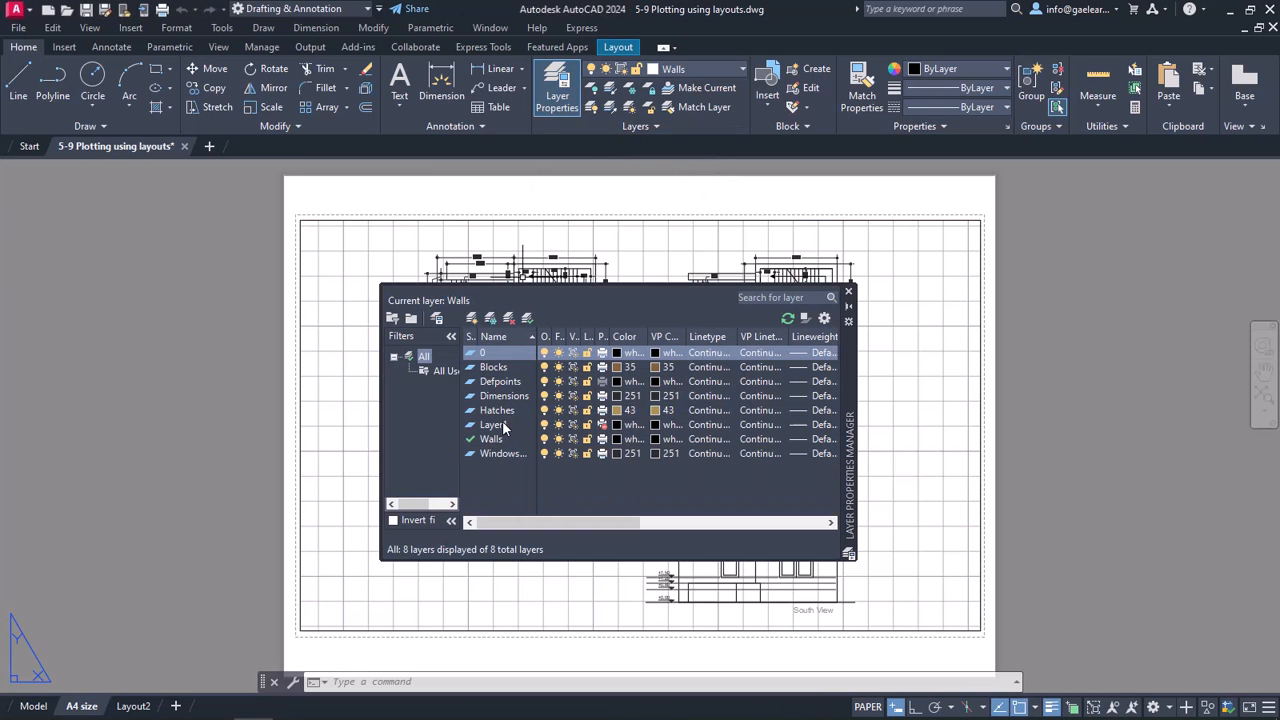
left_click(492, 424)
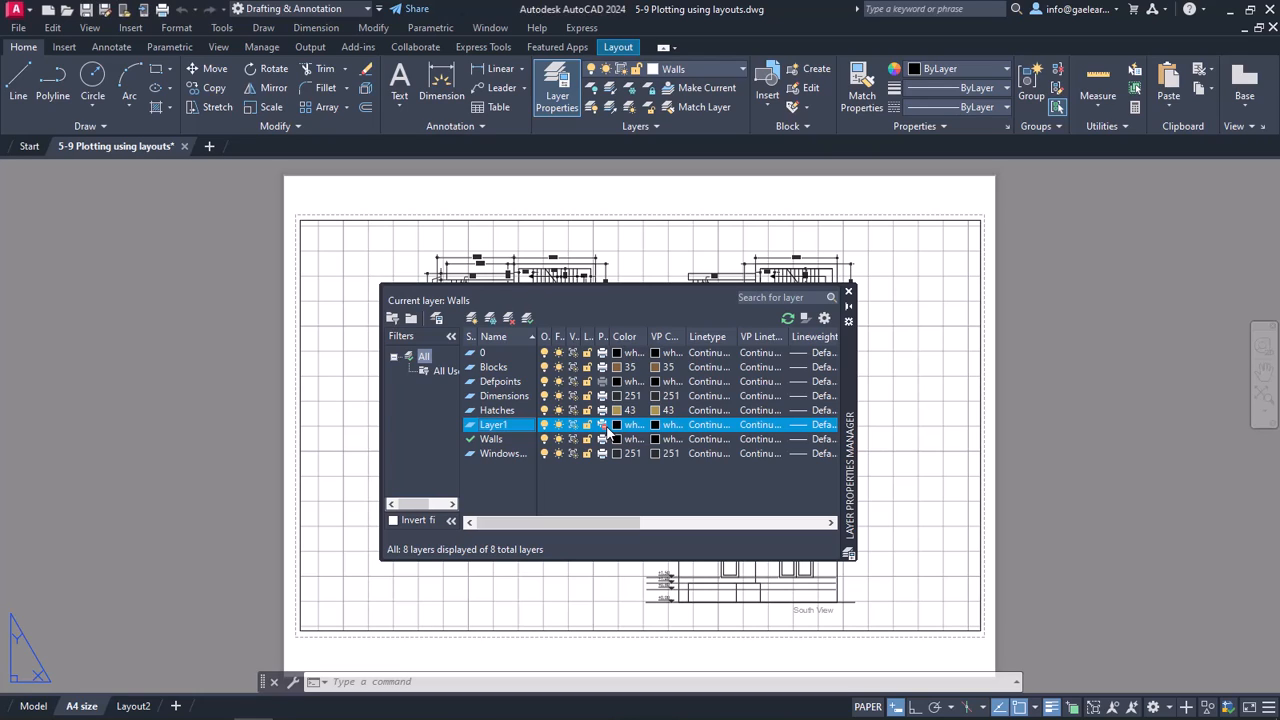
mouse_move(848, 368)
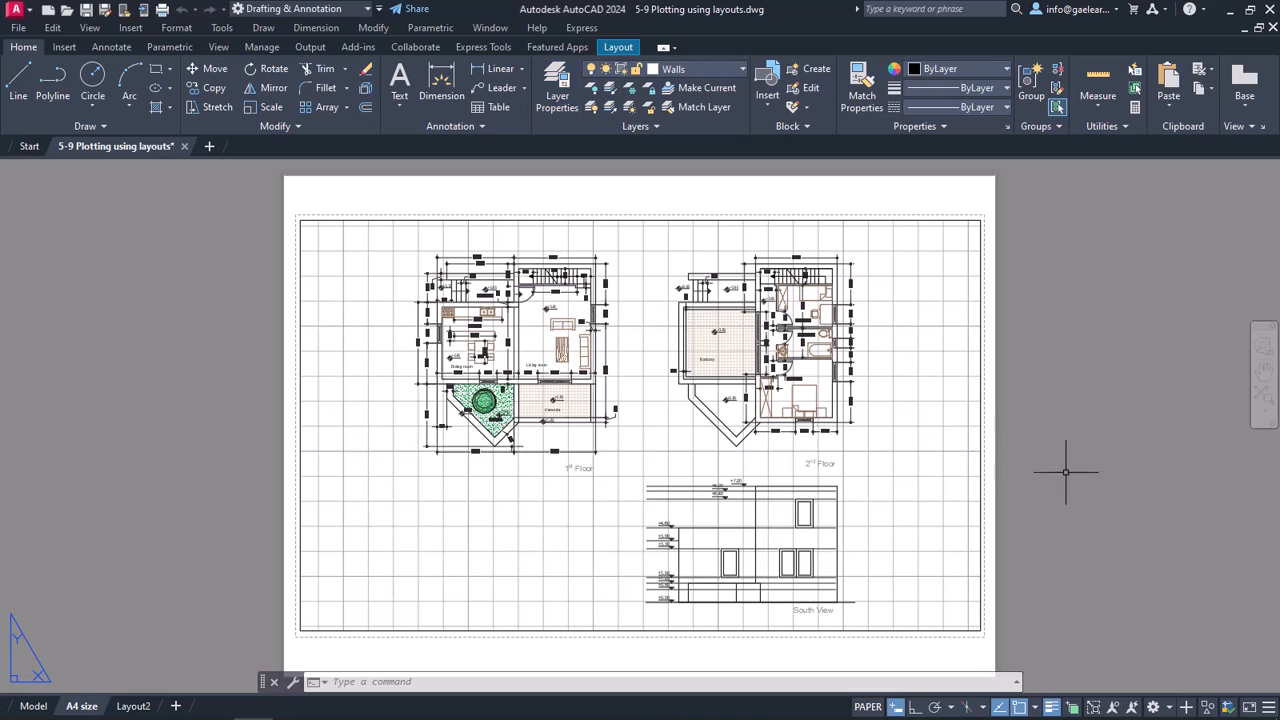
mouse_move(762, 418)
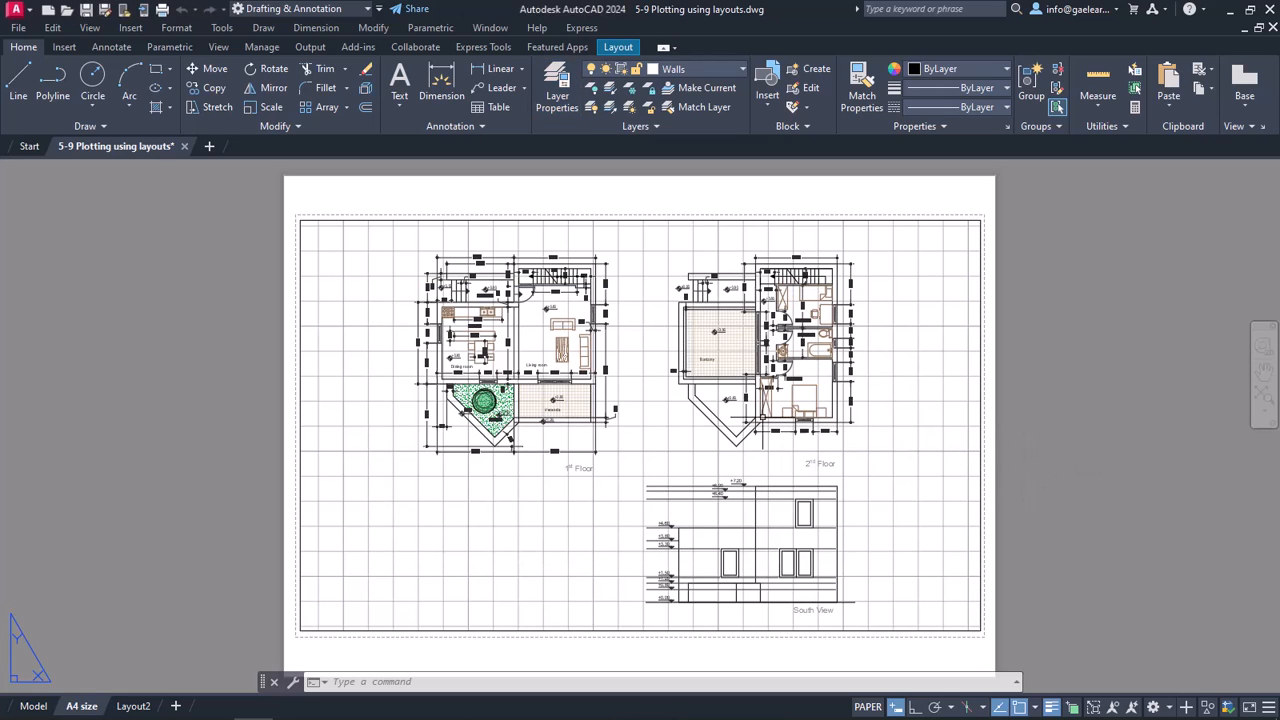
mouse_move(360, 336)
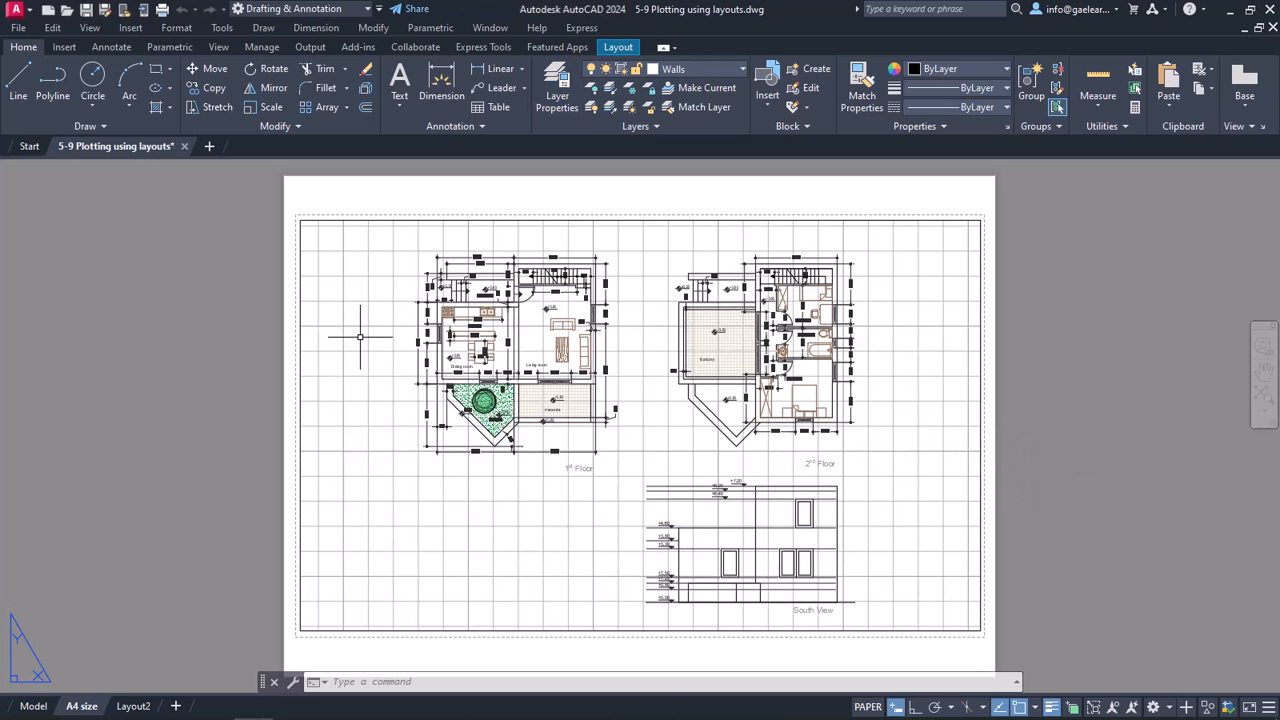
mouse_move(384, 228)
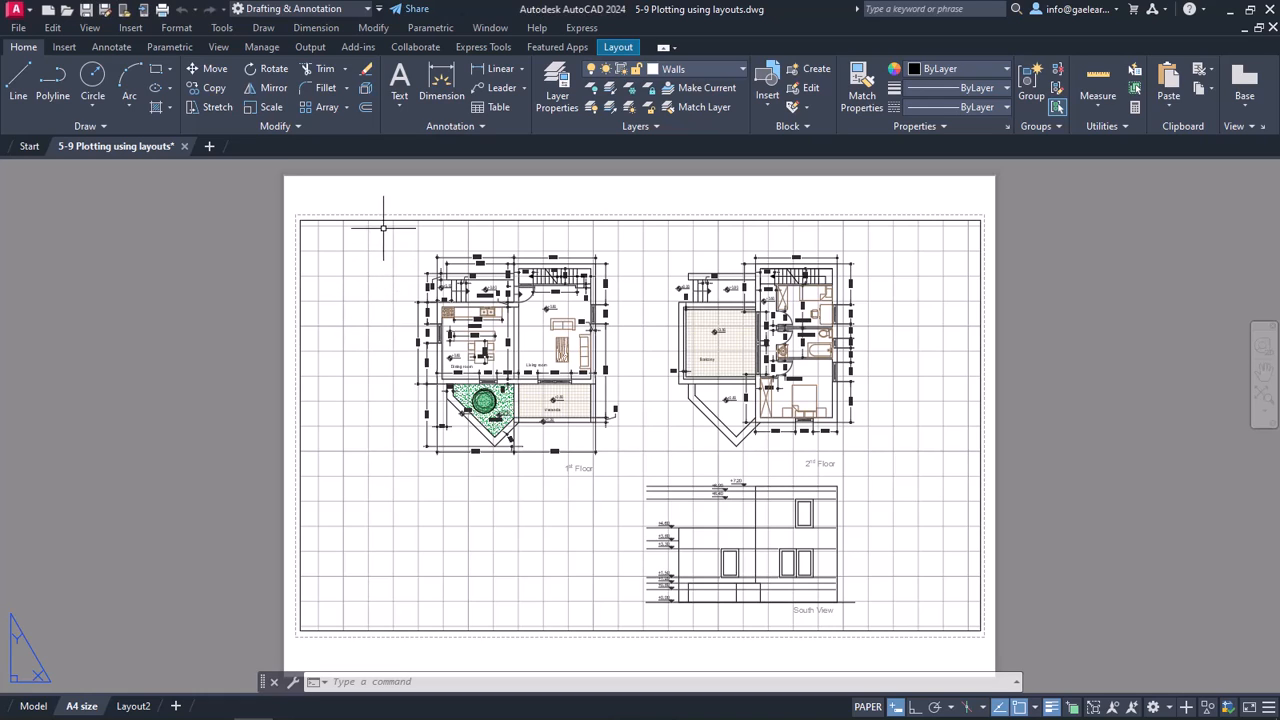
mouse_move(400, 128)
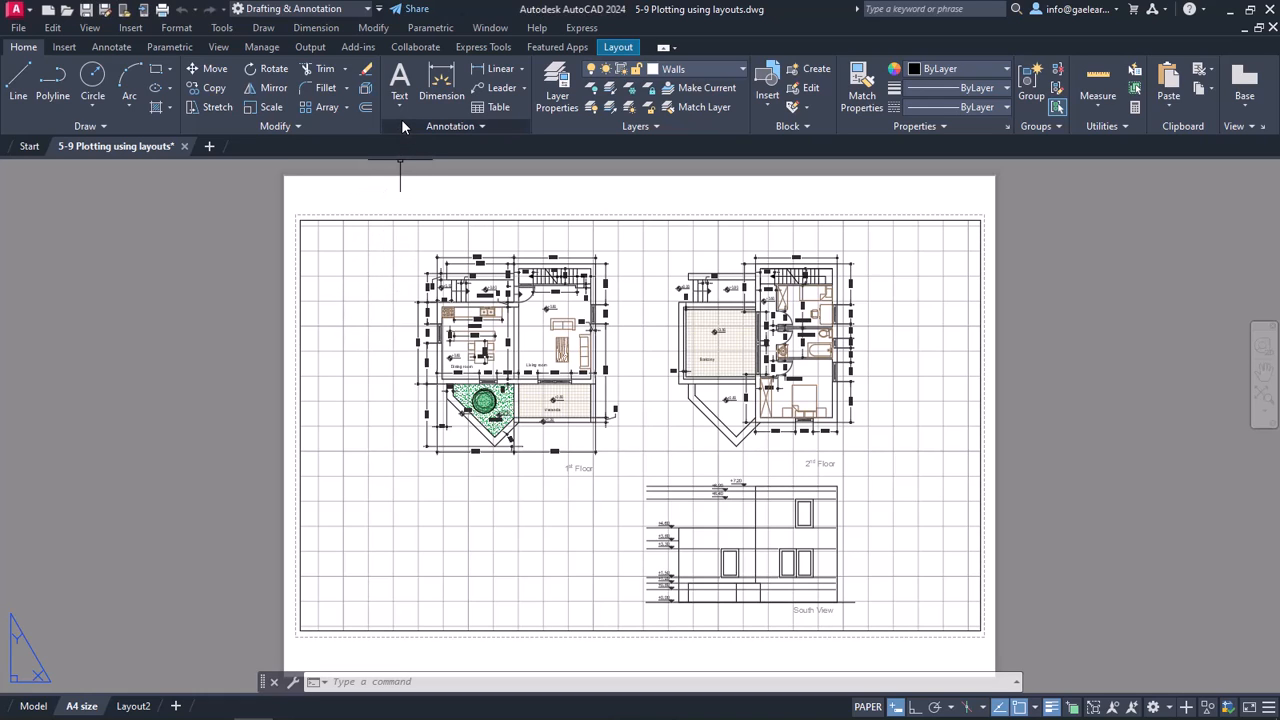
mouse_move(404, 126)
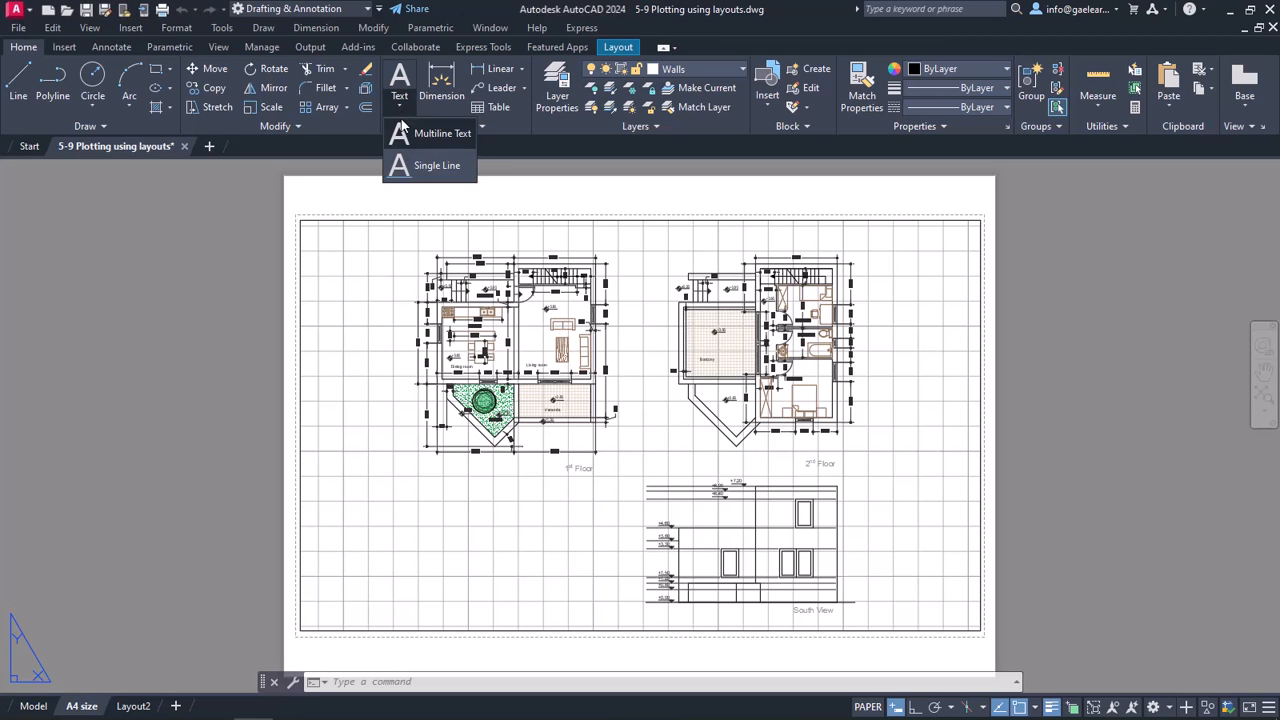
Place a multiline text label reading 'Scale 1:150' below the first floor plan.
left_click(442, 132)
type("S")
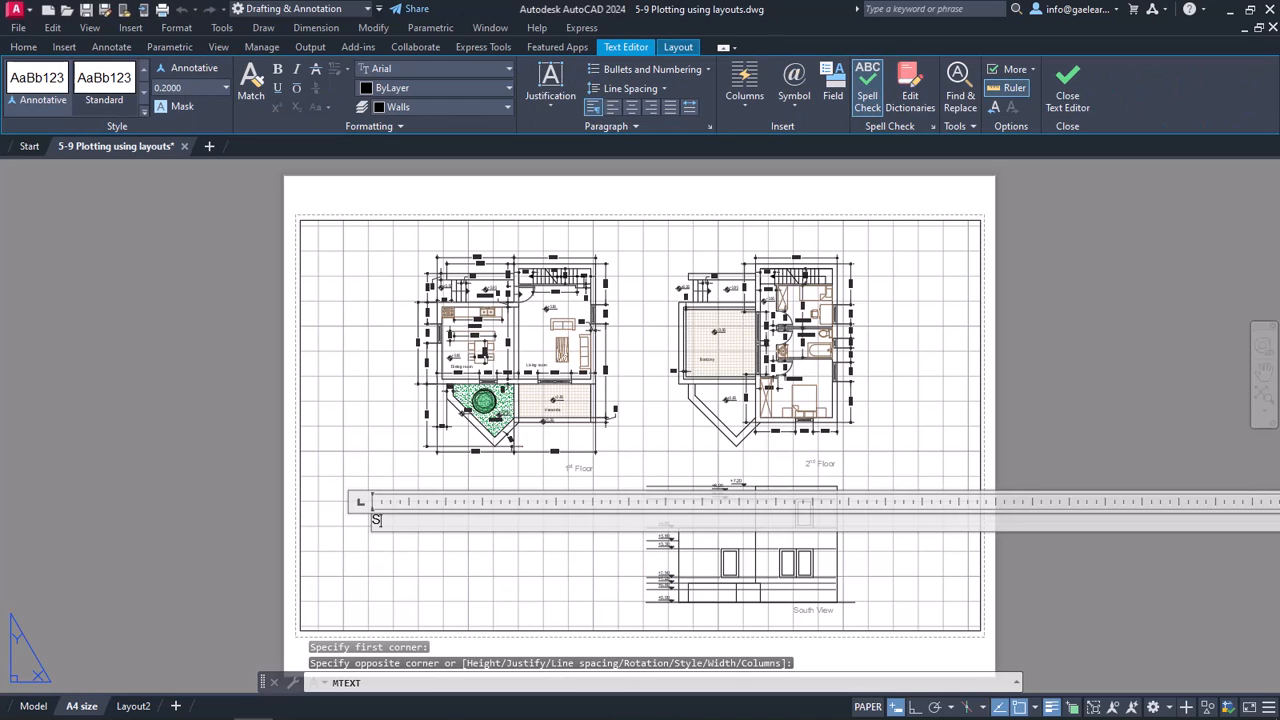
type("cale 1")
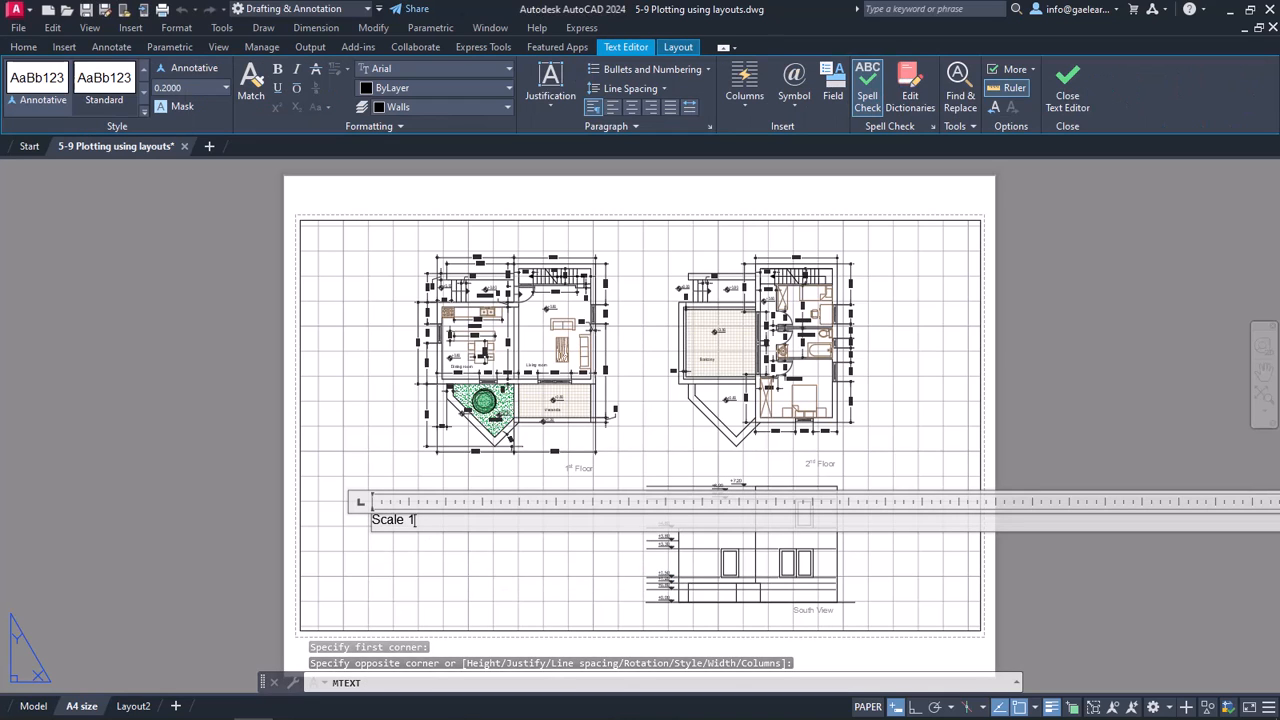
type(":150")
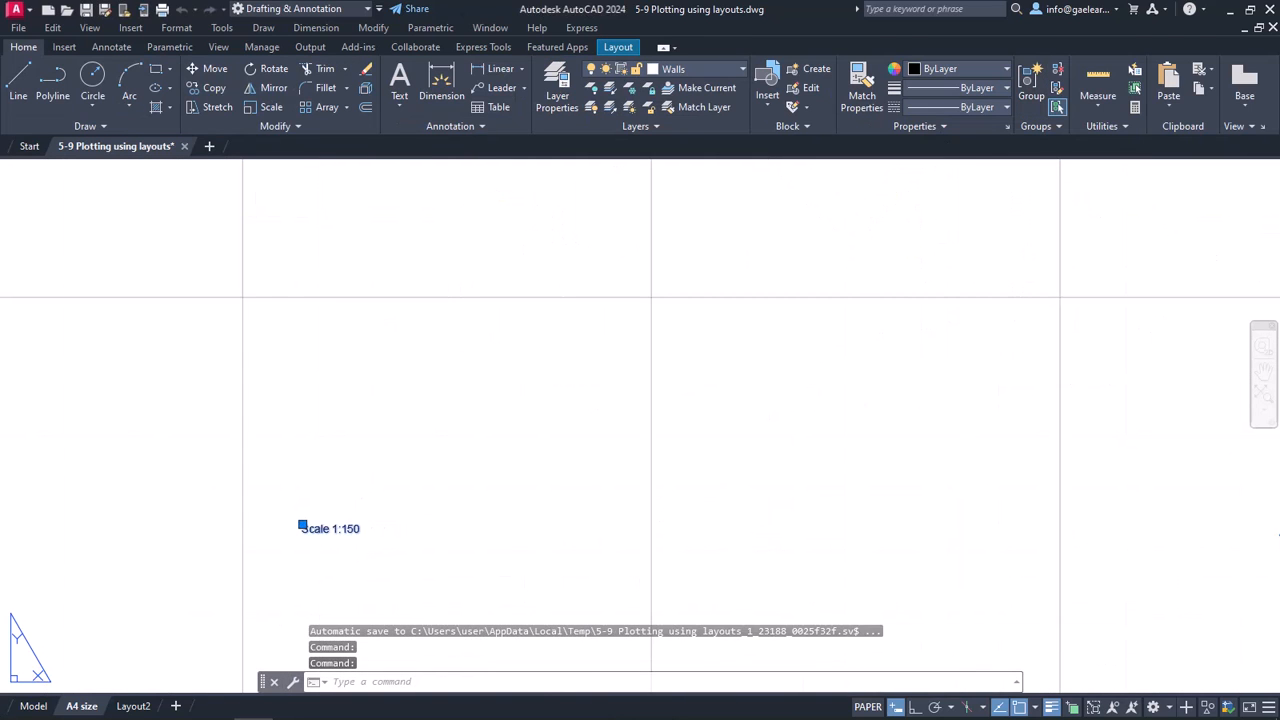
double_click(330, 528)
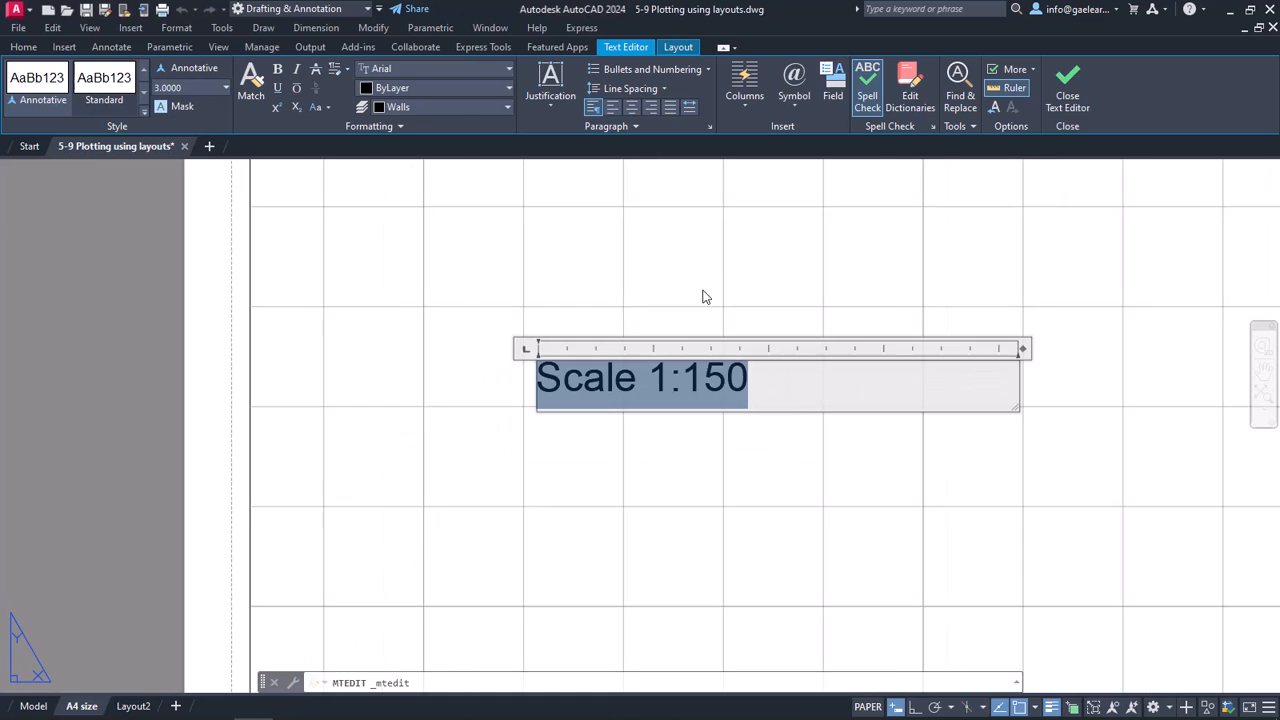
mouse_move(1068, 84)
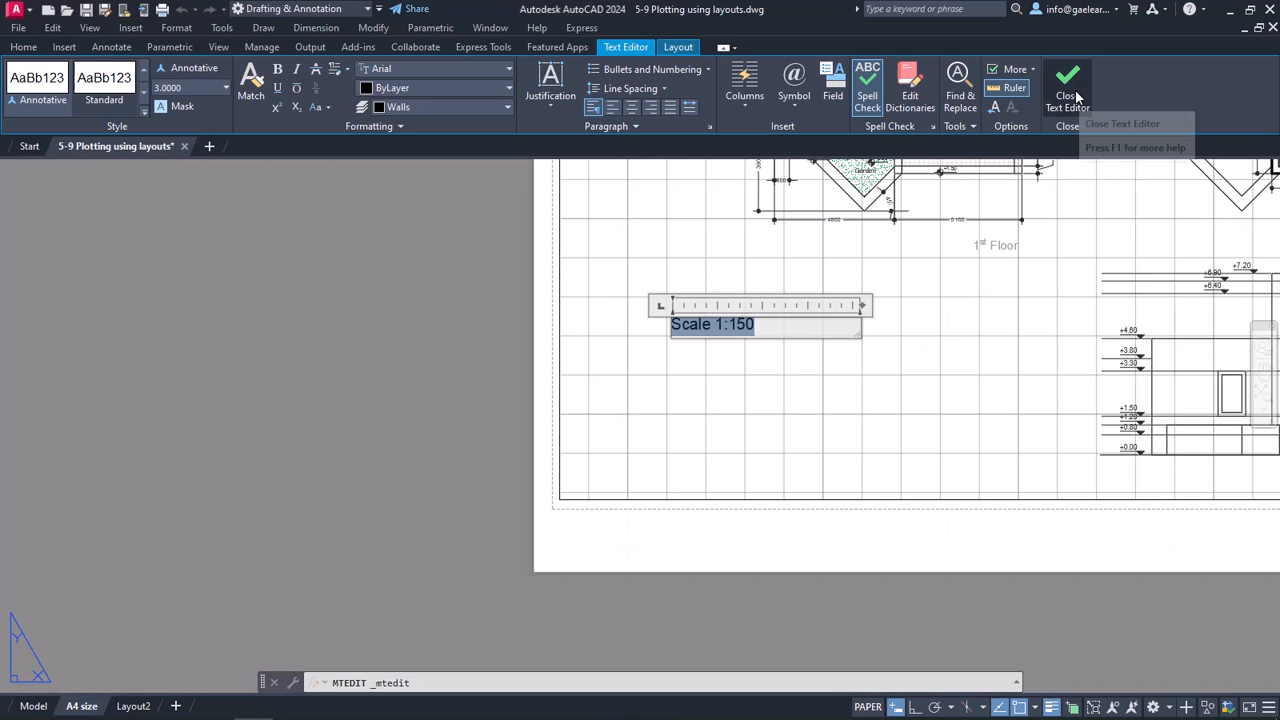
left_click(1066, 84)
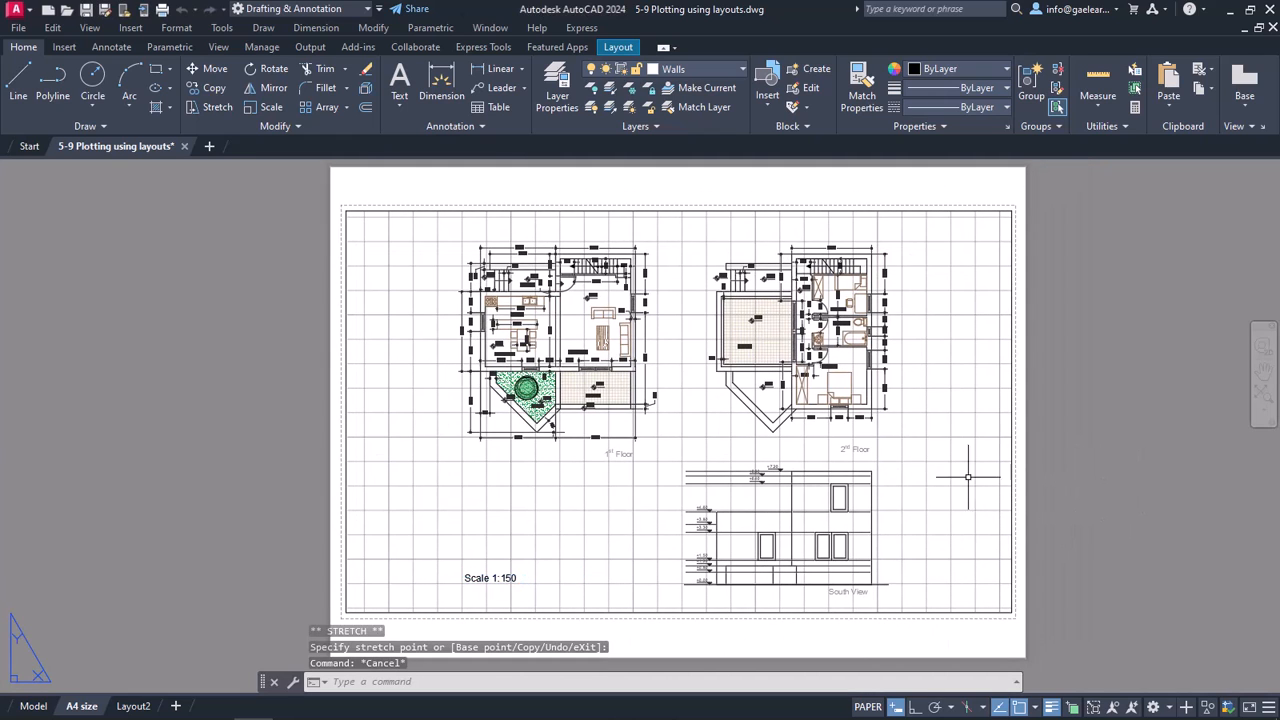
mouse_move(364, 176)
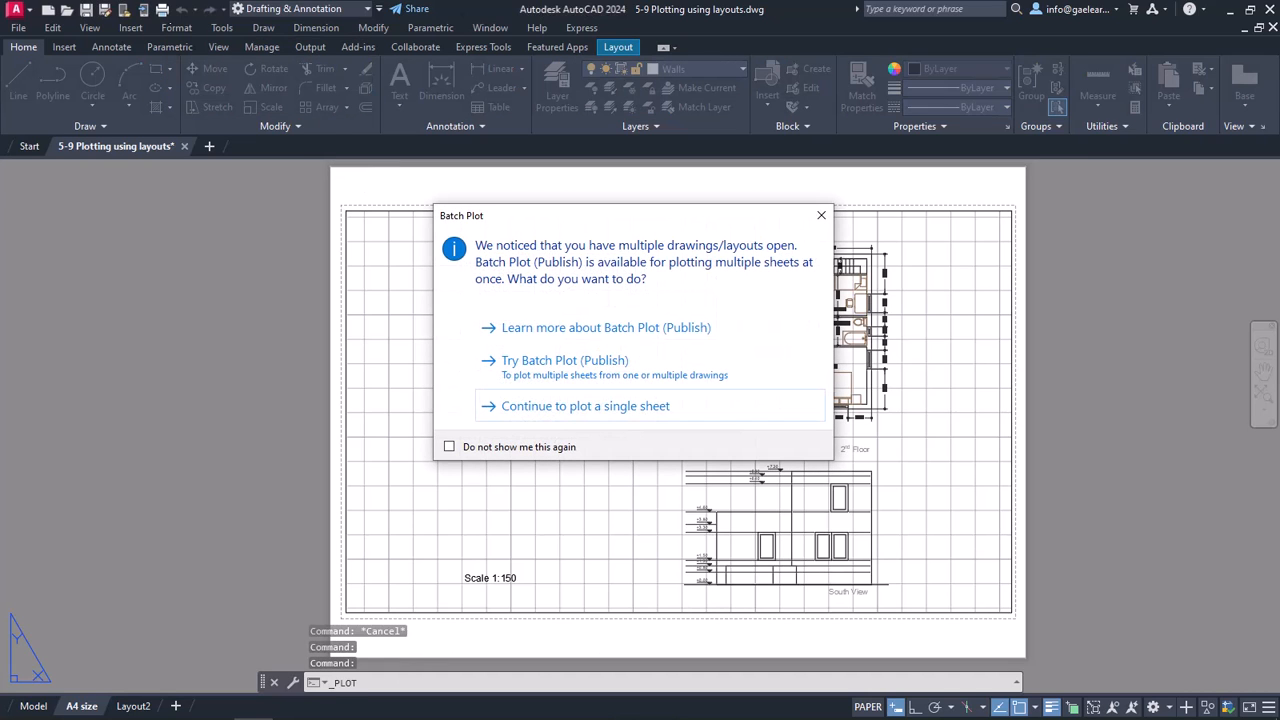
mouse_move(168, 396)
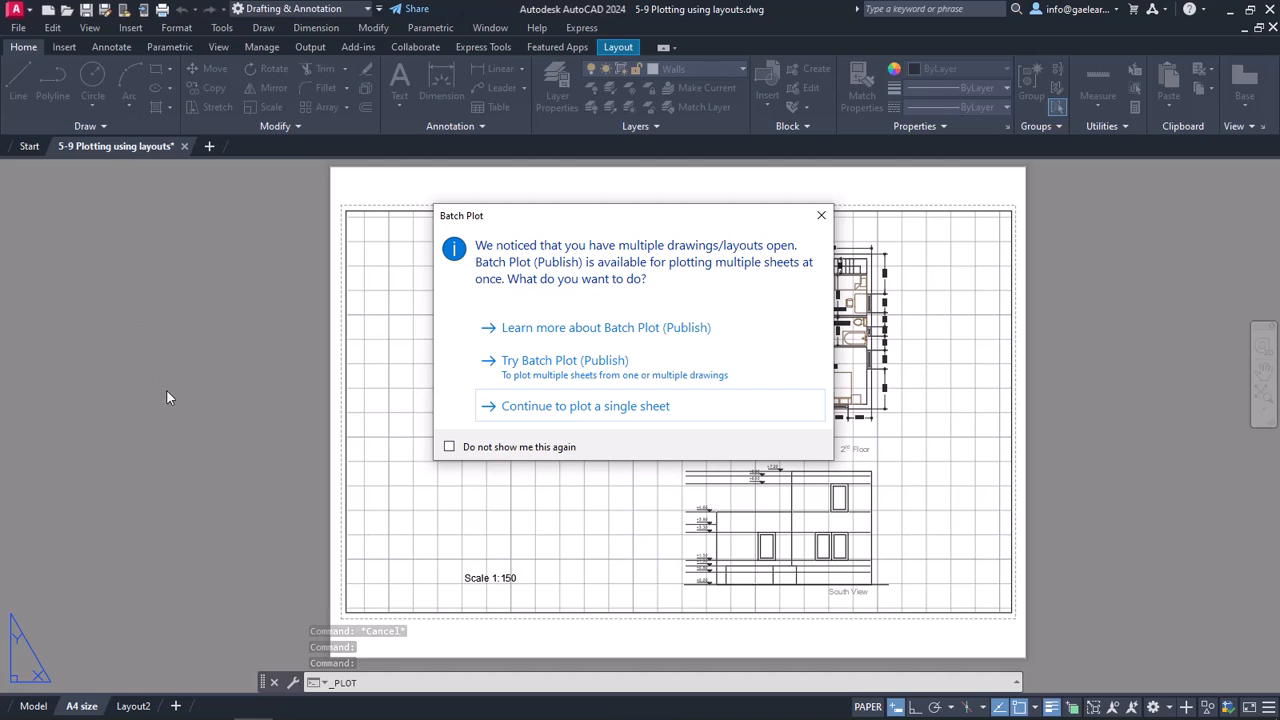
mouse_move(370, 444)
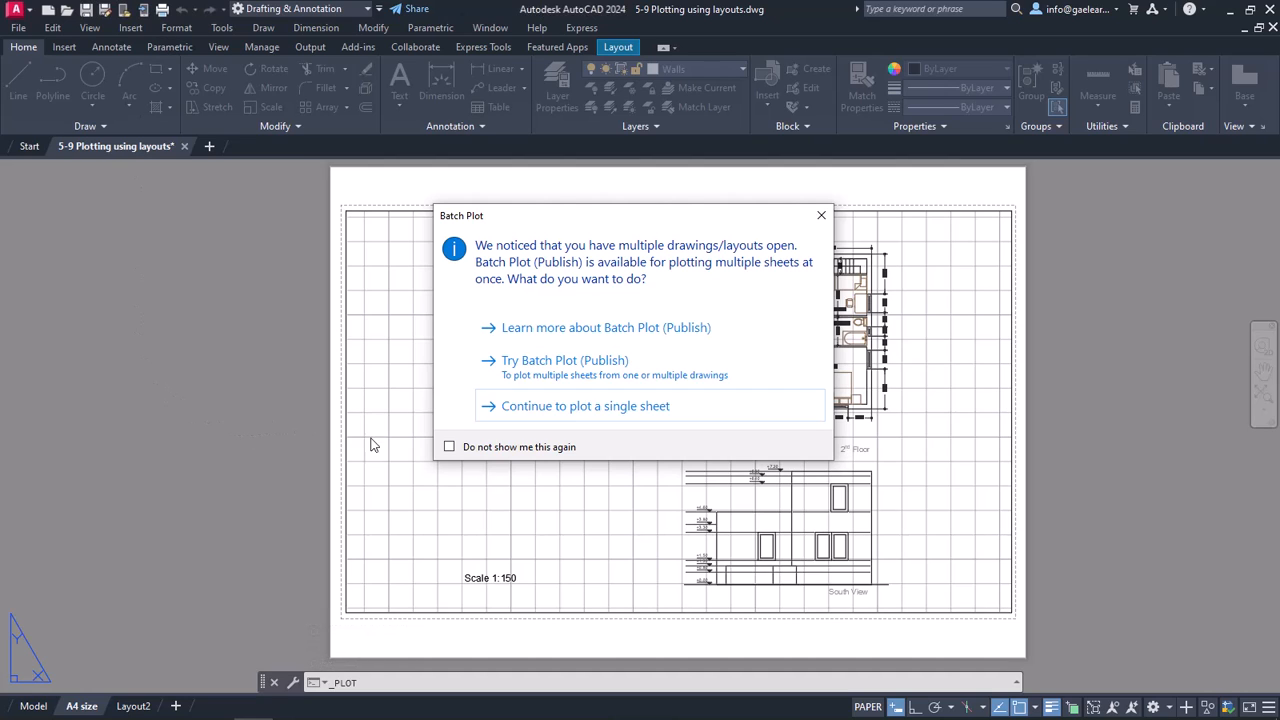
mouse_move(392, 446)
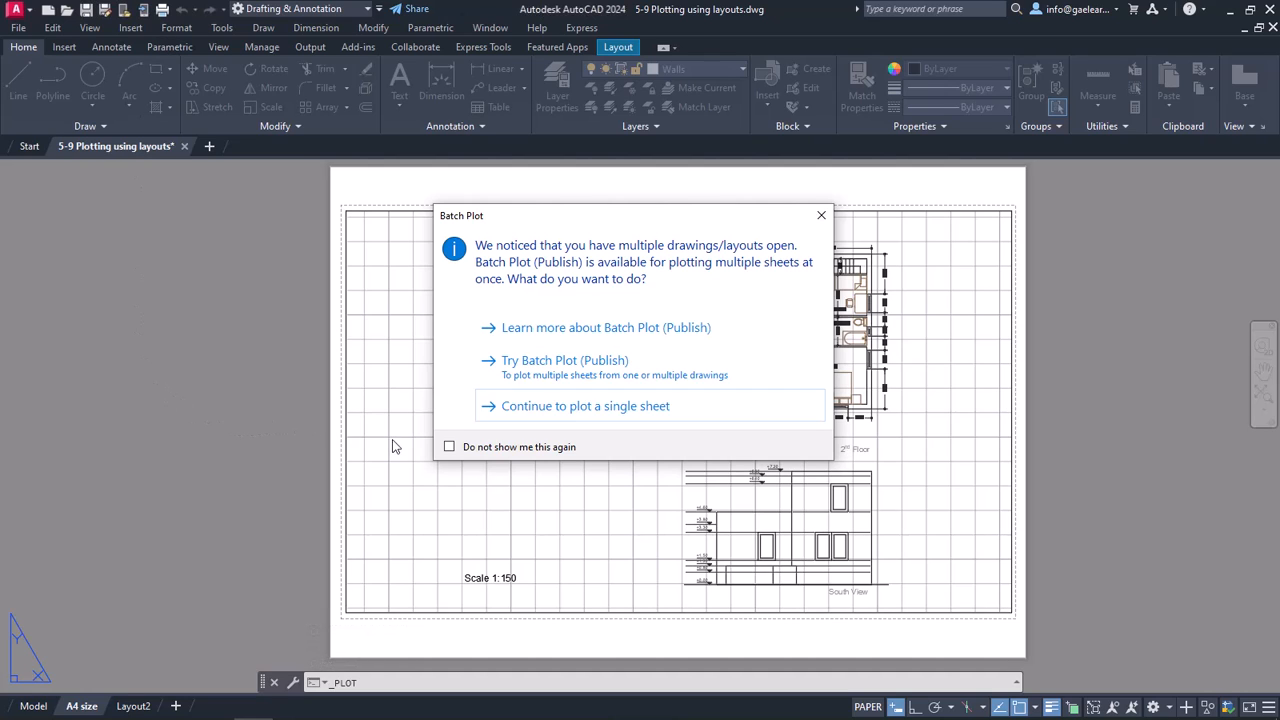
mouse_move(632, 424)
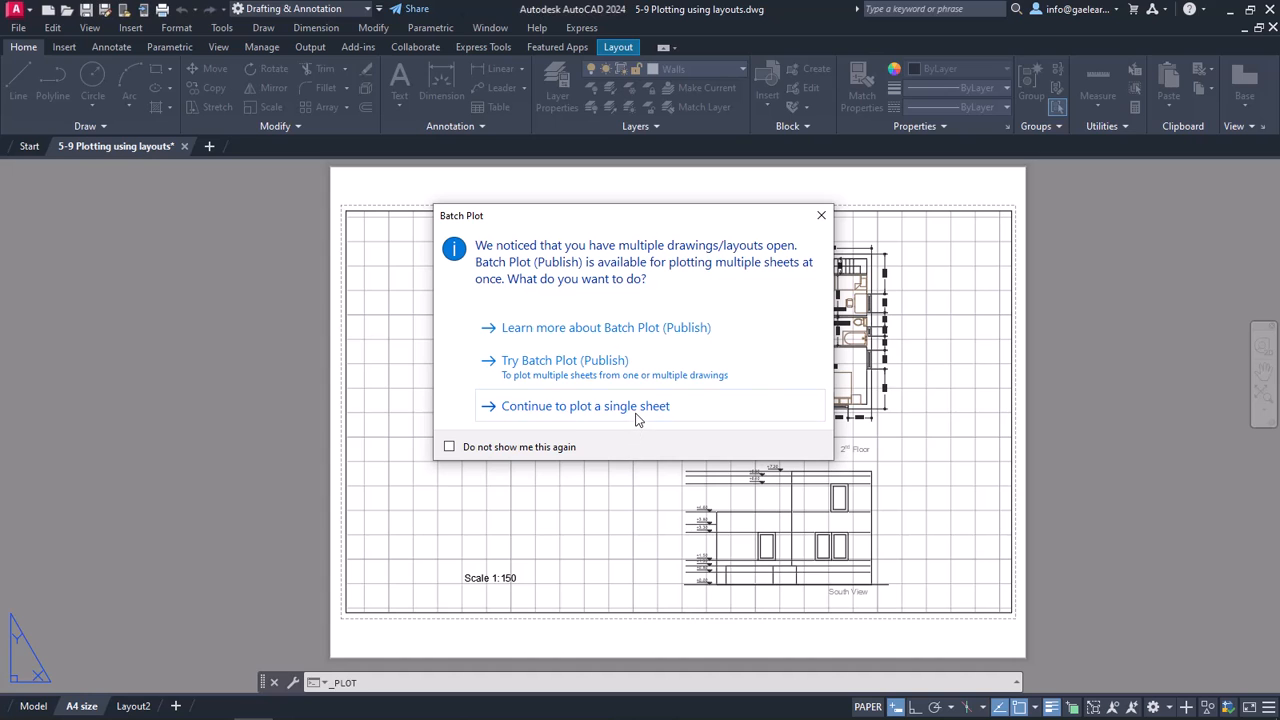
Continue plotting this layout as a single sheet from the Batch Plot prompt.
left_click(584, 404)
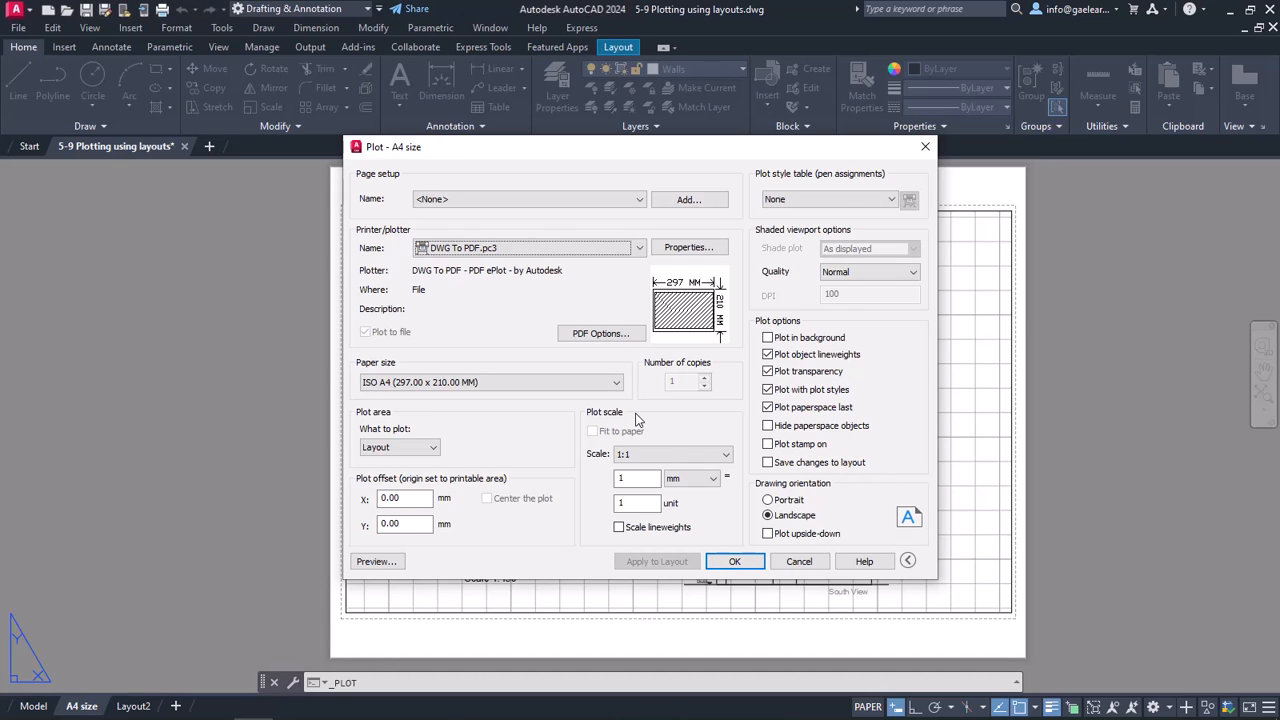
mouse_move(592, 576)
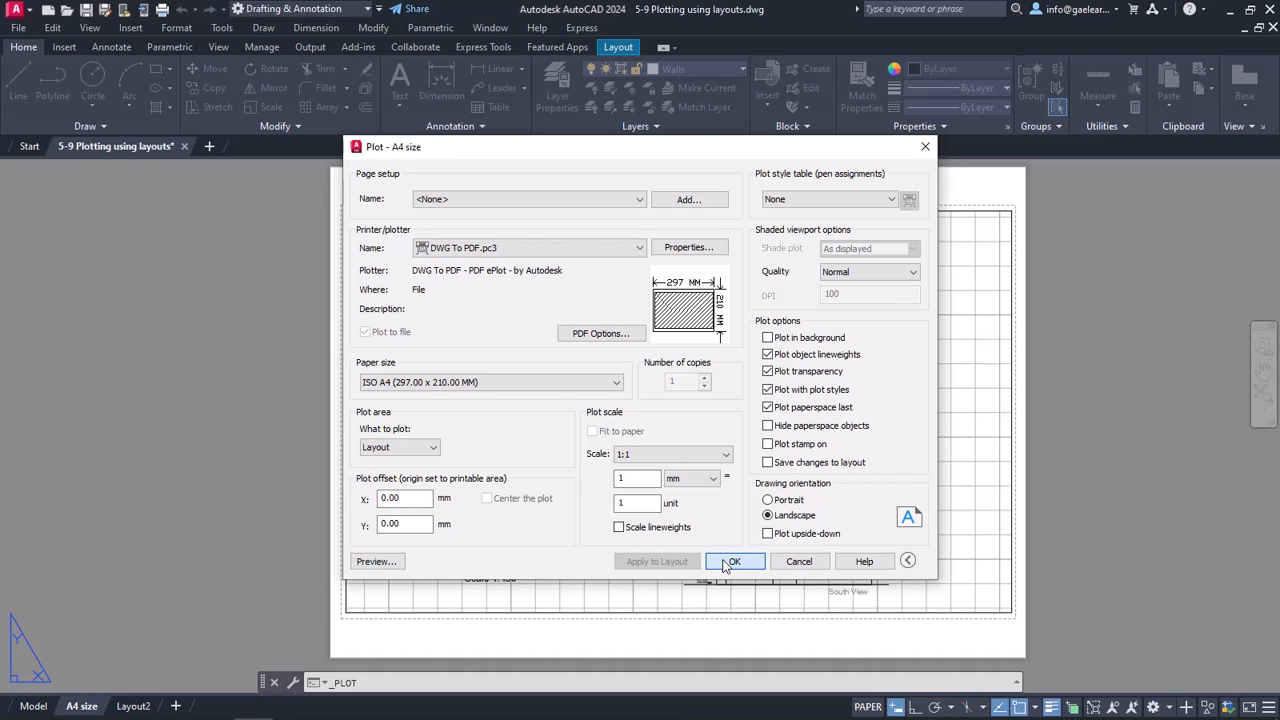
Accept the DWG To PDF ISO A4 settings and start naming the PDF 'A4 s…' on the Desktop.
left_click(734, 560)
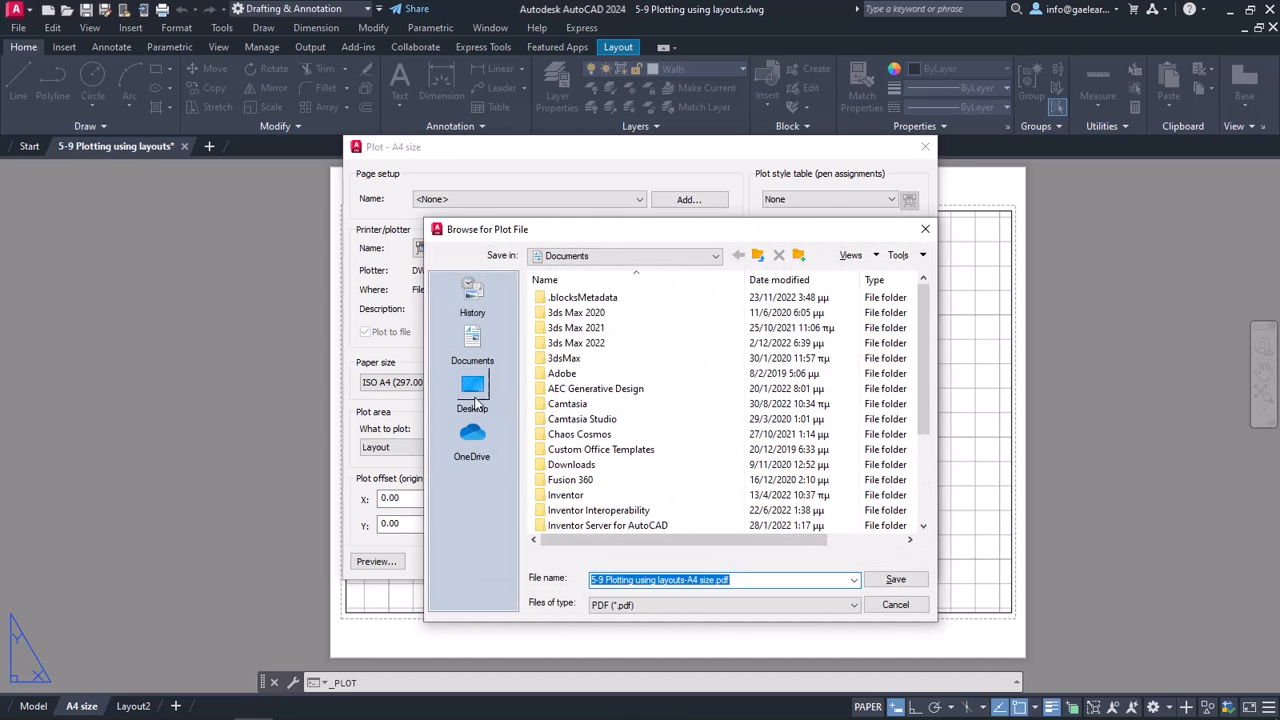
left_click(472, 390)
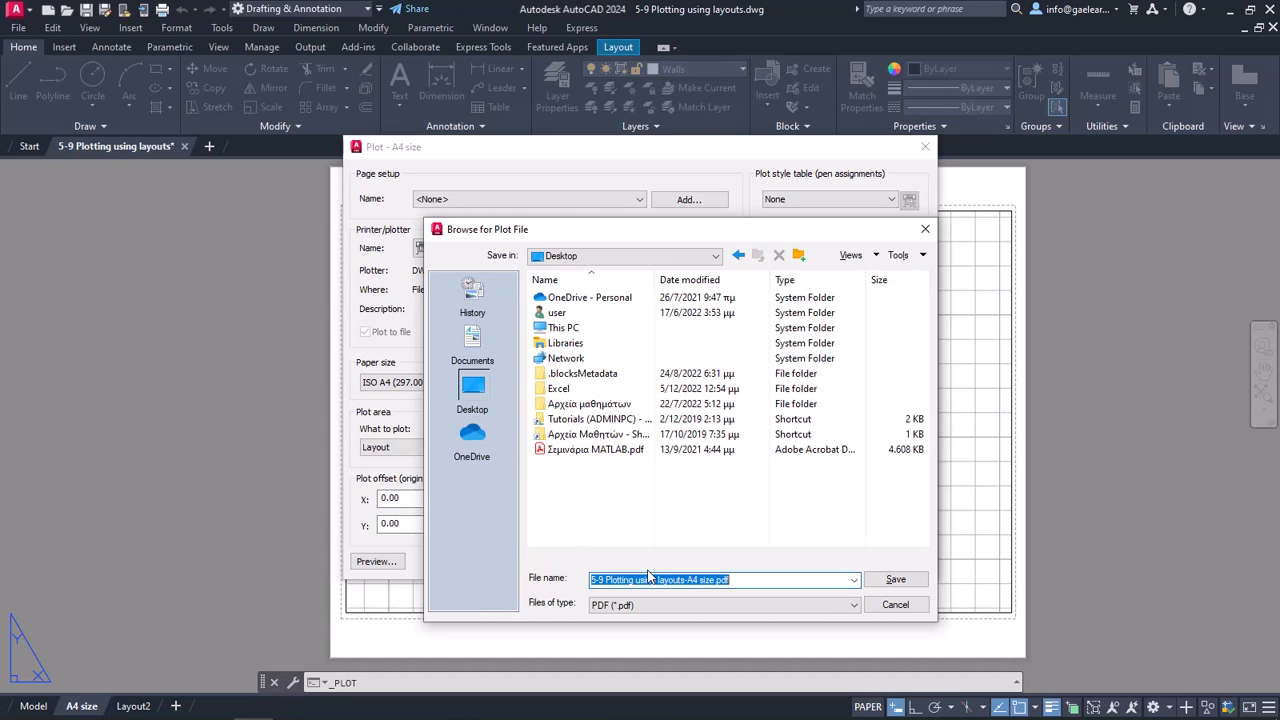
type("A4 s")
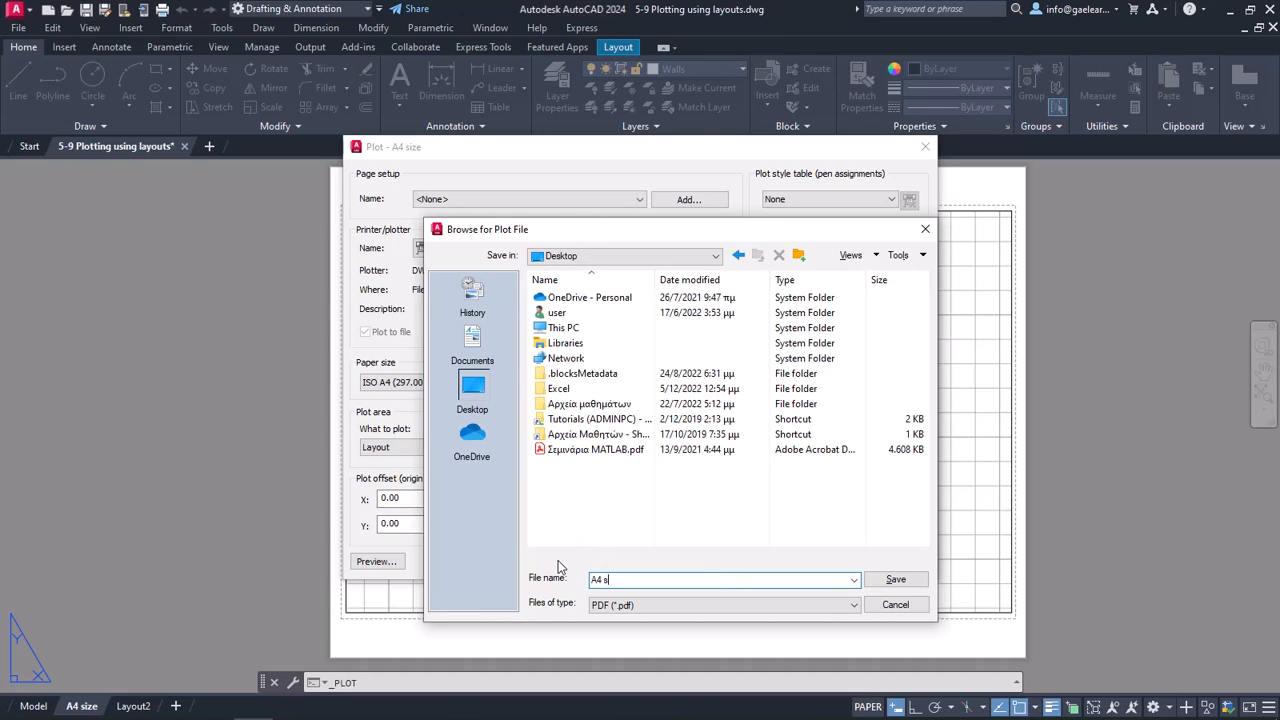